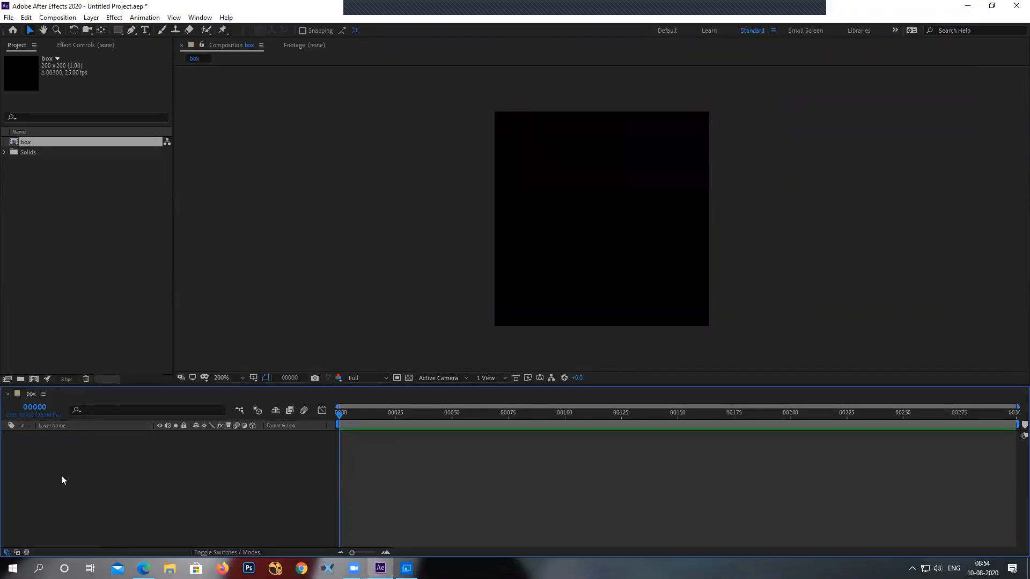
Delete the box comp and create a new empty 200×200 composition named Comp 1.
click(90, 17)
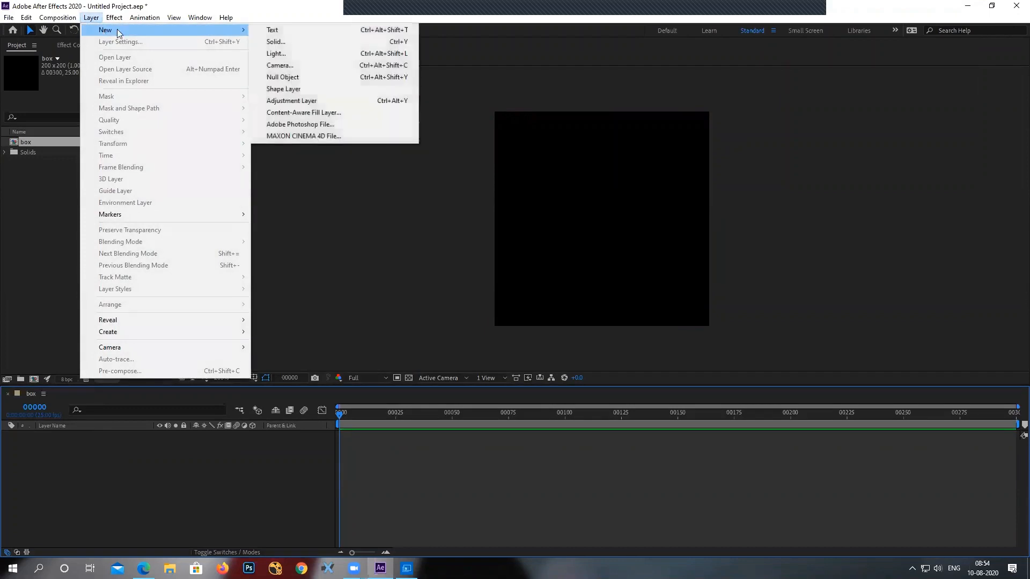
click(275, 41)
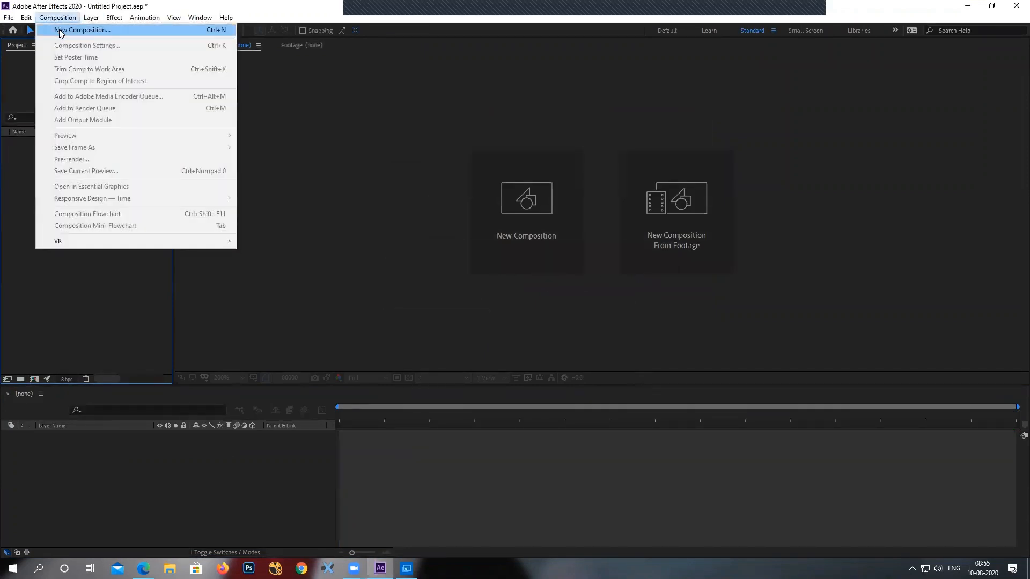
click(81, 29)
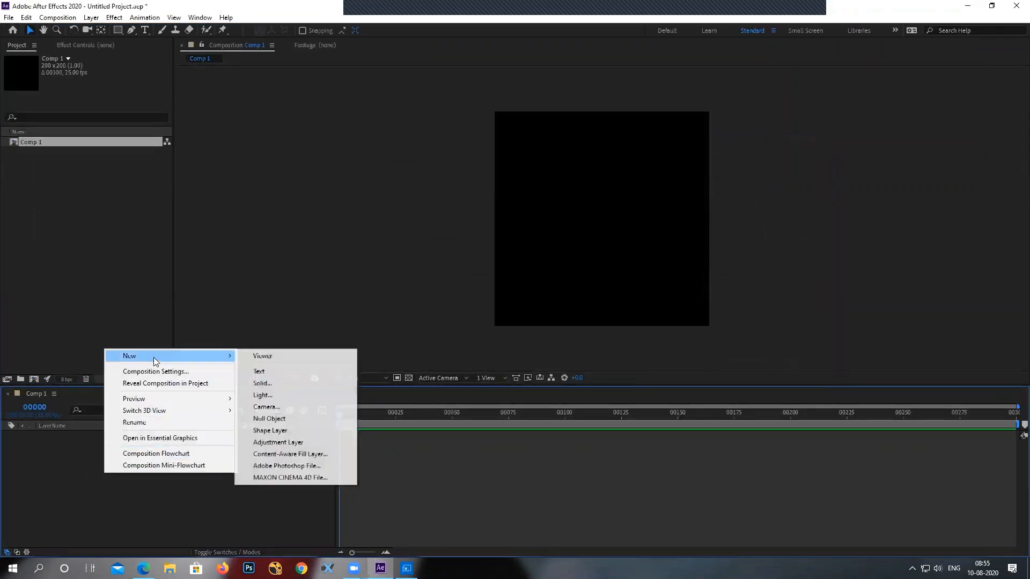
Add a full-frame 200×200 cyan solid to Comp 1 and rename it WAll.
click(262, 384)
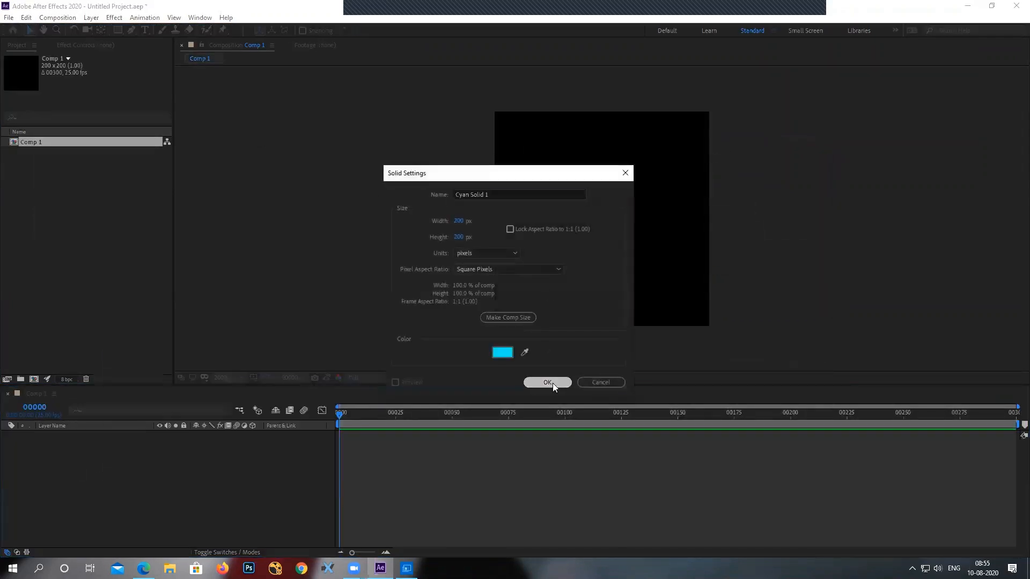
click(547, 383)
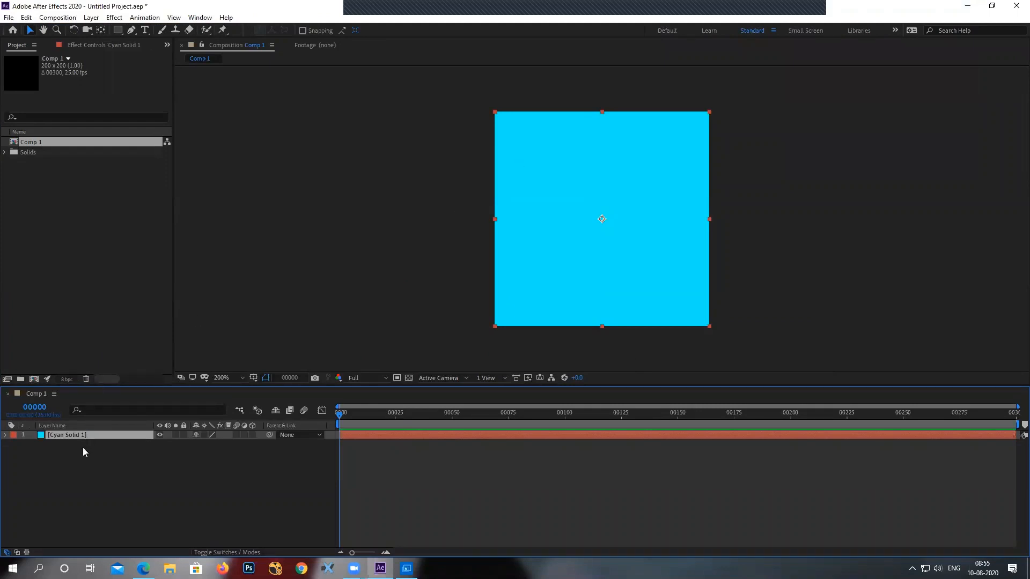
double_click(66, 436)
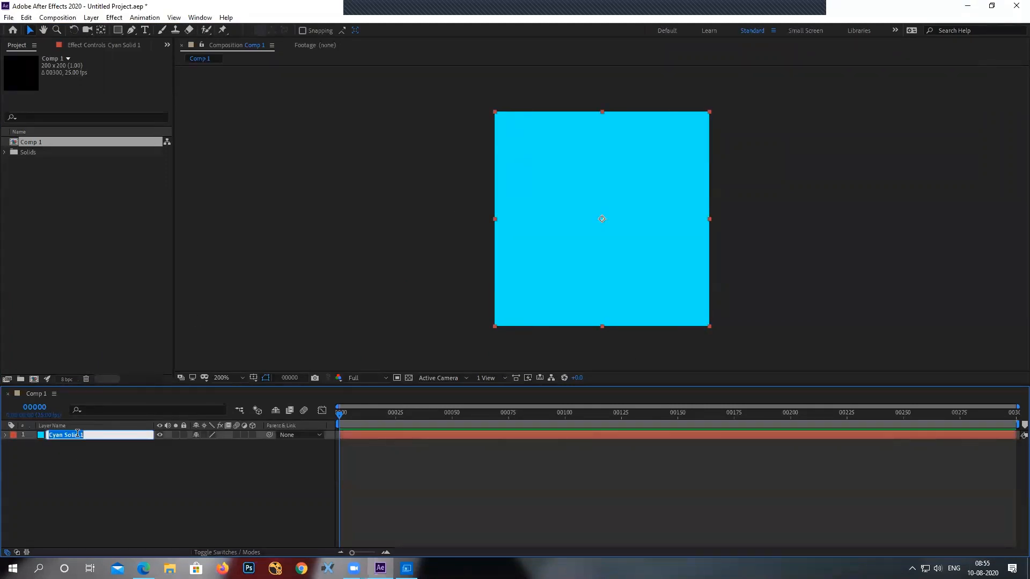
text(WAll)
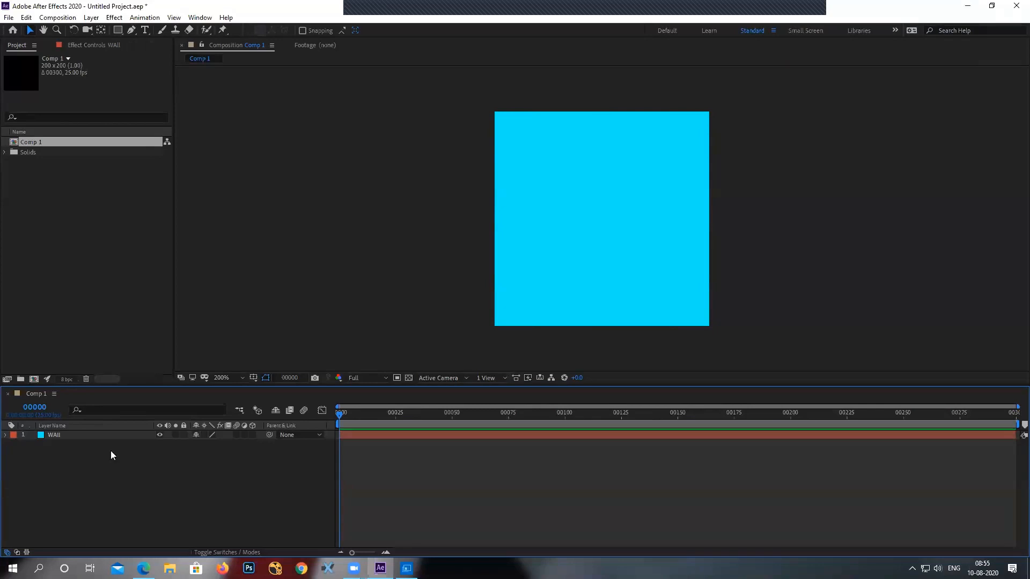
click(54, 436)
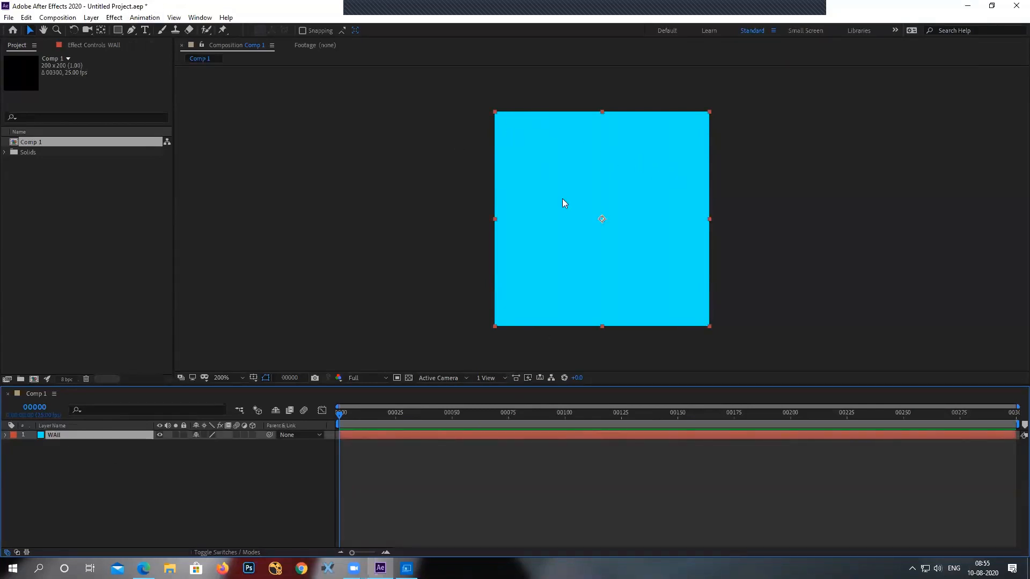
mouse_move(644, 295)
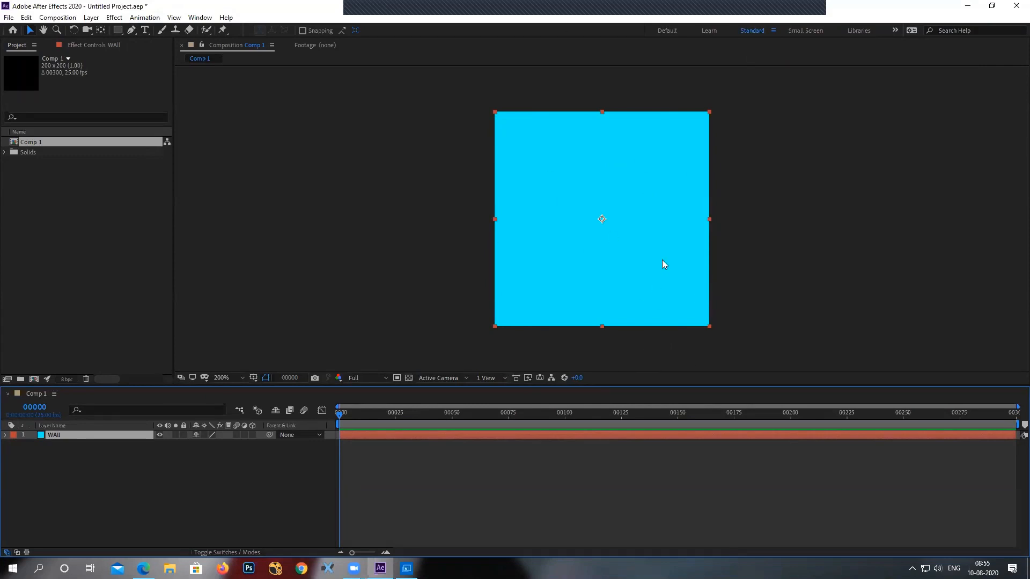
mouse_move(653, 228)
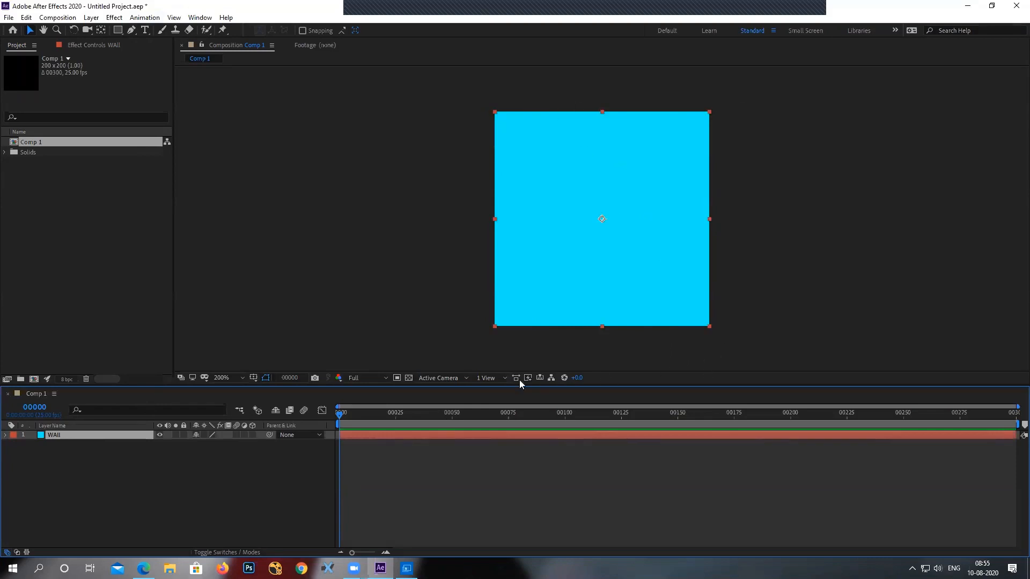
mouse_move(565, 162)
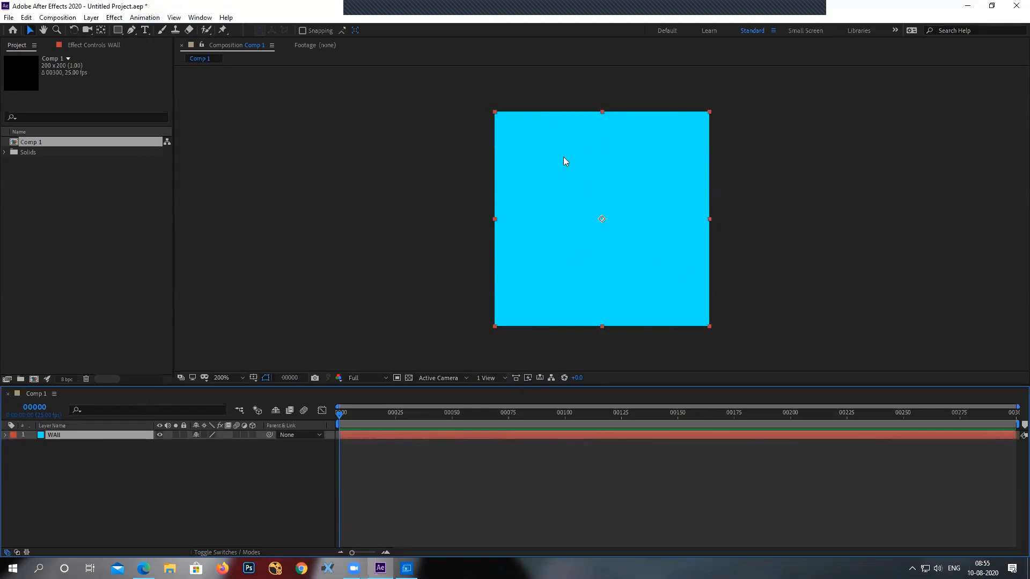
mouse_move(823, 173)
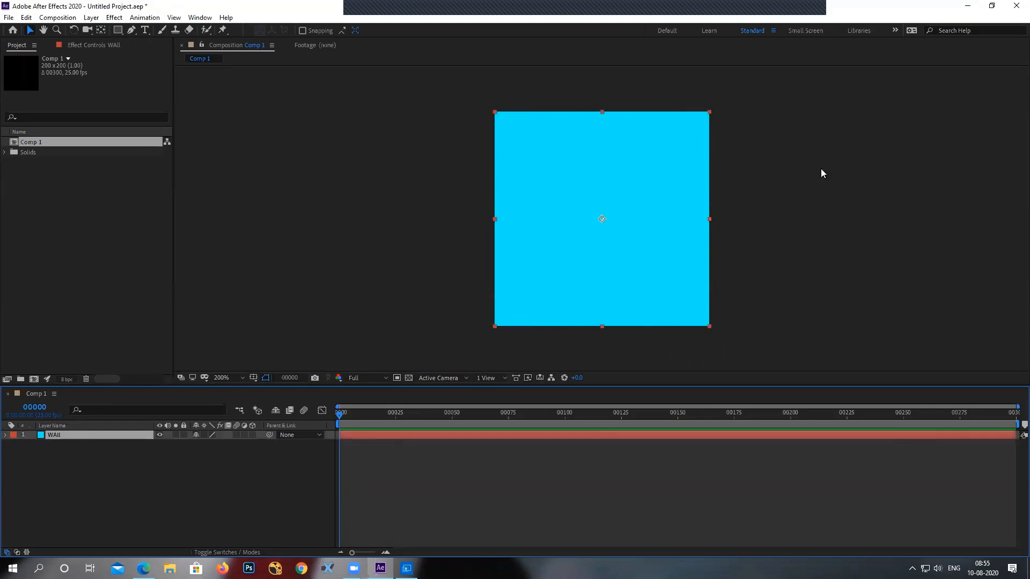
Open the shape tools flyout to choose the Rectangle mask tool.
click(118, 30)
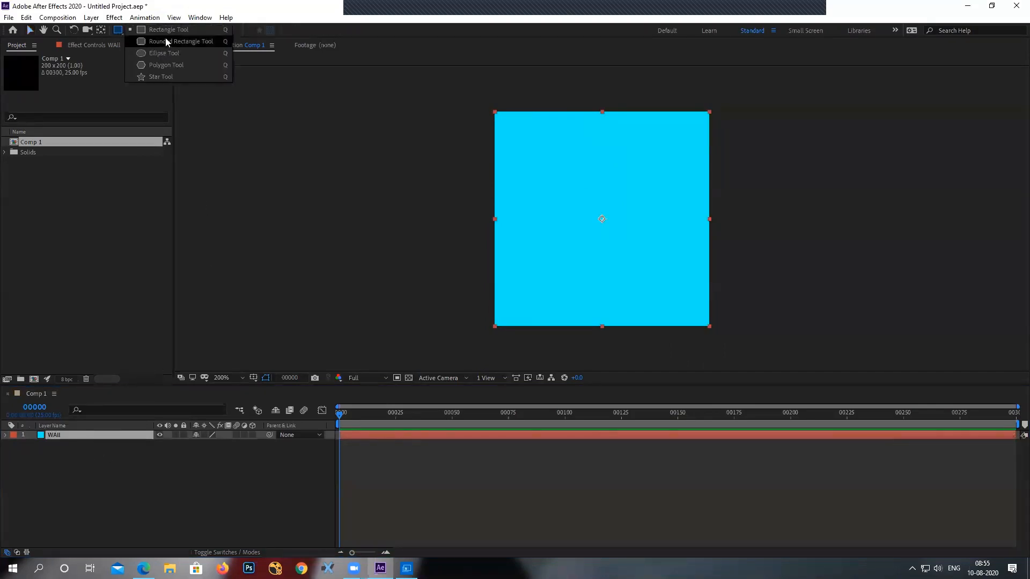
mouse_move(213, 5)
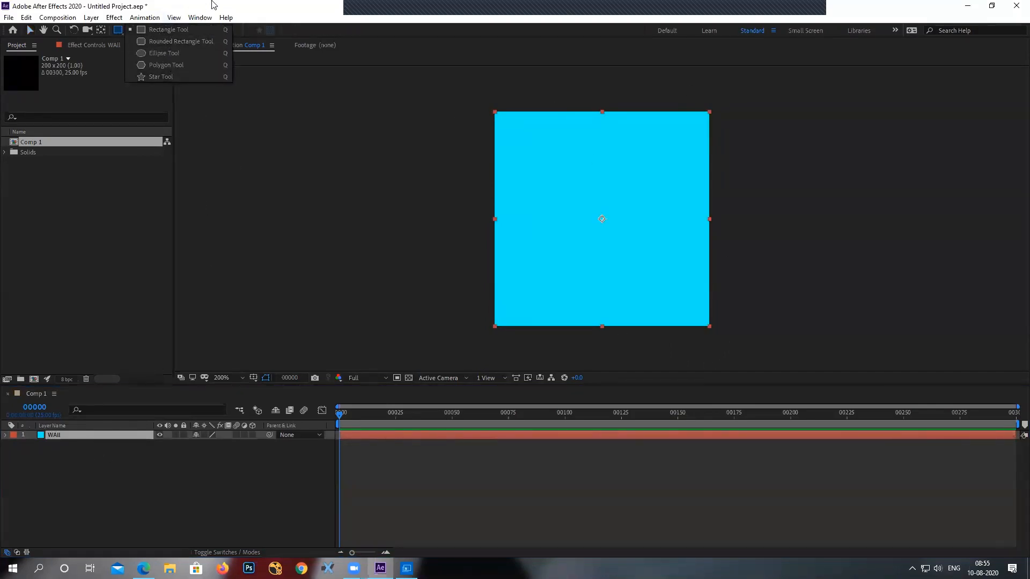
mouse_move(118, 30)
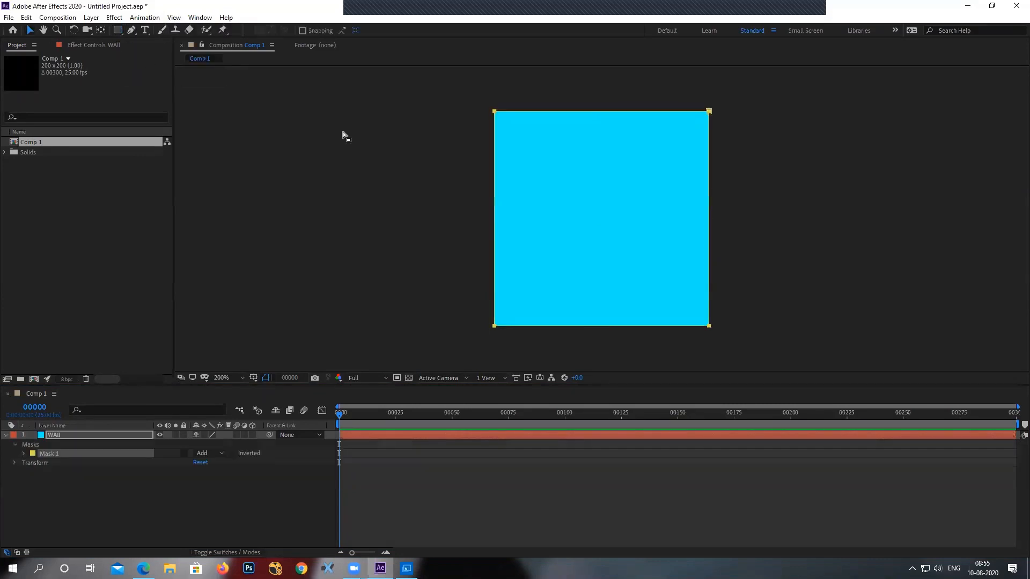
mouse_move(489, 114)
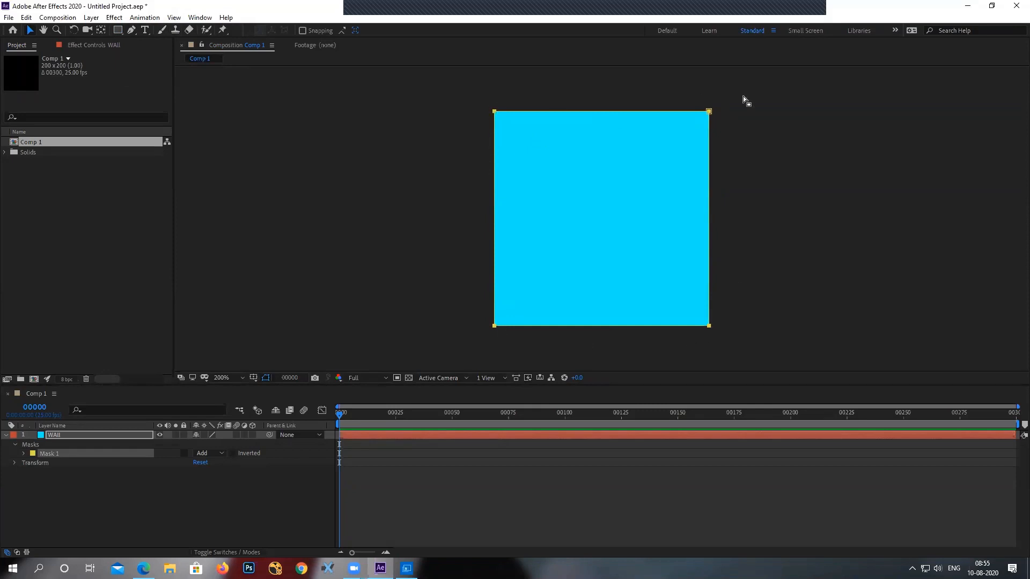
mouse_move(702, 344)
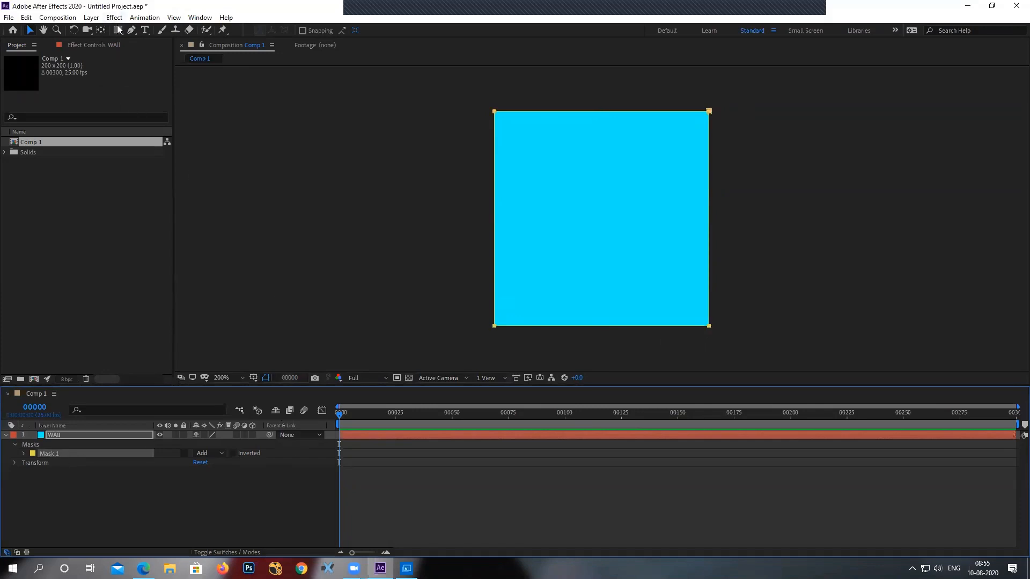
Draw a circular Mask 2, enlarging and centring it inside the WAll square.
click(118, 30)
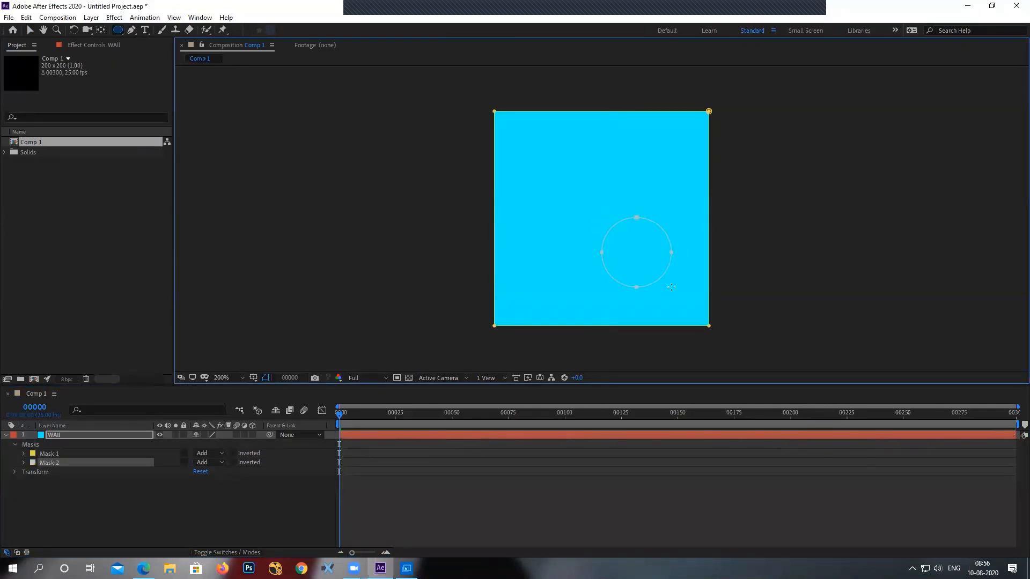
drag(672, 287, 677, 293)
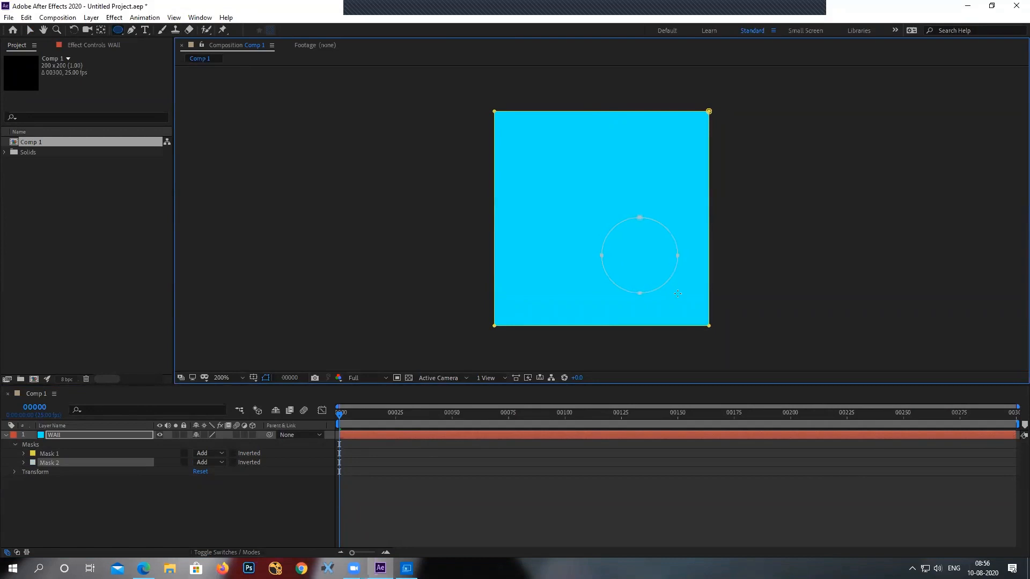
drag(637, 255, 644, 260)
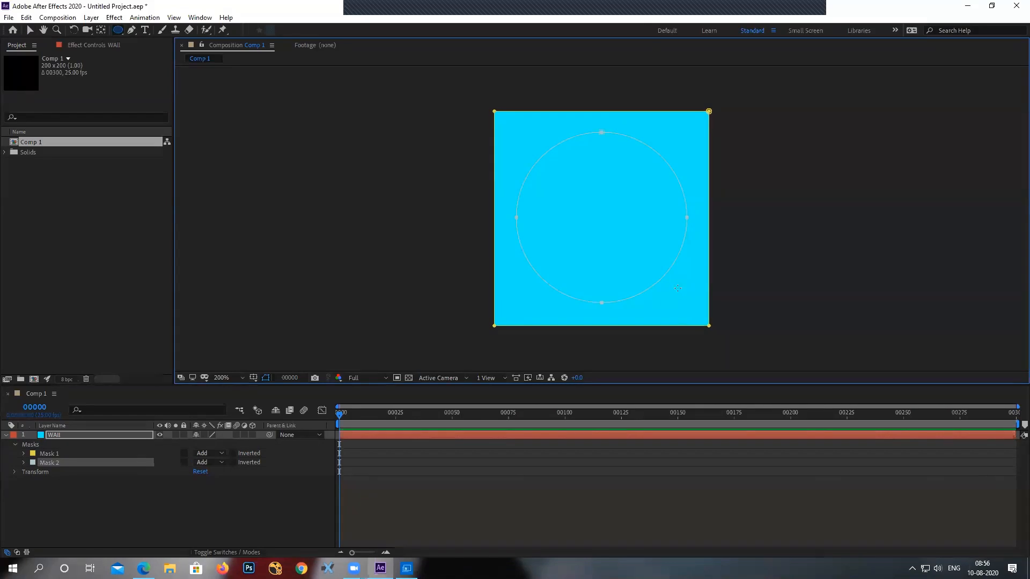
mouse_move(401, 344)
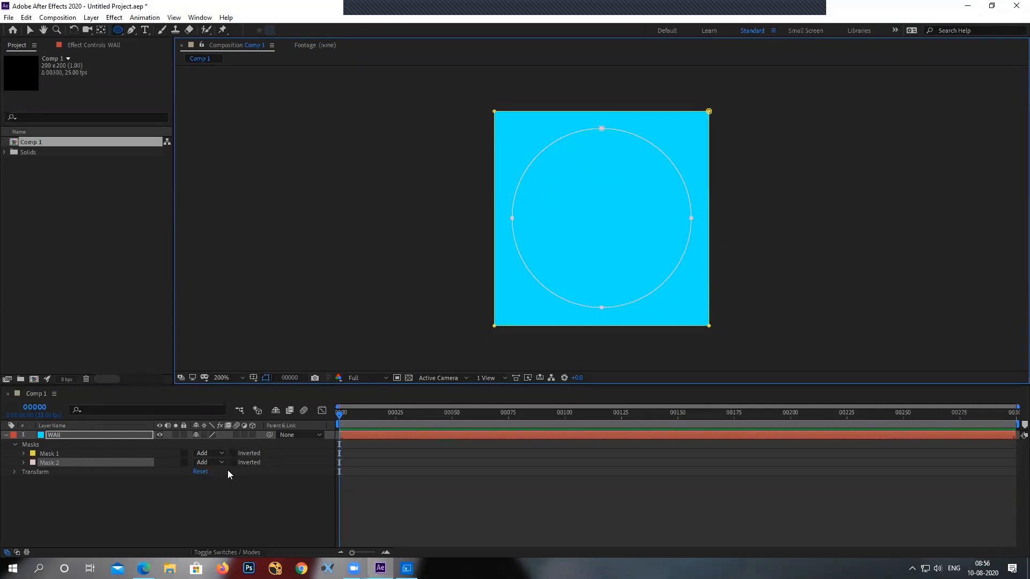
Set Mask 2 to Subtract, turn on the transparency grid, and feather the hole's edge.
click(208, 462)
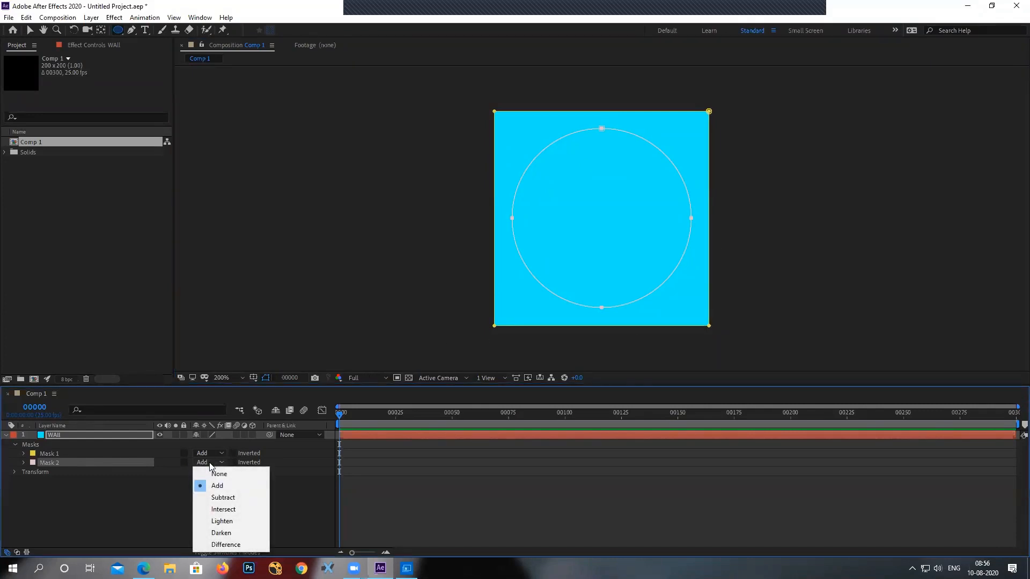
click(223, 497)
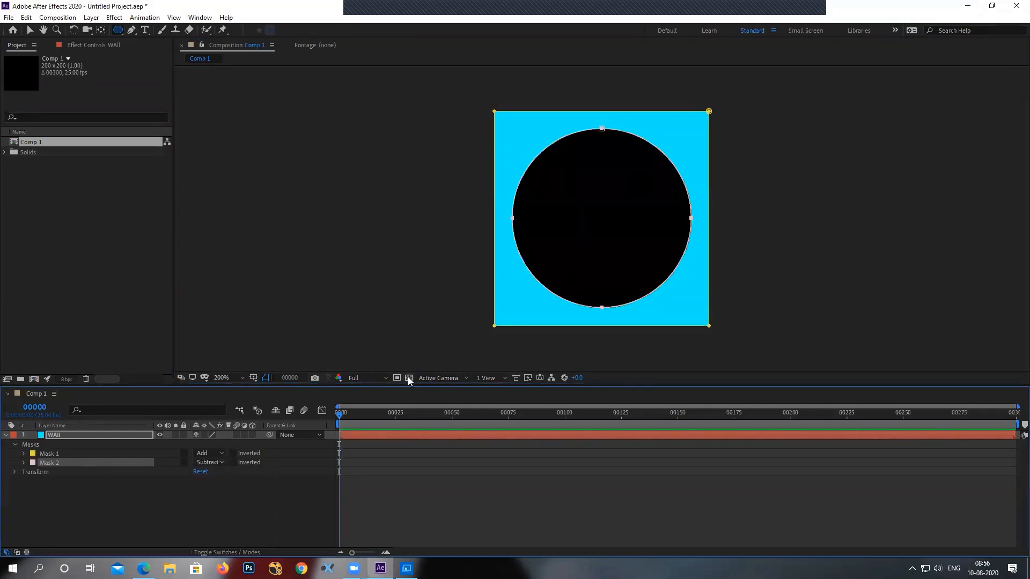
click(408, 378)
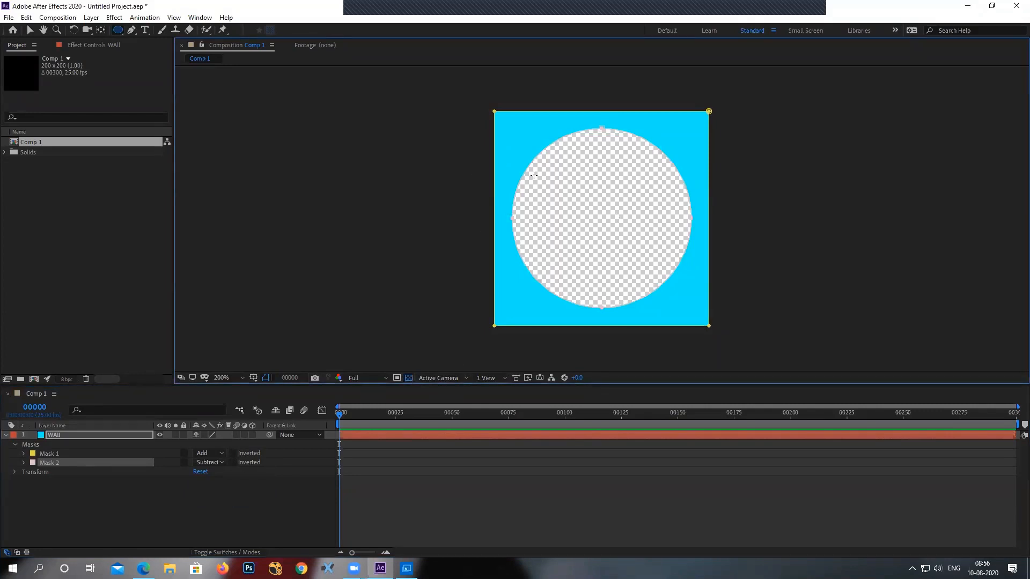
click(23, 463)
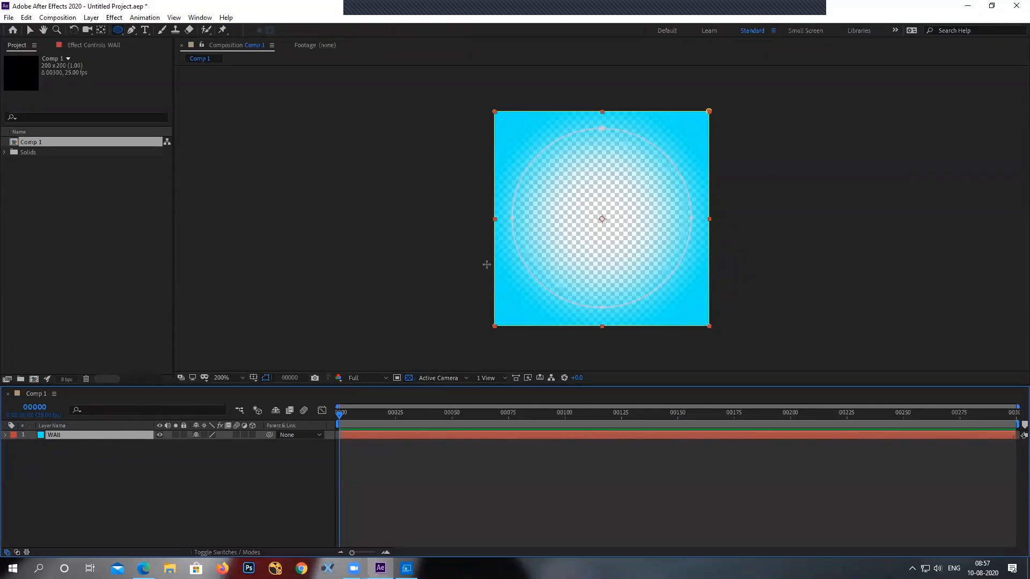
click(57, 17)
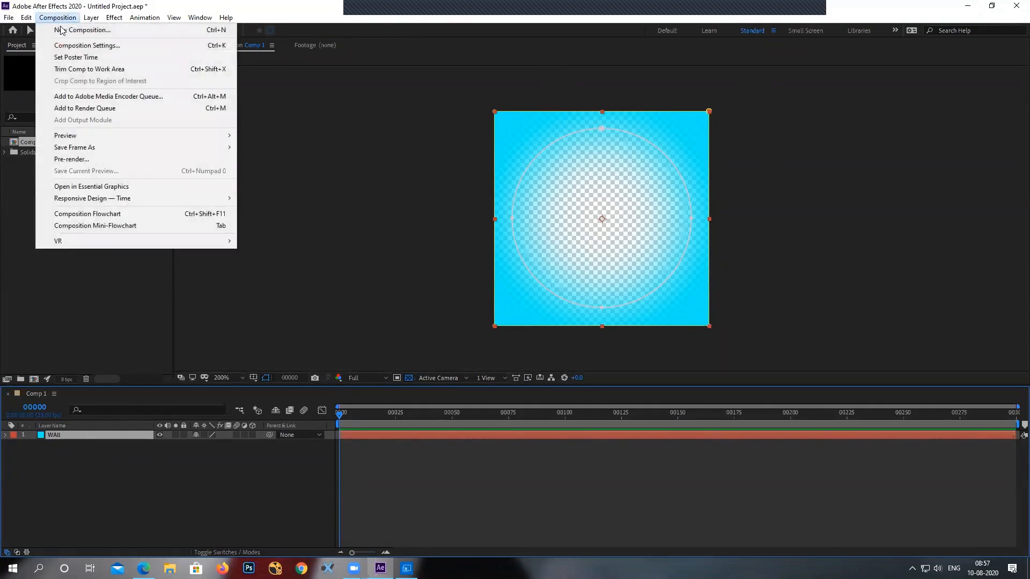
click(87, 45)
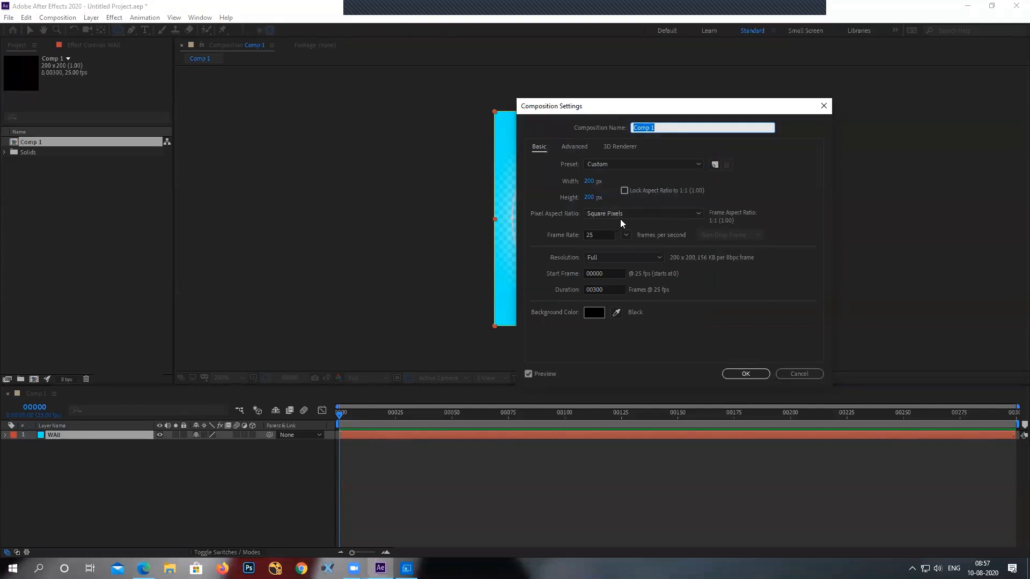
mouse_move(746, 374)
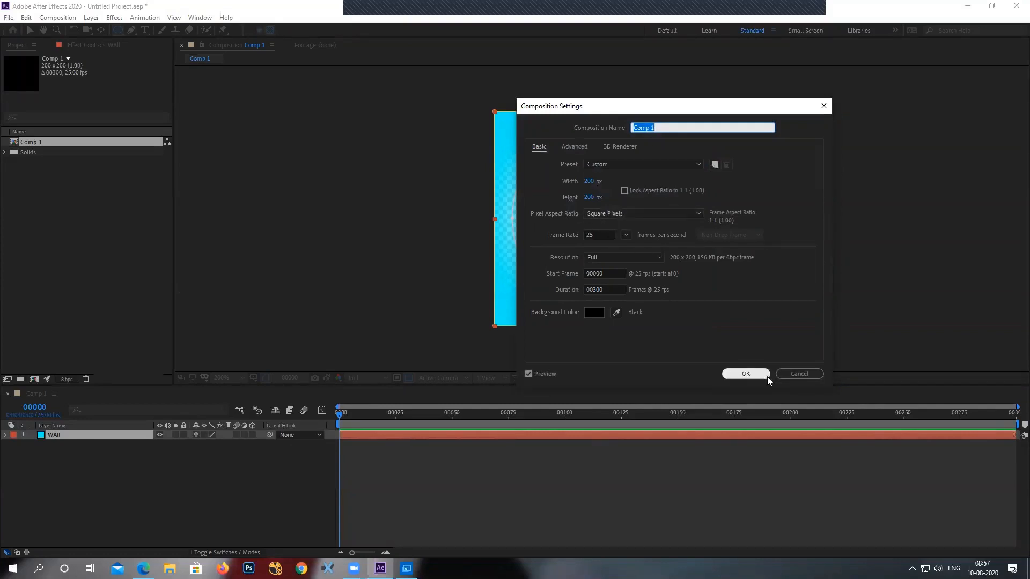
click(746, 374)
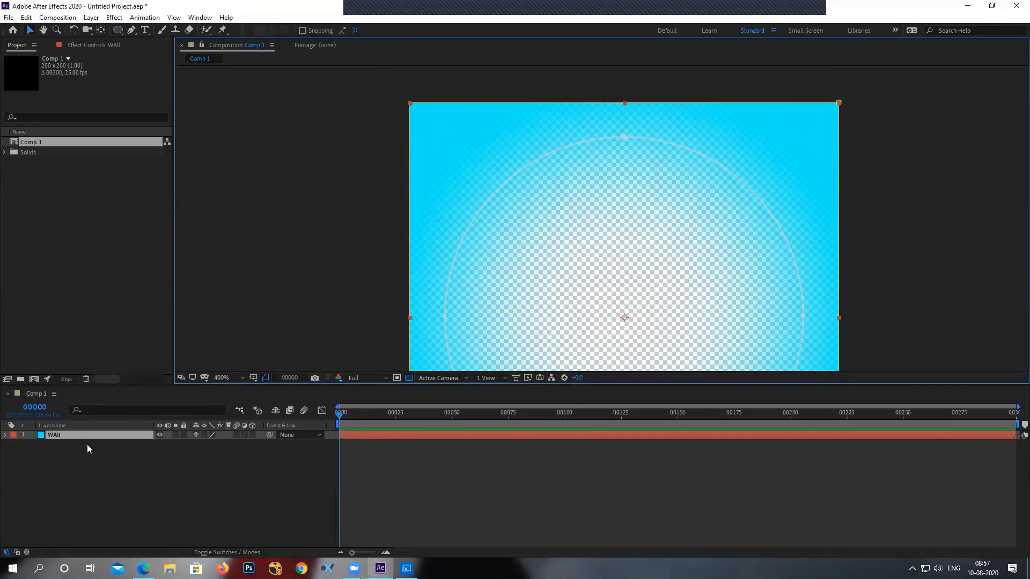
Select the WAll layer and open the Effect > Generate submenu.
click(114, 17)
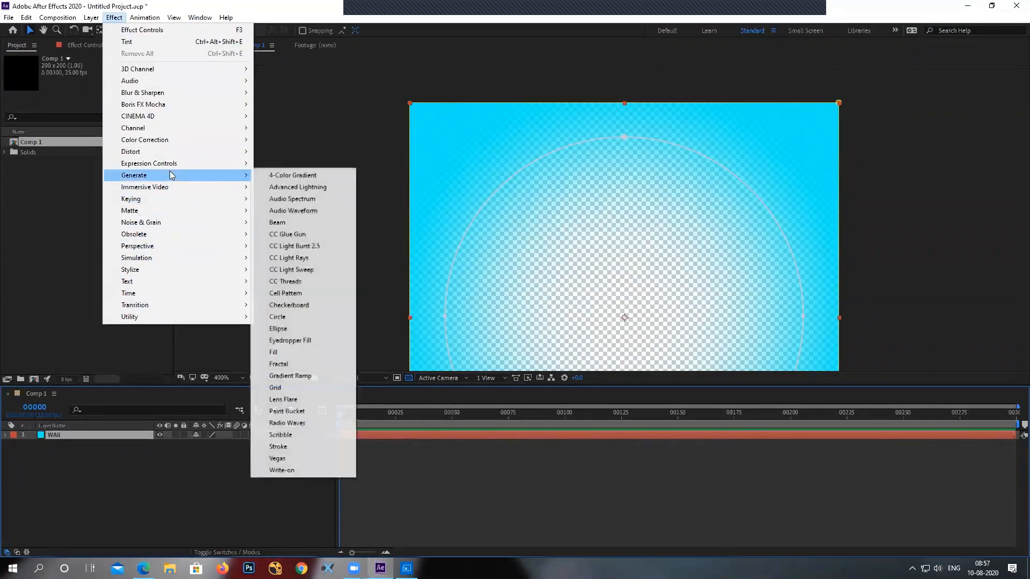
click(278, 447)
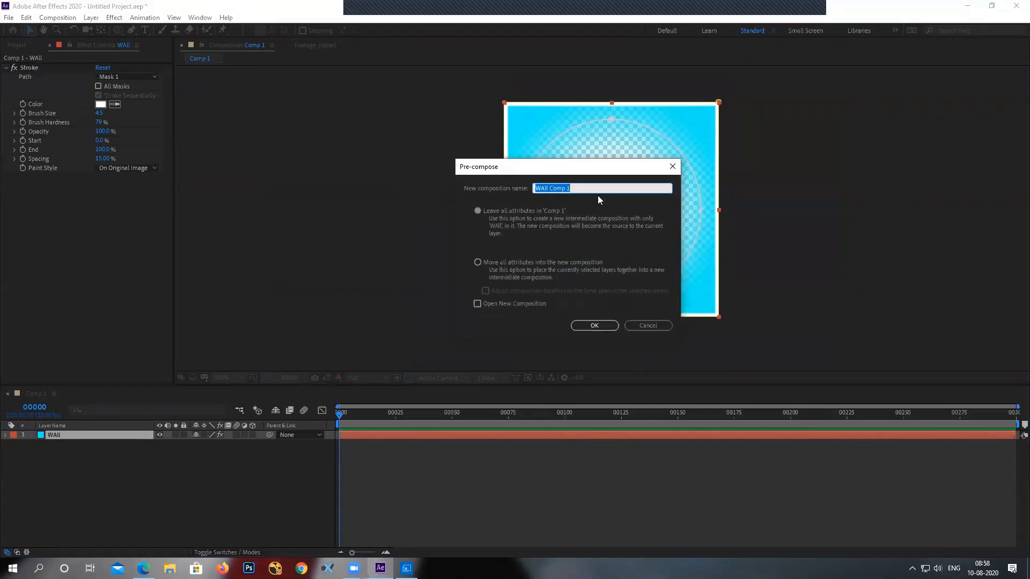
Type 'WALL' as the name in the Pre-compose dialog, then dismiss it.
text(WA)
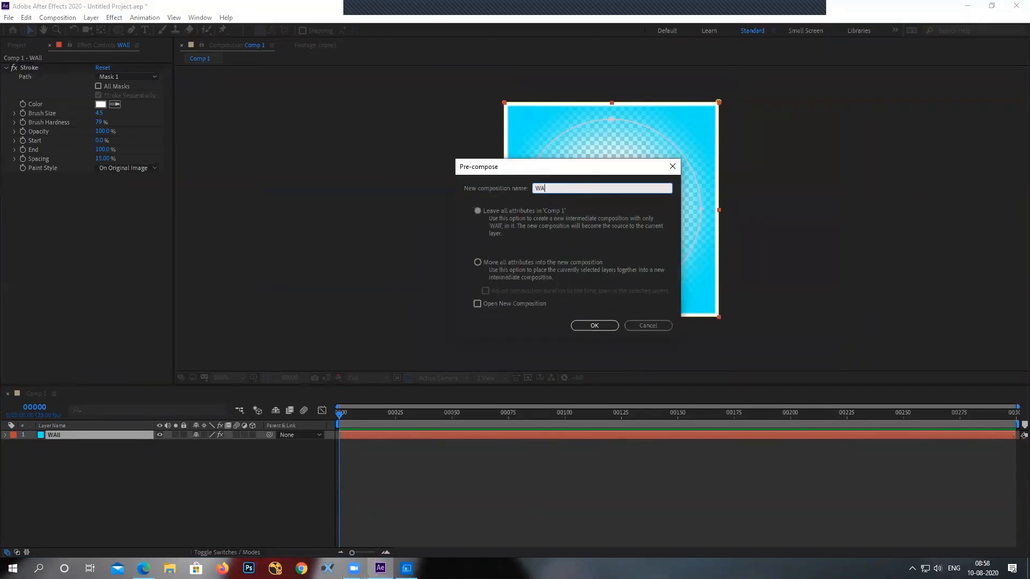
text(LL)
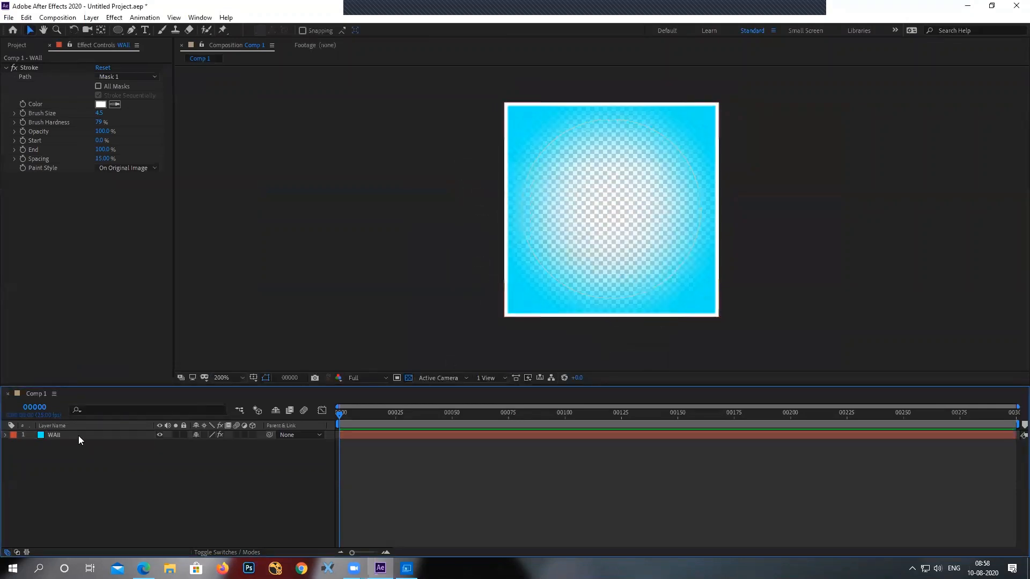
Apply Hue/Saturation to WAll and scrub Master Hue until the wall turns teal-green.
click(113, 17)
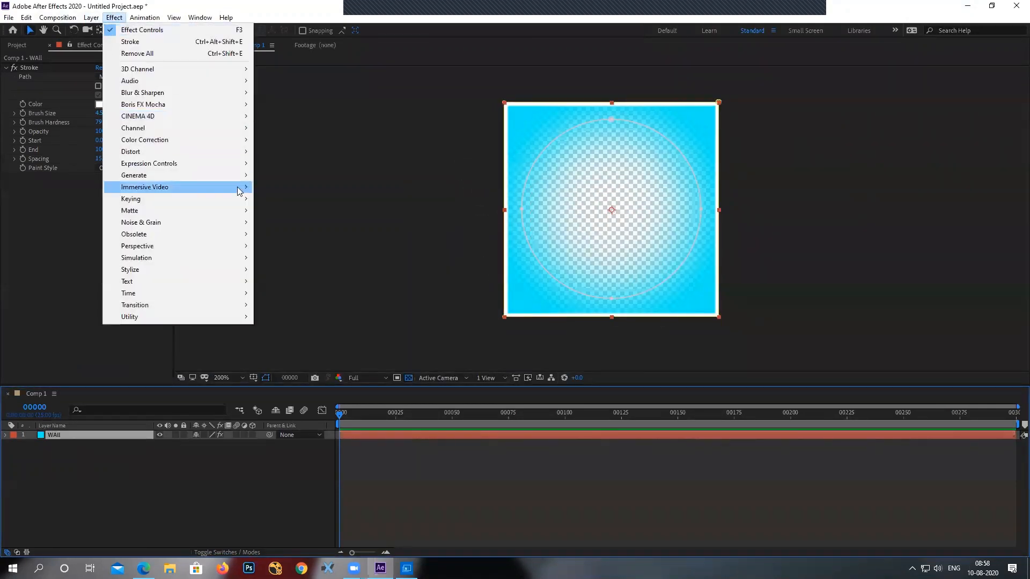
mouse_move(168, 171)
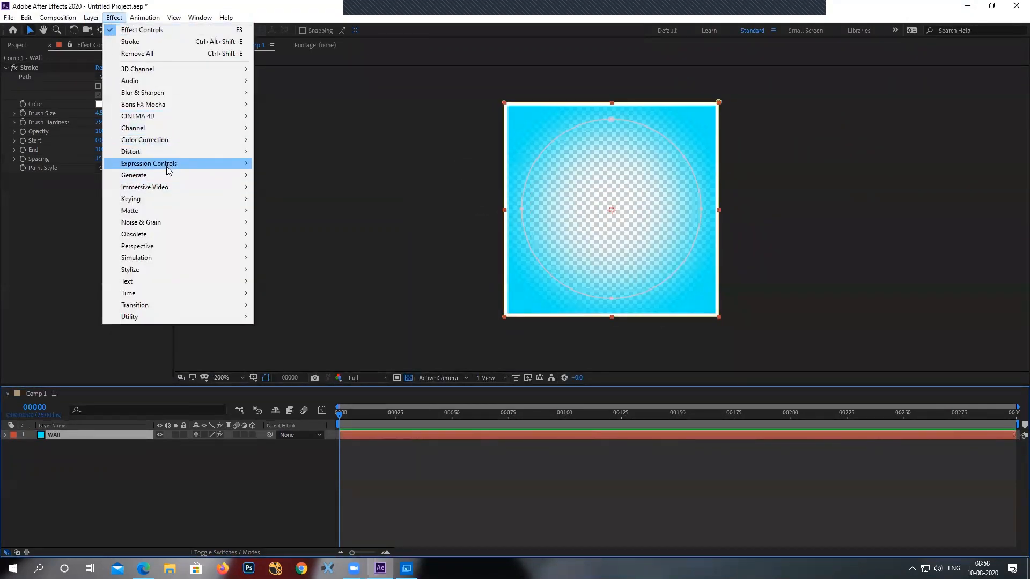
mouse_move(142, 93)
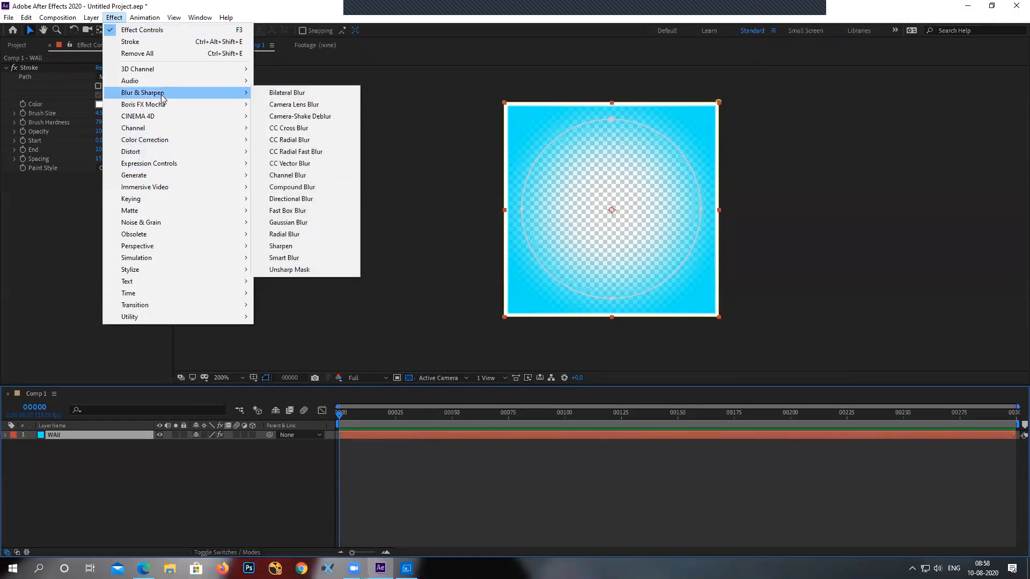
mouse_move(156, 140)
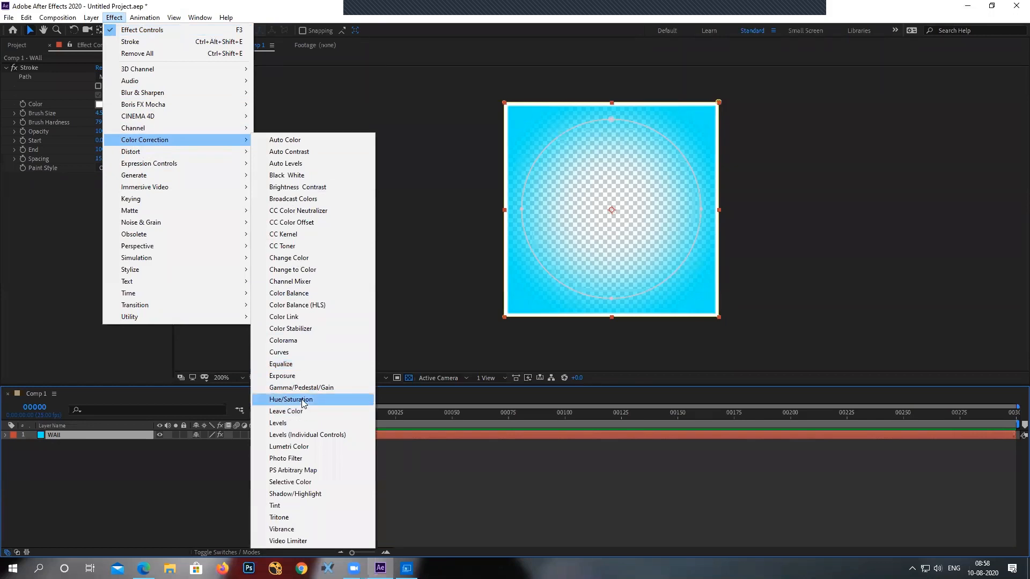
click(290, 399)
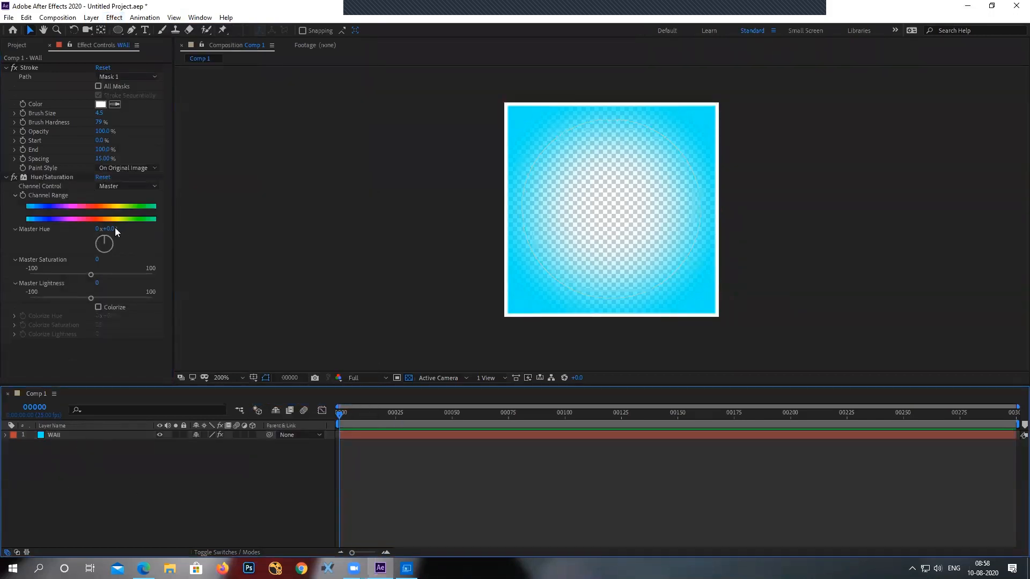
drag(103, 243, 118, 237)
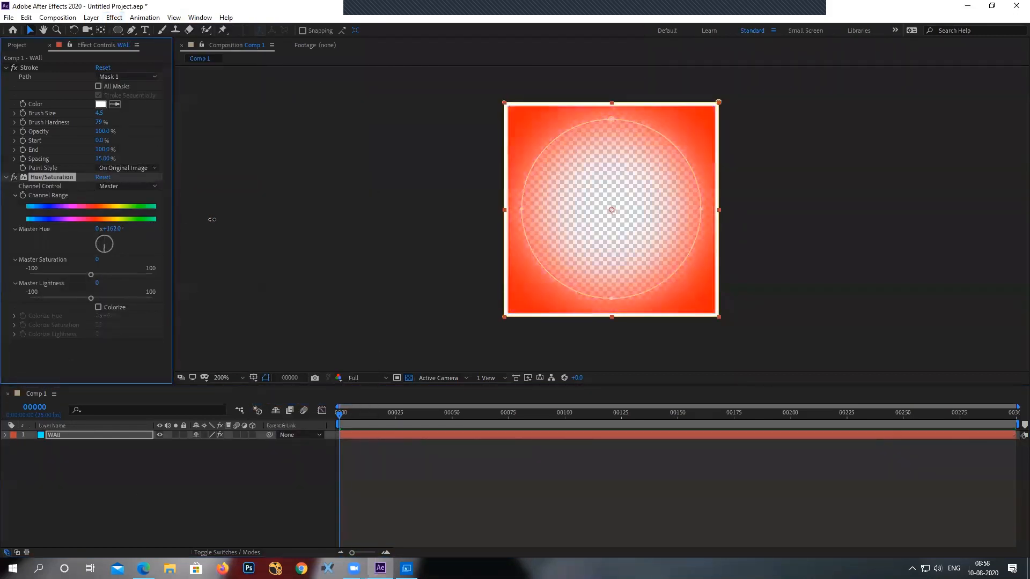
drag(104, 244, 108, 236)
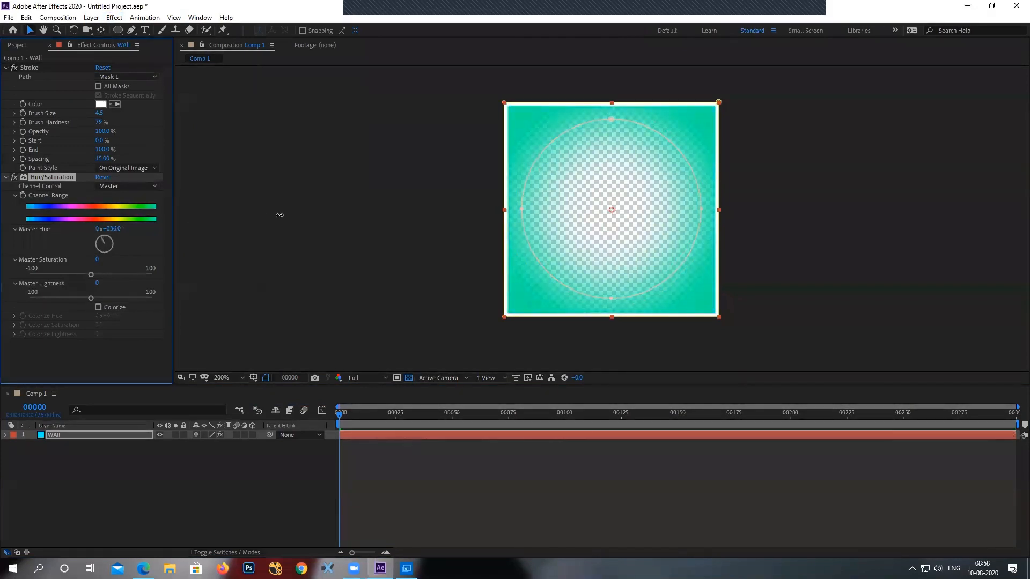
Pre-compose WAll, then undo back to a plain cyan solid with Master Hue 0.
click(90, 17)
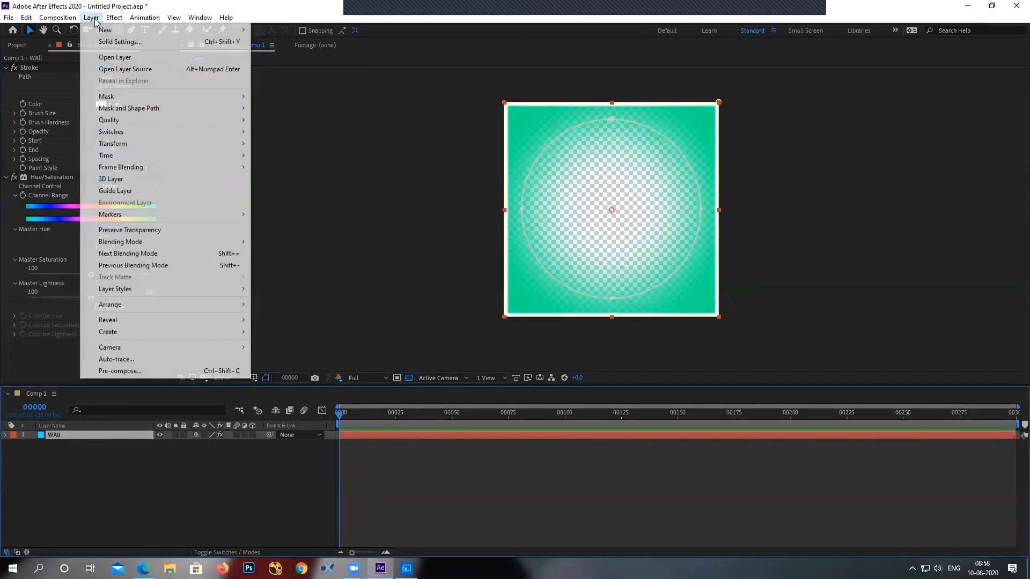
mouse_move(120, 371)
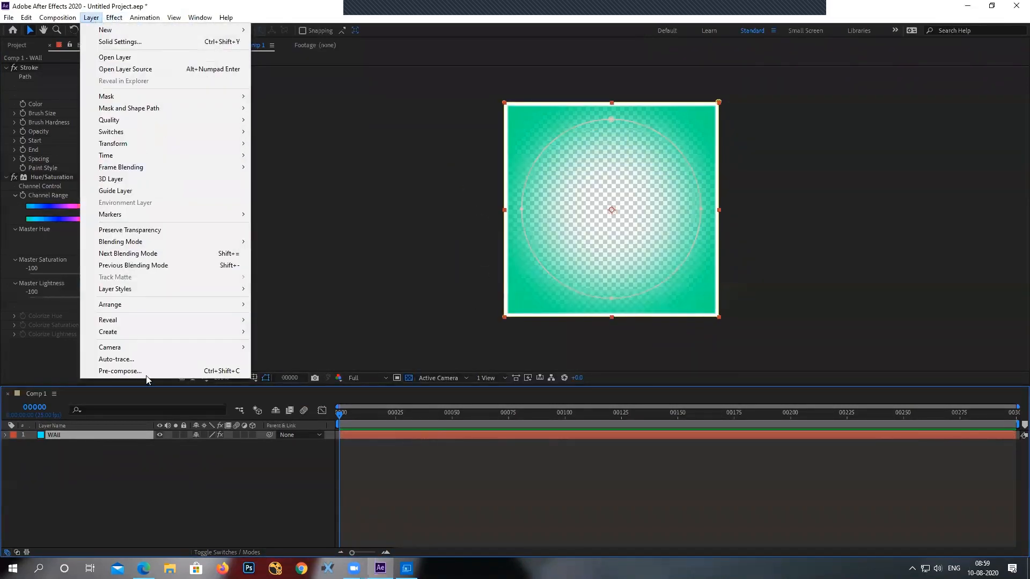
click(120, 371)
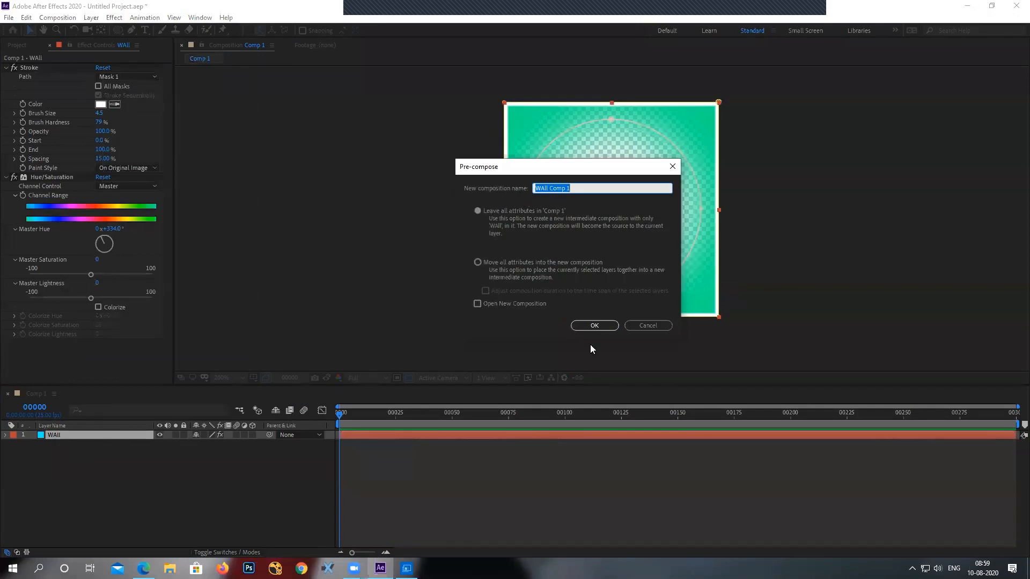
click(593, 325)
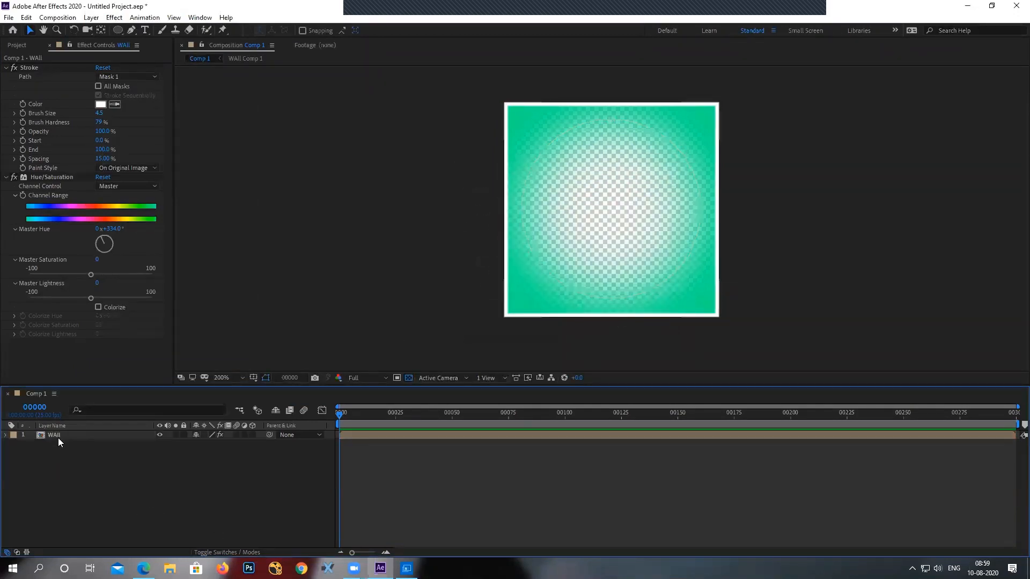
click(53, 435)
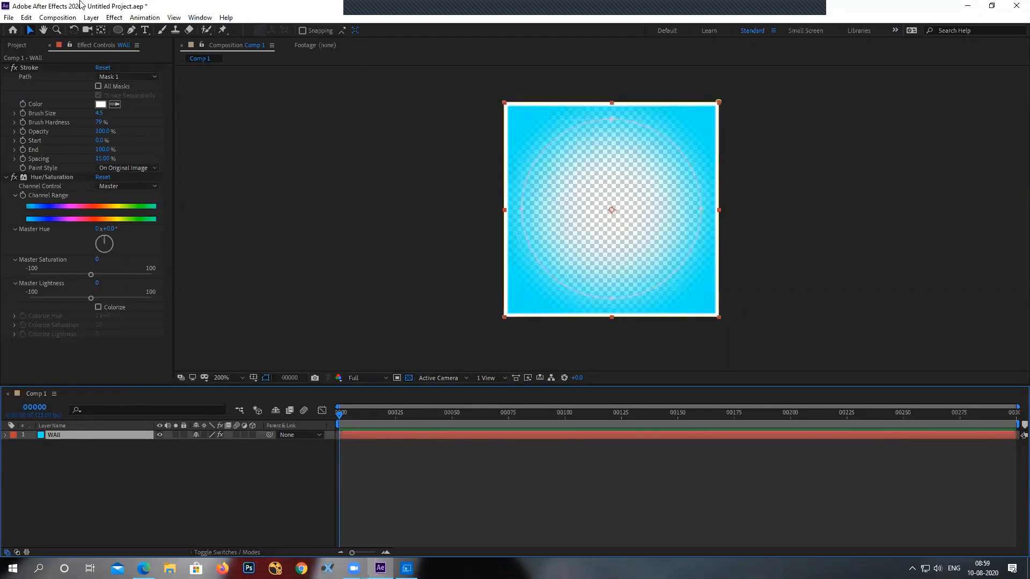
Pre-compose WAll with 'Move all attributes' into a new WAll composition.
click(90, 17)
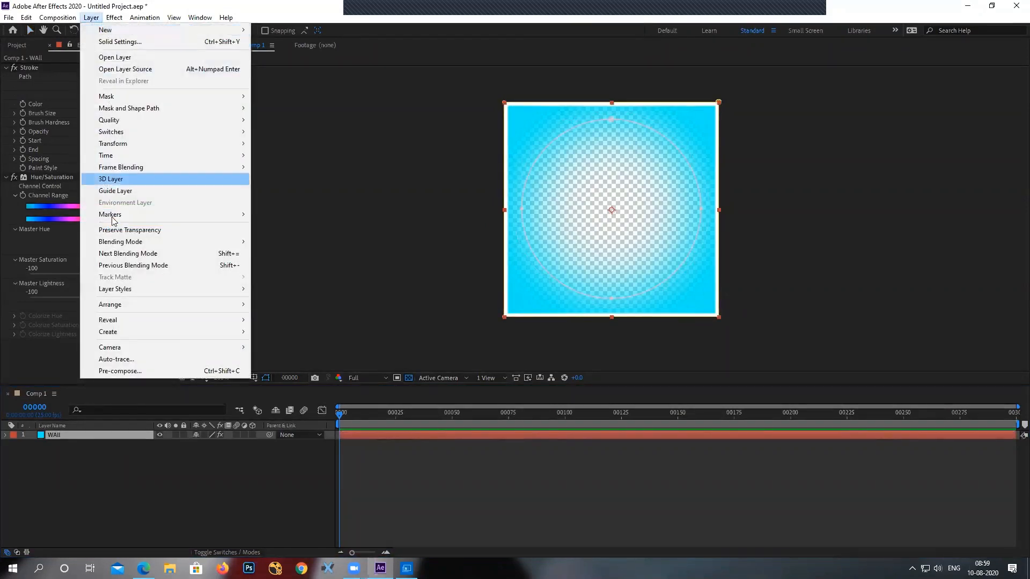
click(120, 372)
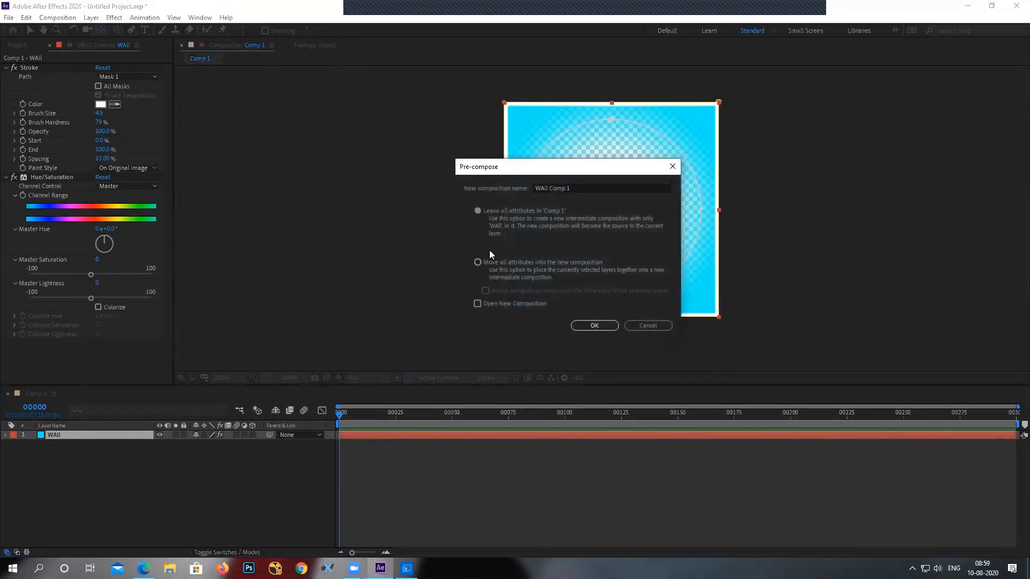
click(478, 263)
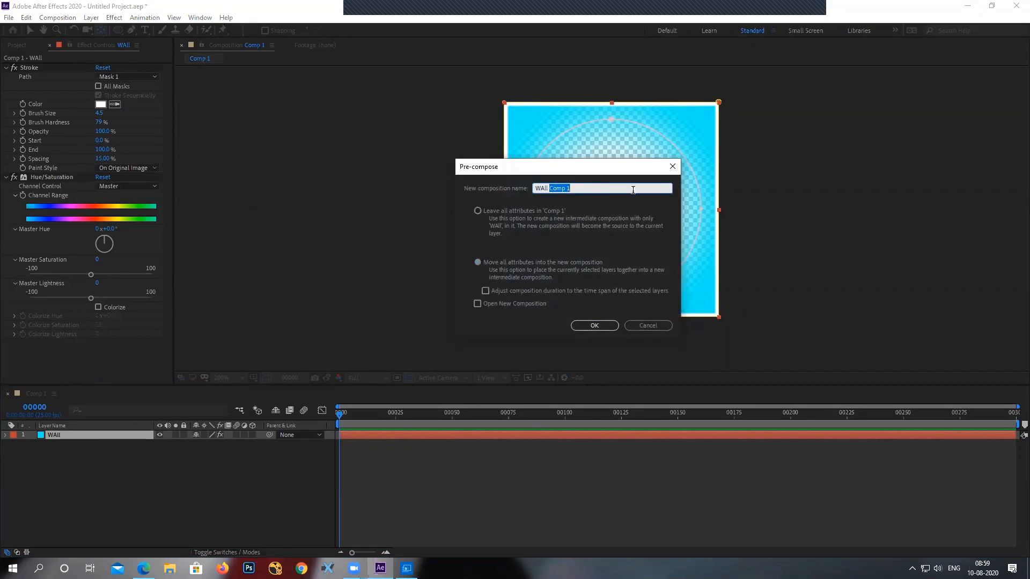
click(594, 325)
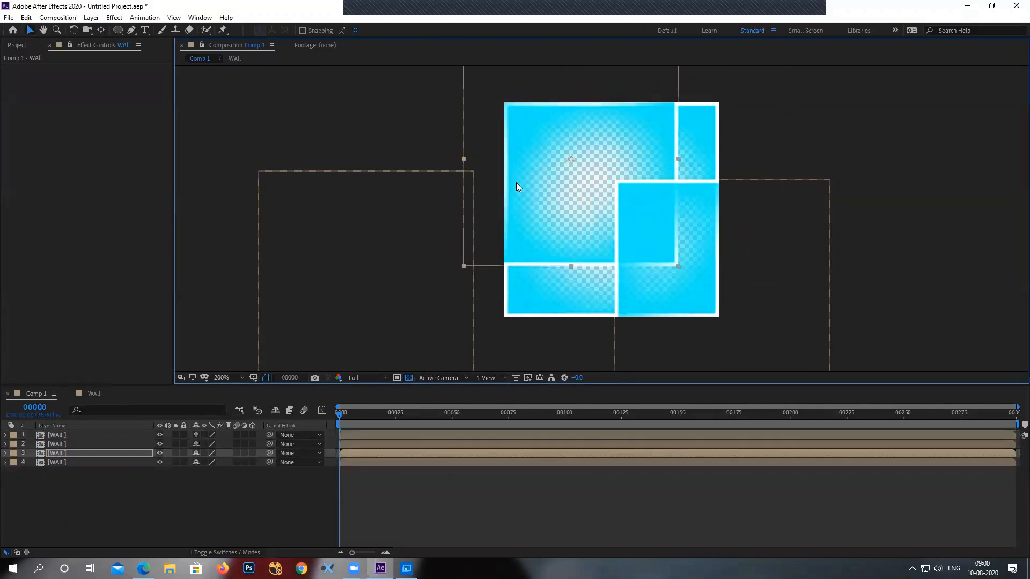
Pre-compose Comp 1's layers into a single WAll comp and scrub its Master Hue.
click(90, 17)
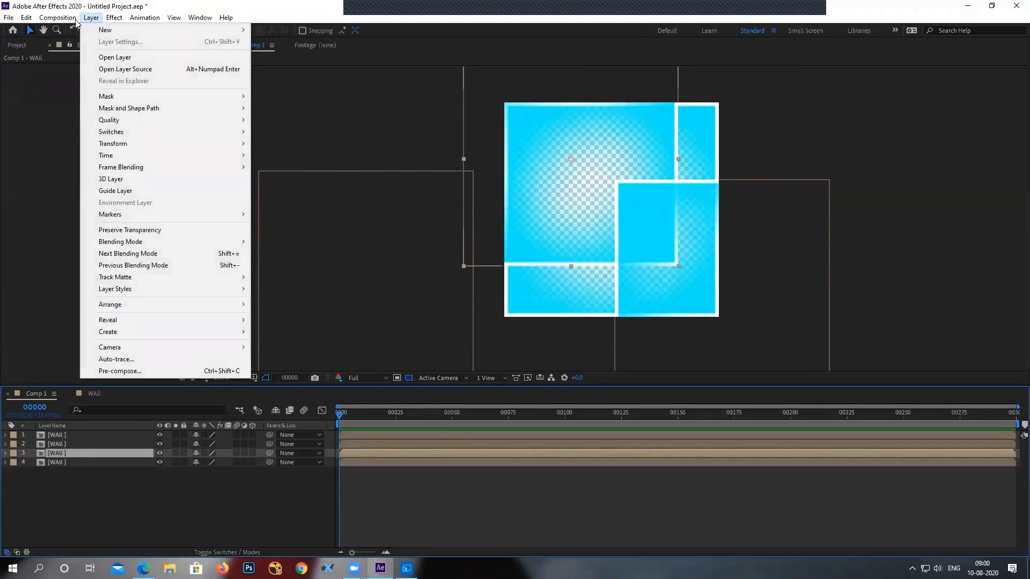
click(114, 18)
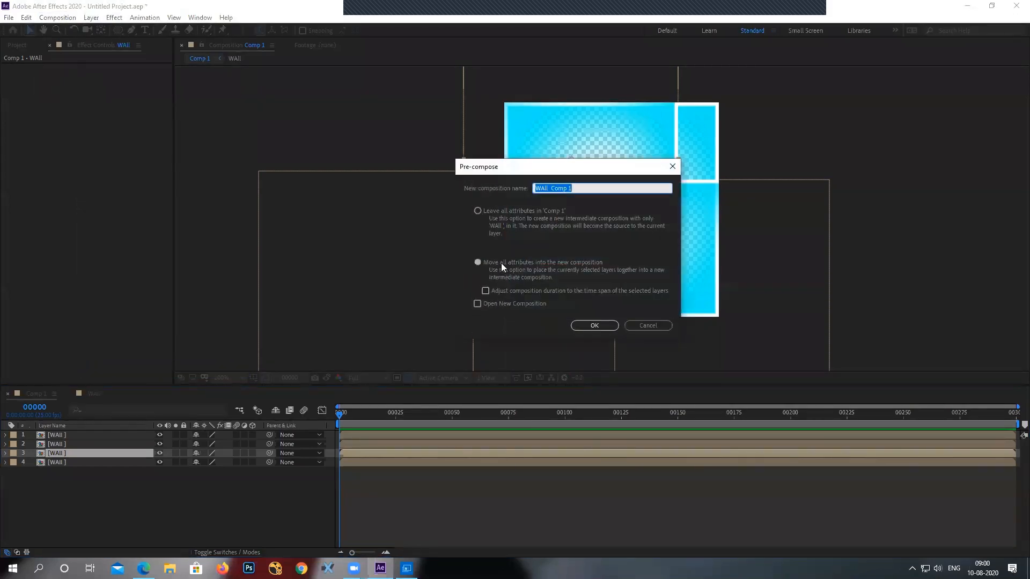
click(477, 211)
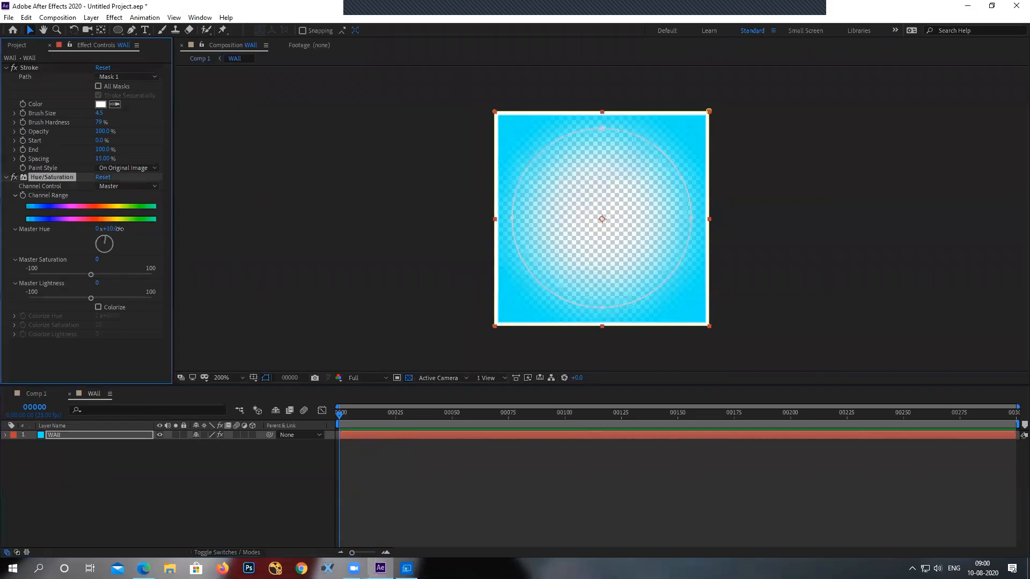
drag(104, 244, 103, 237)
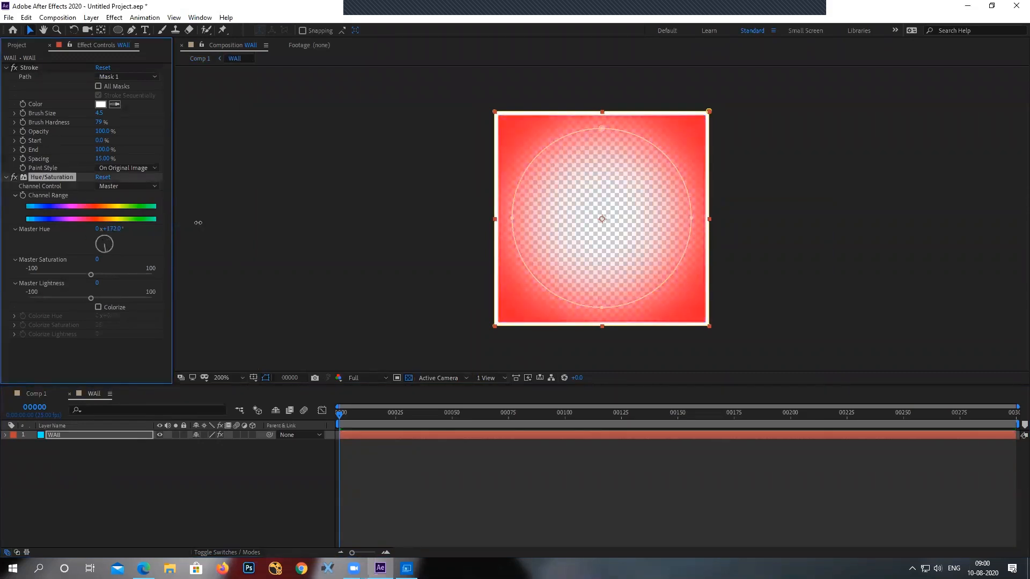
drag(104, 243, 103, 245)
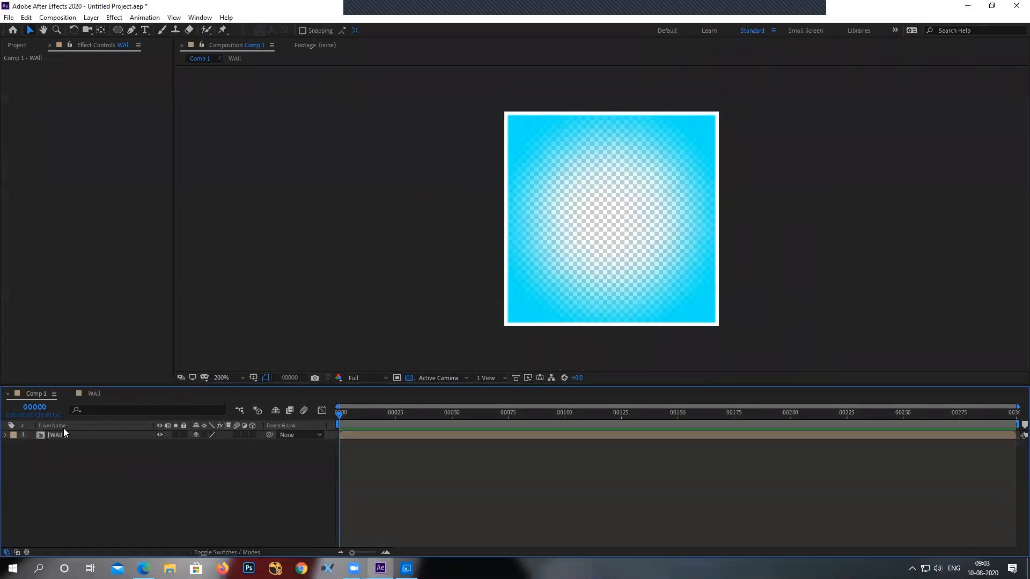
Select the WAll layer to make it 3D and expose its position, orientation and rotation.
click(252, 435)
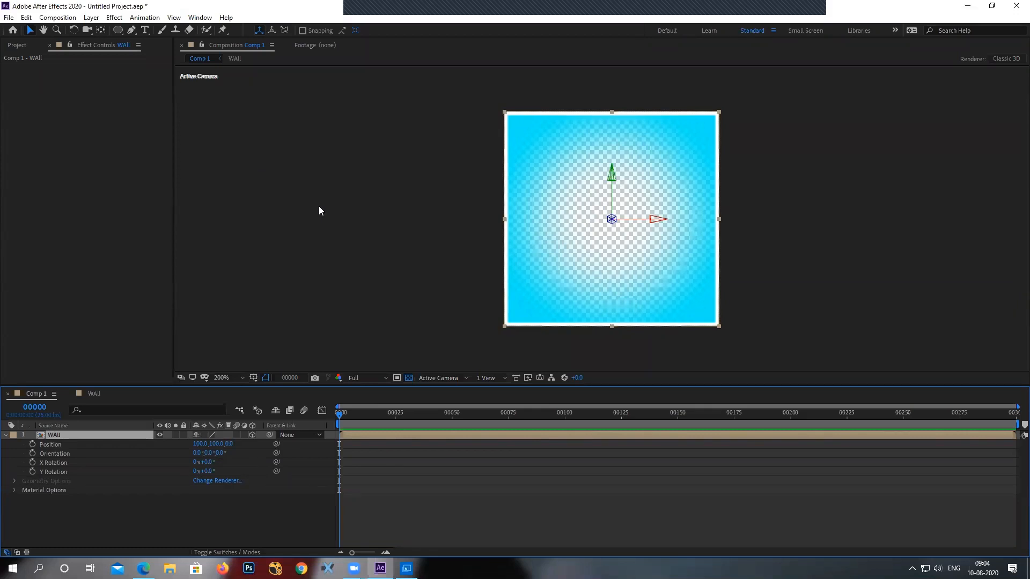
mouse_move(355, 397)
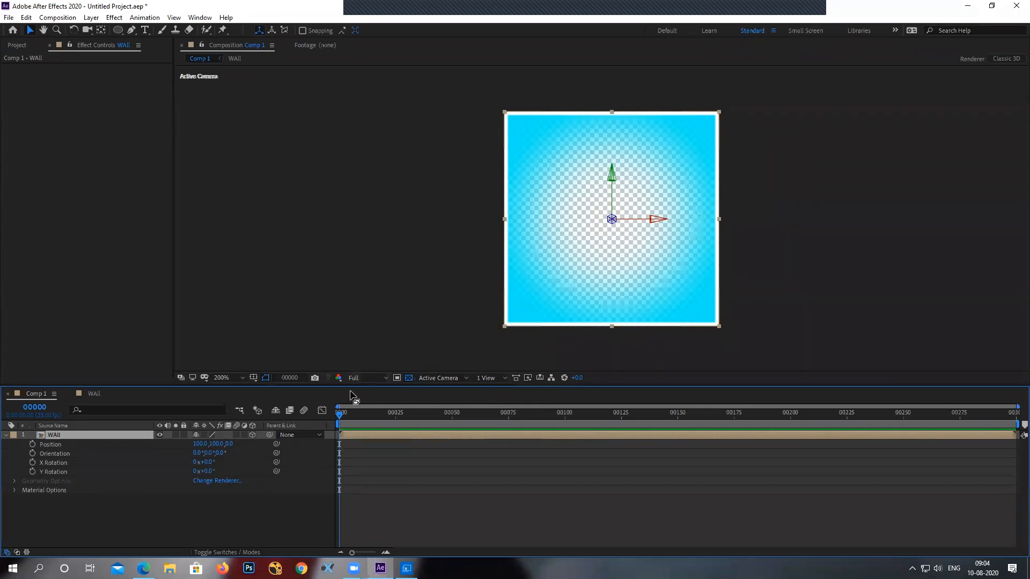
Inspect the wall through custom views and four-view and two-view layouts, then open the view list.
click(487, 378)
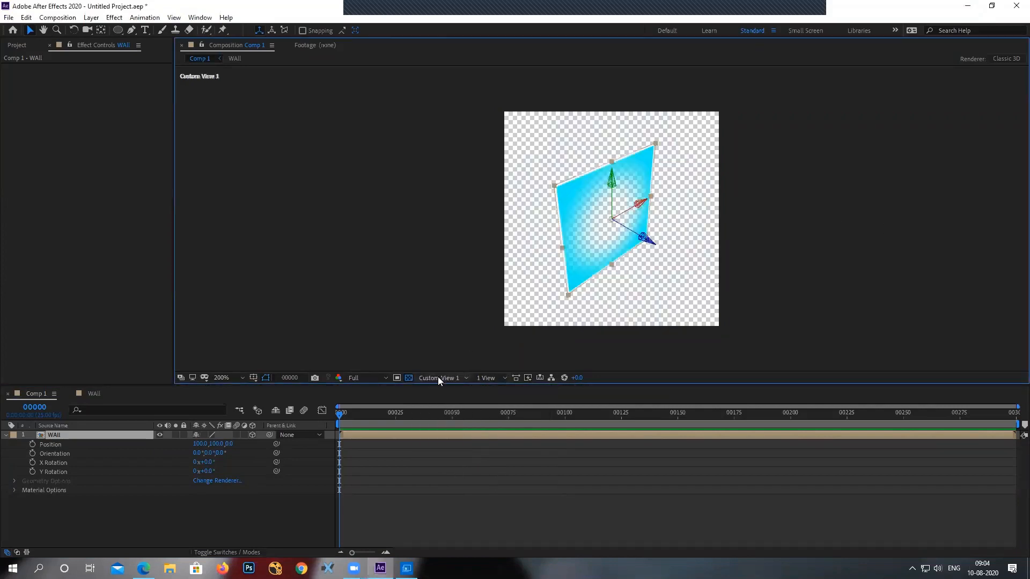
click(439, 378)
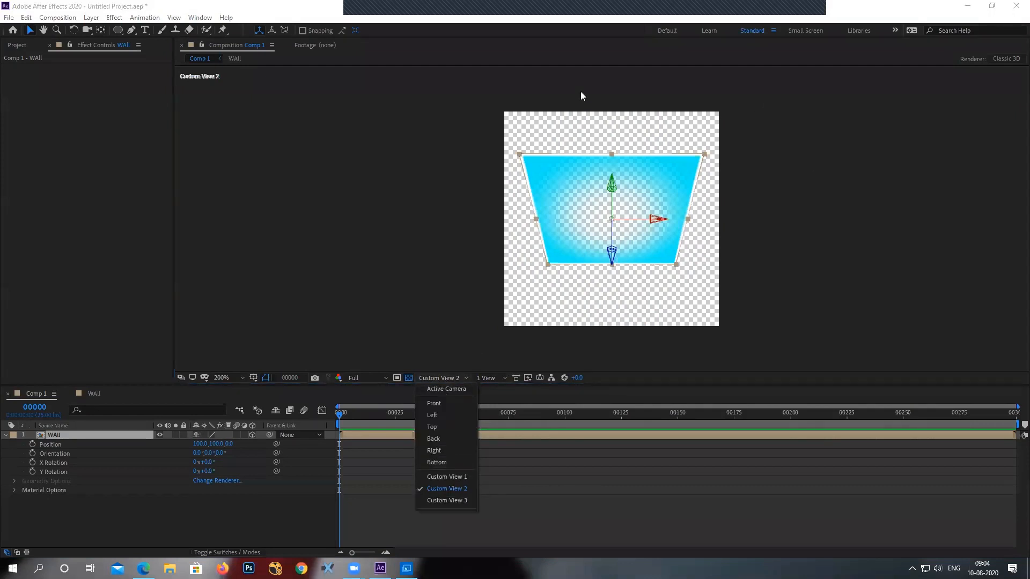
click(486, 378)
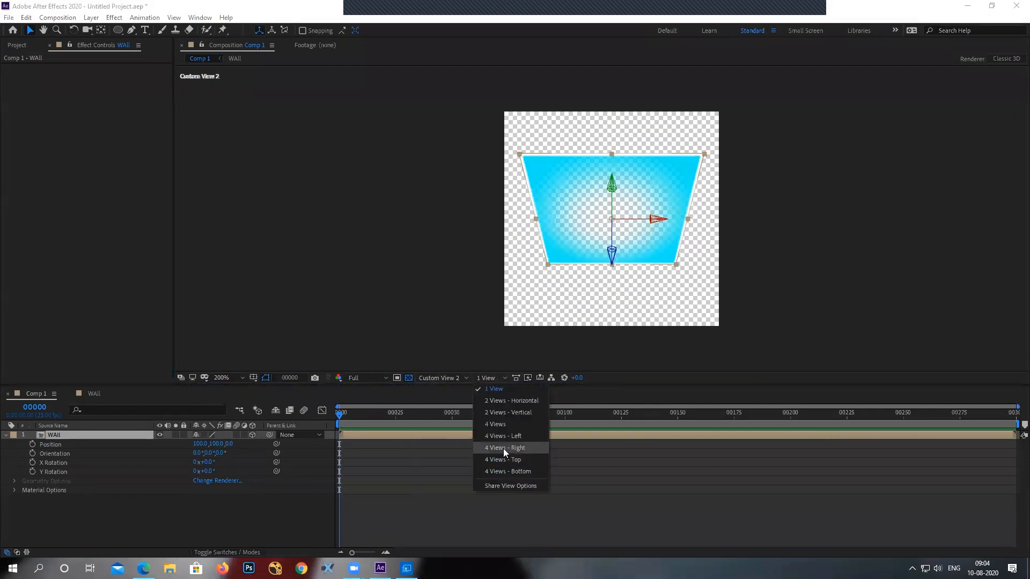
click(494, 424)
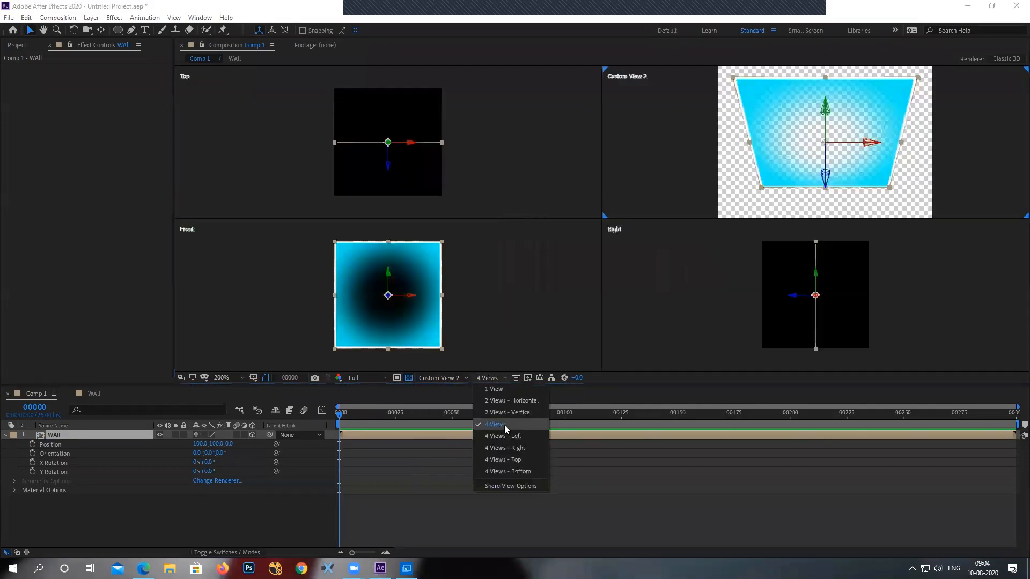
click(510, 401)
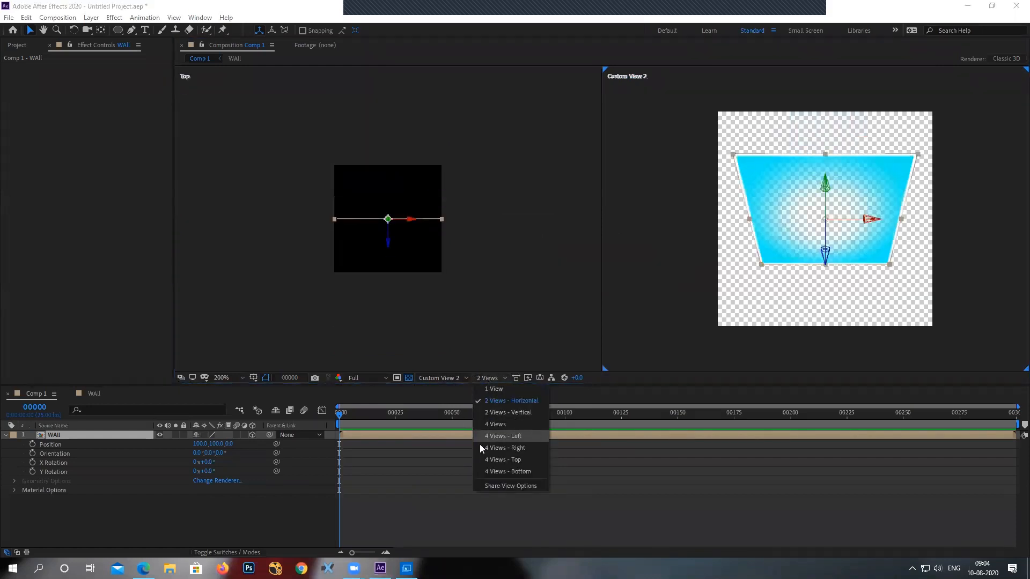
click(494, 389)
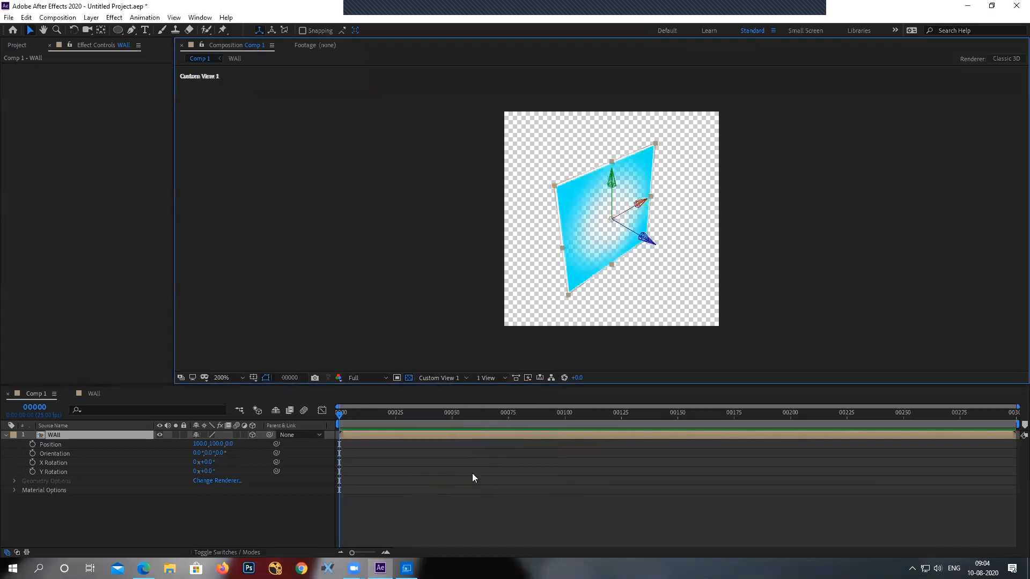
click(439, 378)
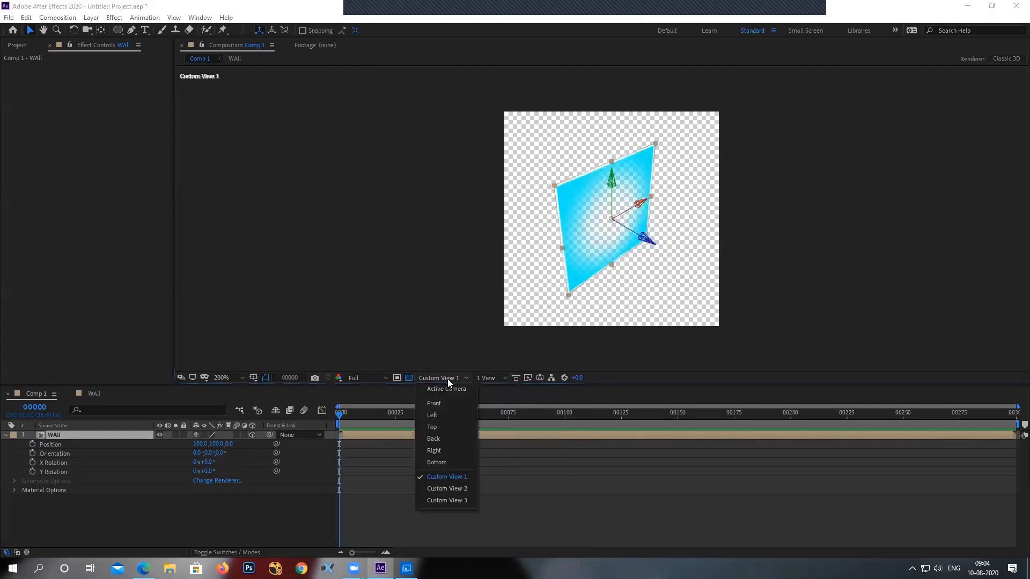
Switch the Composition viewer to the Top 3D view.
click(431, 427)
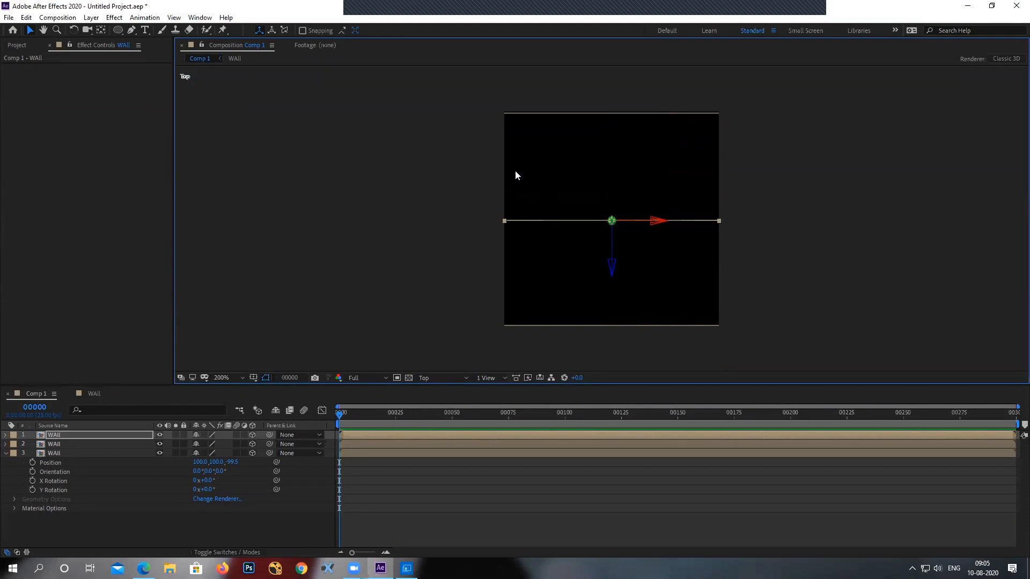
mouse_move(635, 85)
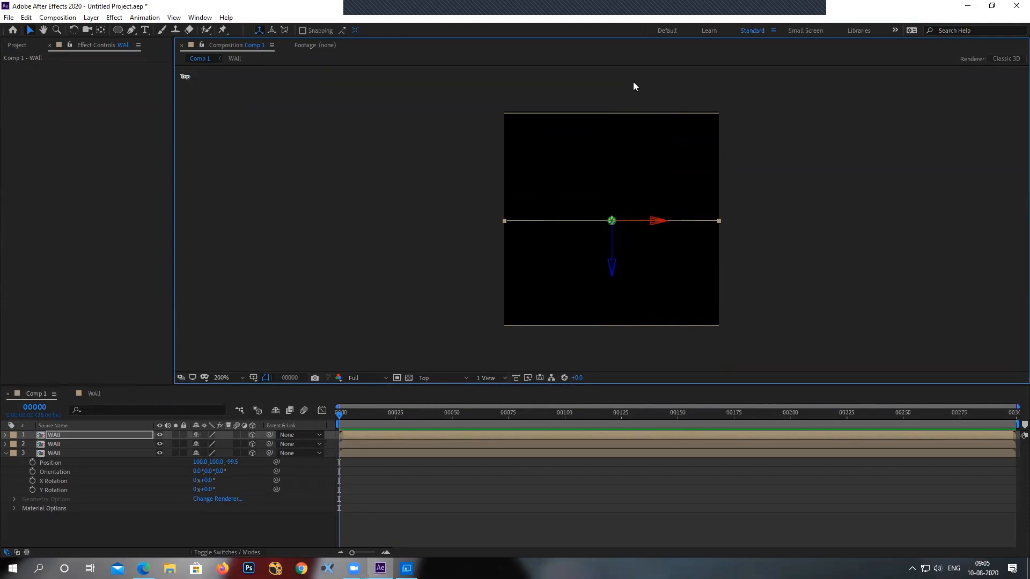
mouse_move(606, 243)
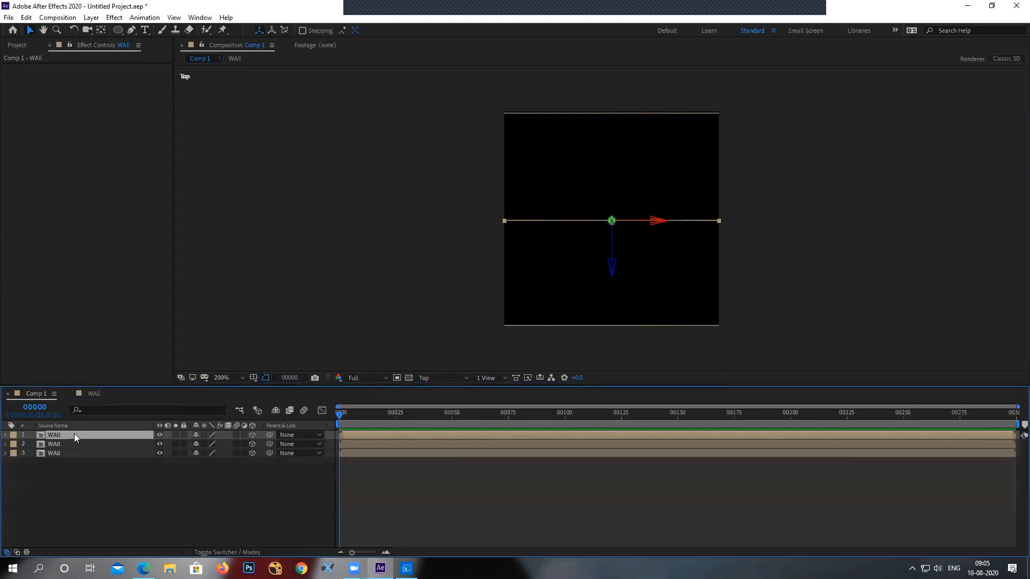
click(5, 435)
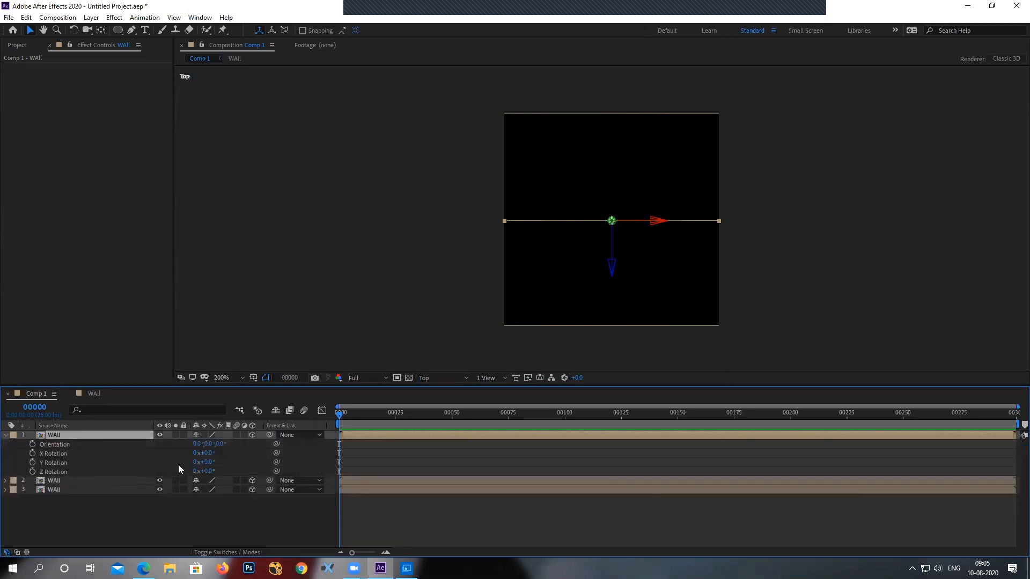
drag(204, 462, 210, 473)
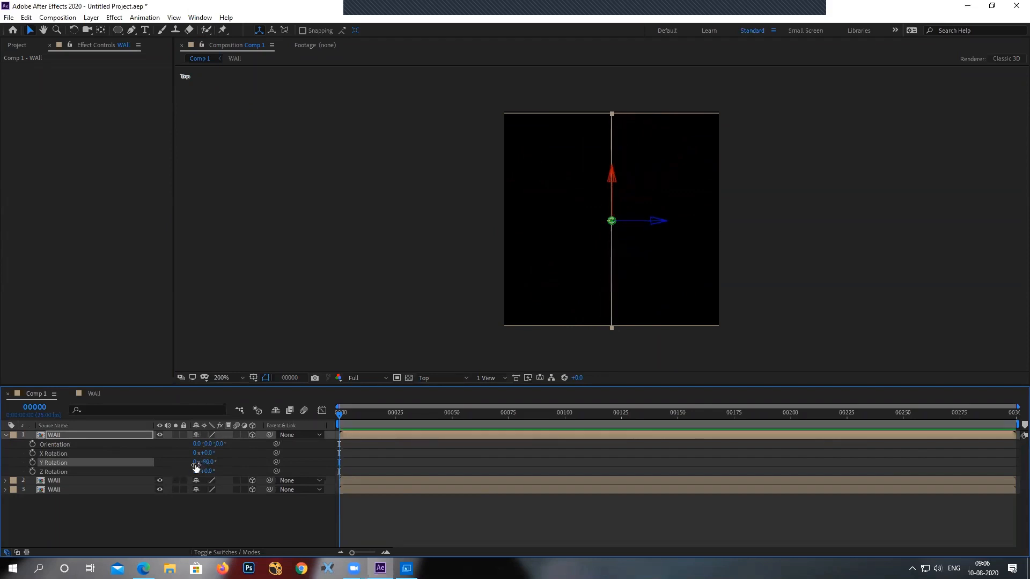
drag(203, 462, 210, 462)
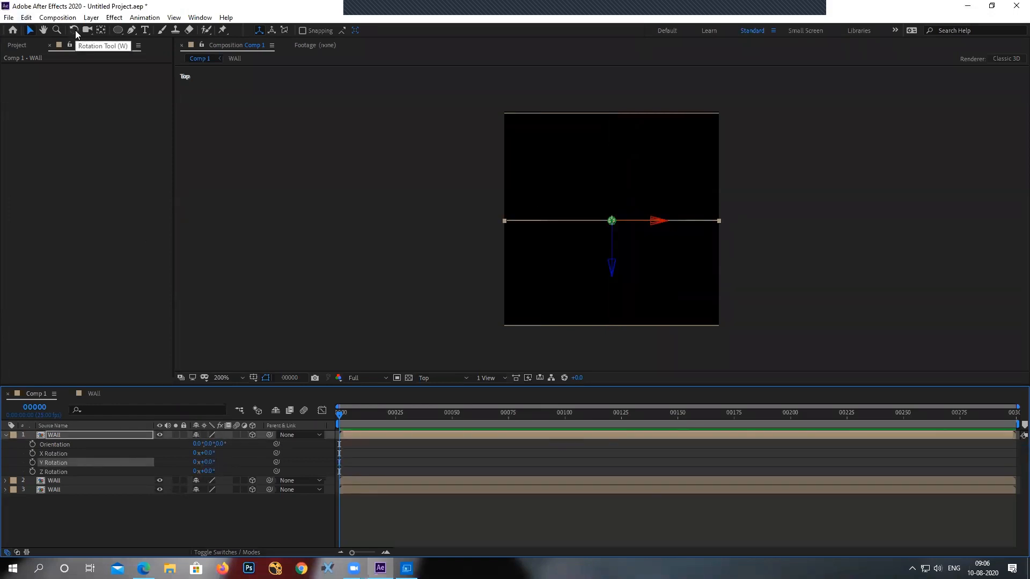
Rotate the first wall edge-on with the Rotation tool to about 180°, 271°, 180° orientation.
click(70, 30)
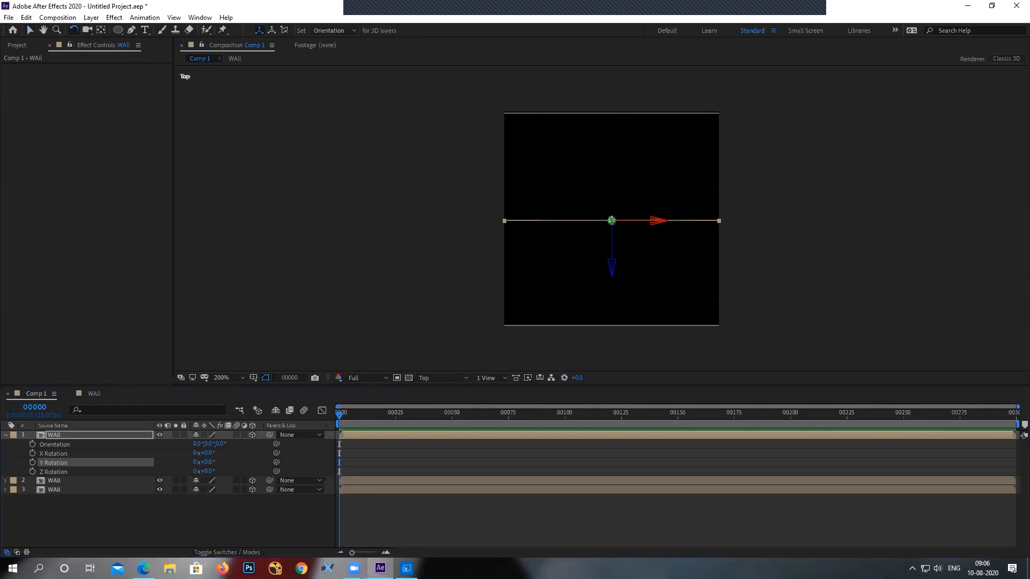
click(220, 377)
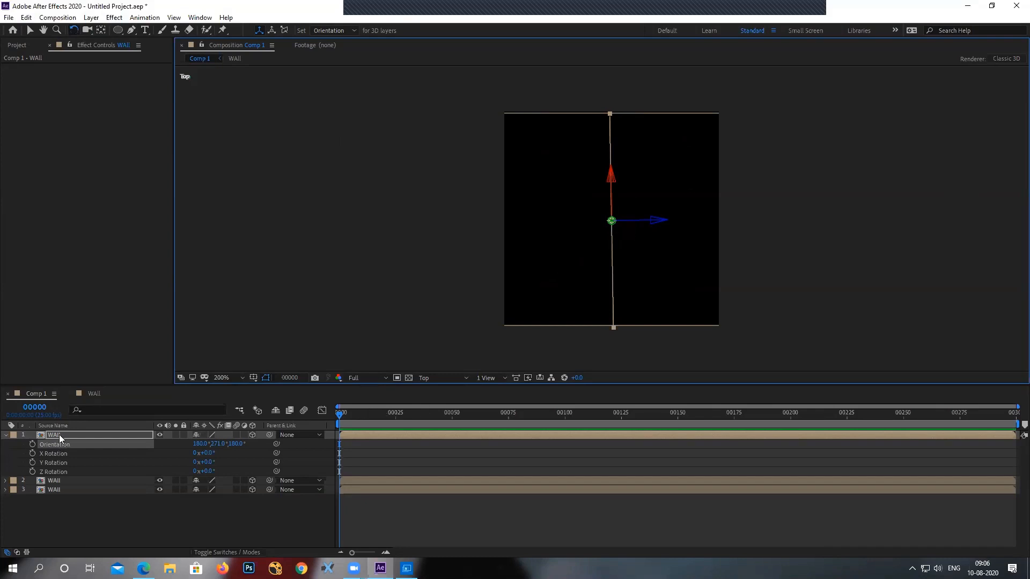
mouse_move(227, 463)
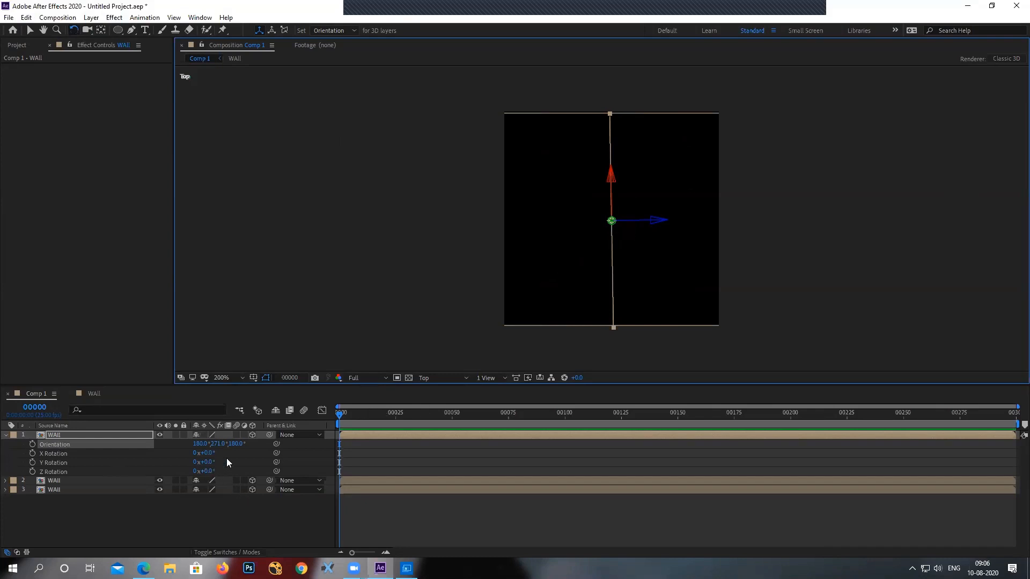
mouse_move(75, 41)
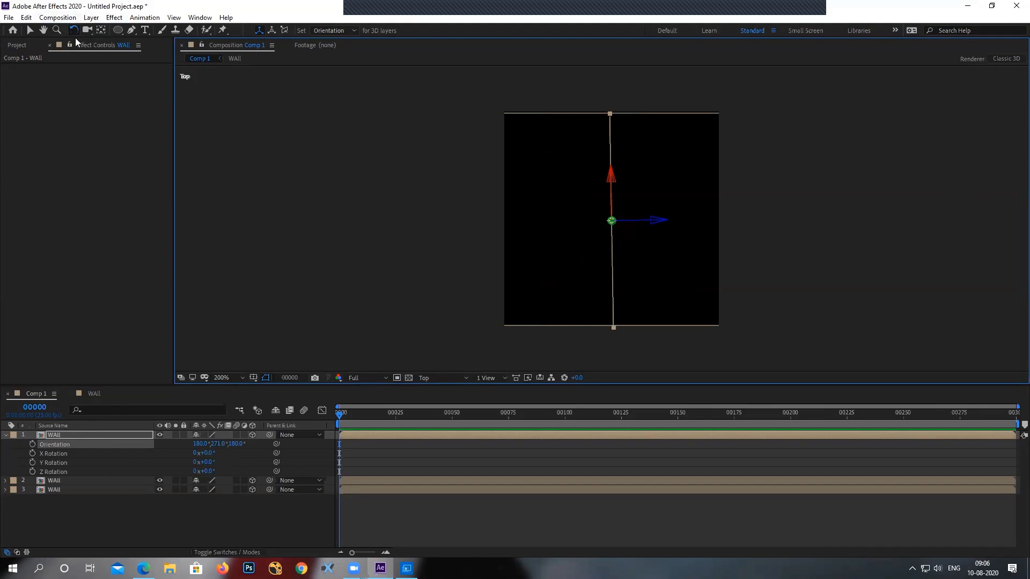
mouse_move(74, 30)
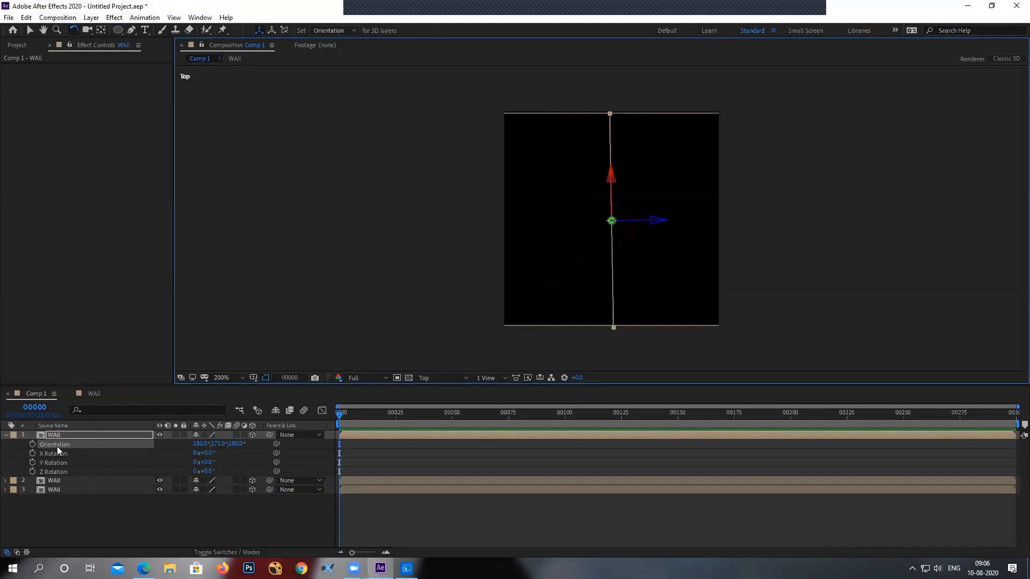
mouse_move(46, 471)
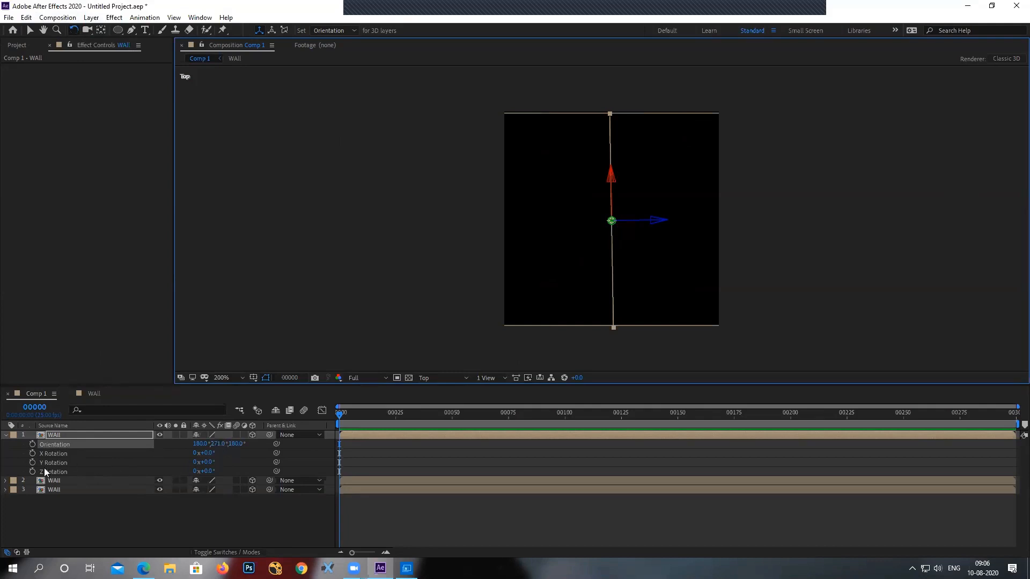
mouse_move(138, 464)
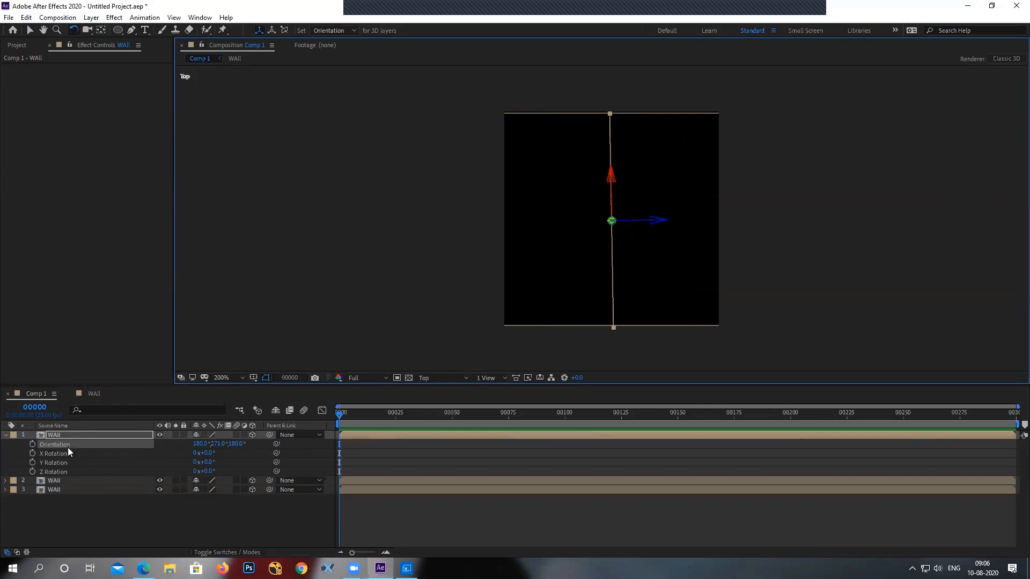
mouse_move(226, 457)
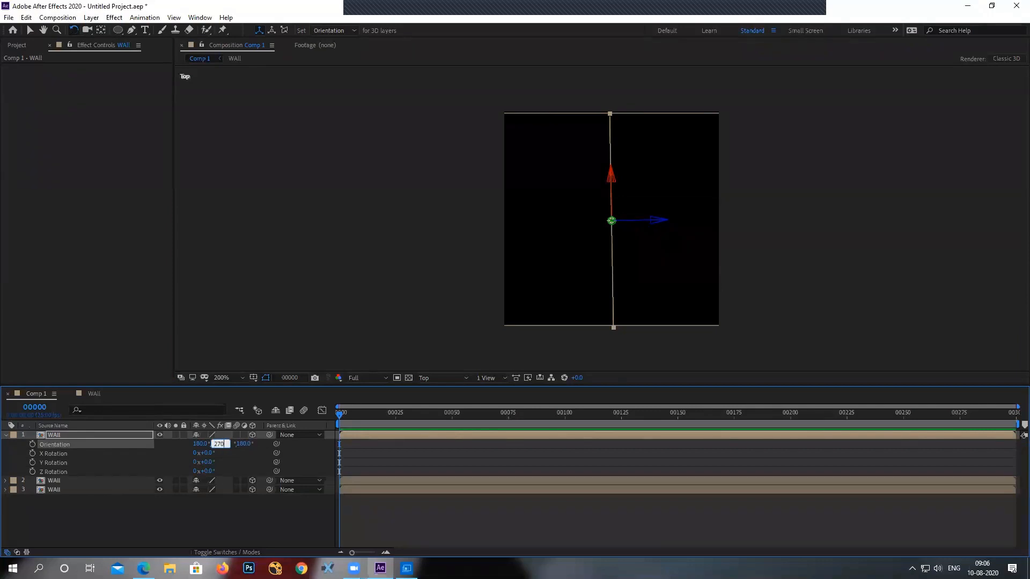
Confirm Orientation Y of 270°, making the first wall exactly 180°, 270°, 180°.
key(Enter)
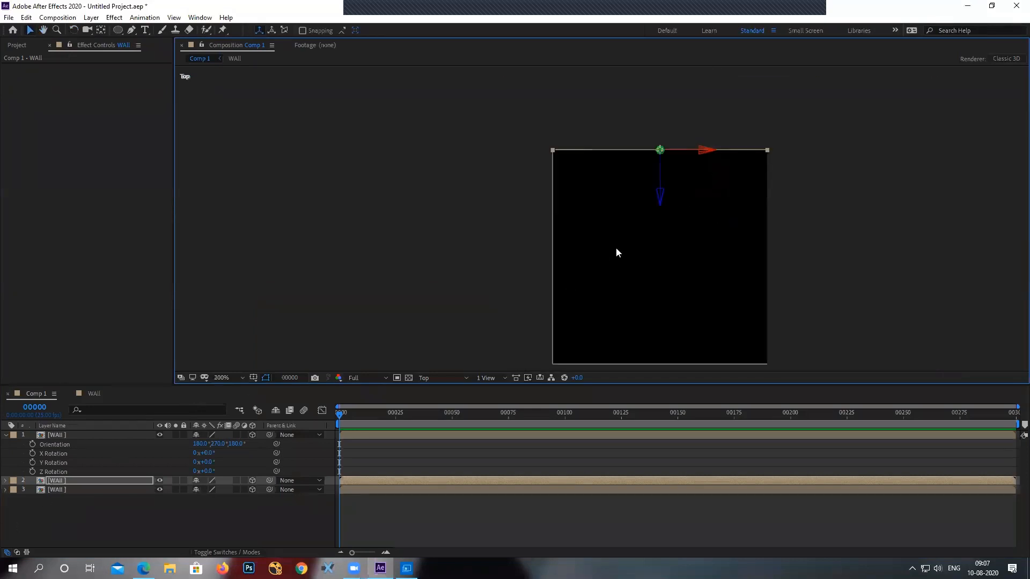
click(487, 377)
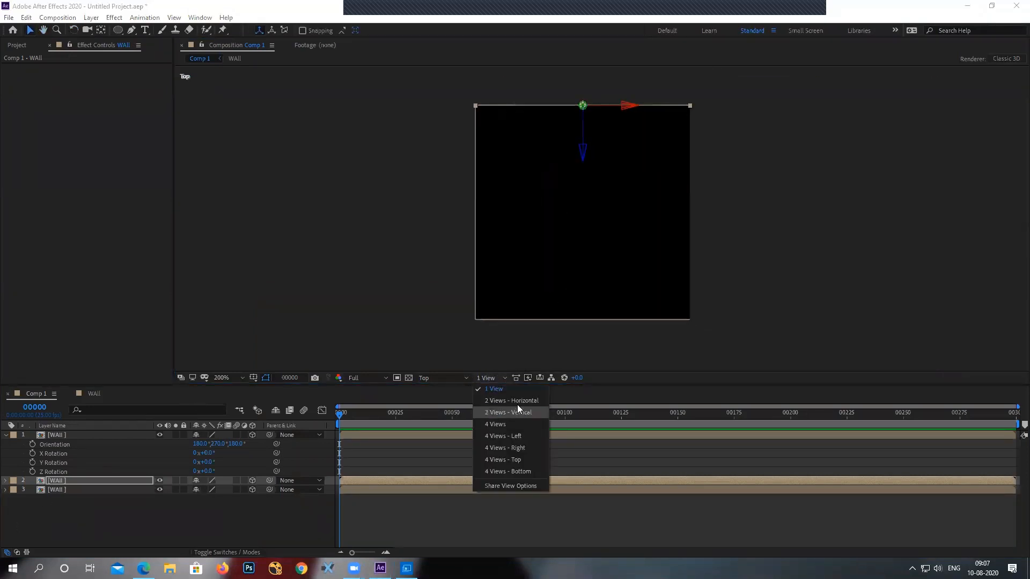
Split the viewer into 2 Views - Horizontal and duplicate a wall for the fourth side.
click(511, 412)
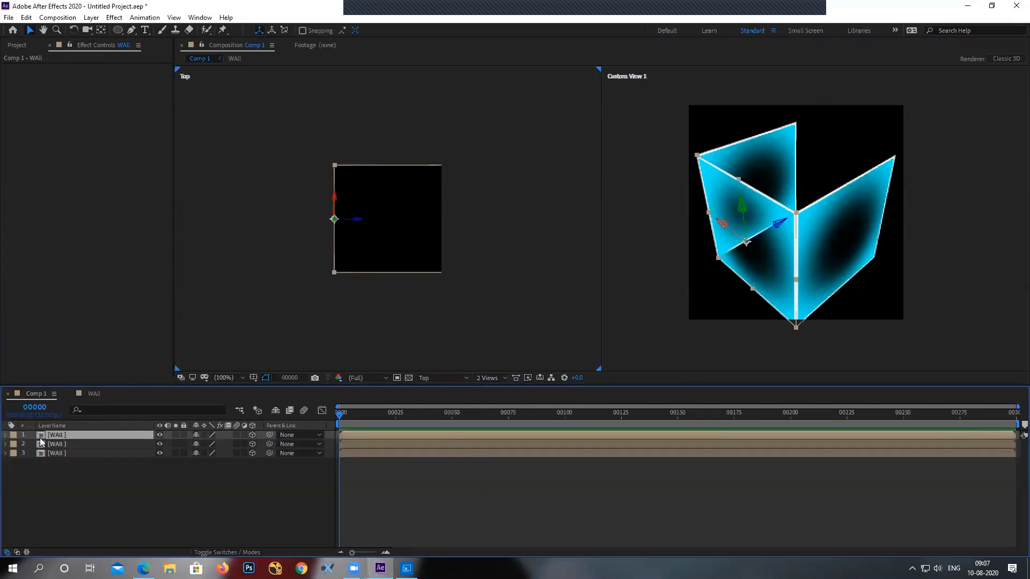
key(ctrl+d)
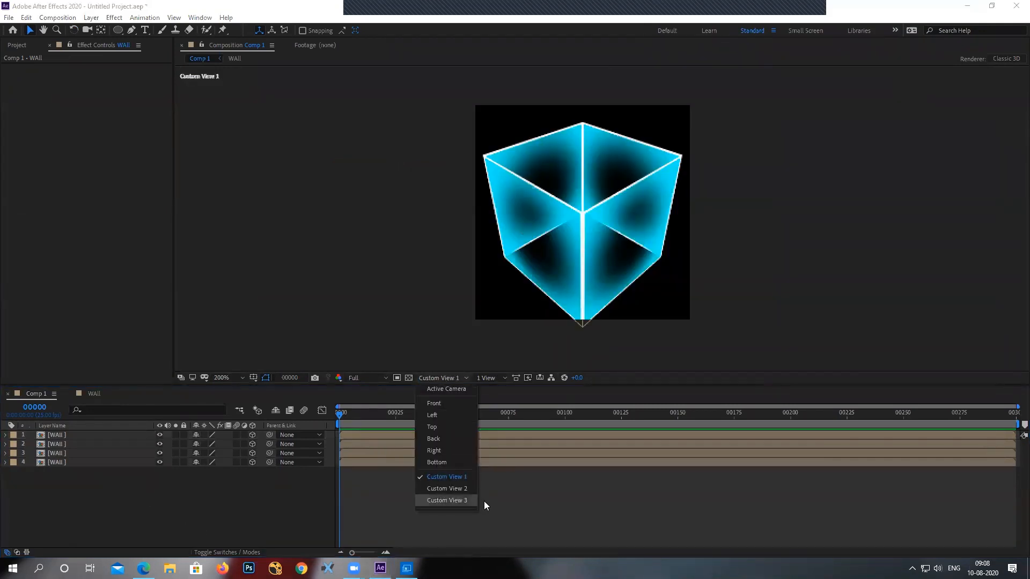
mouse_move(453, 462)
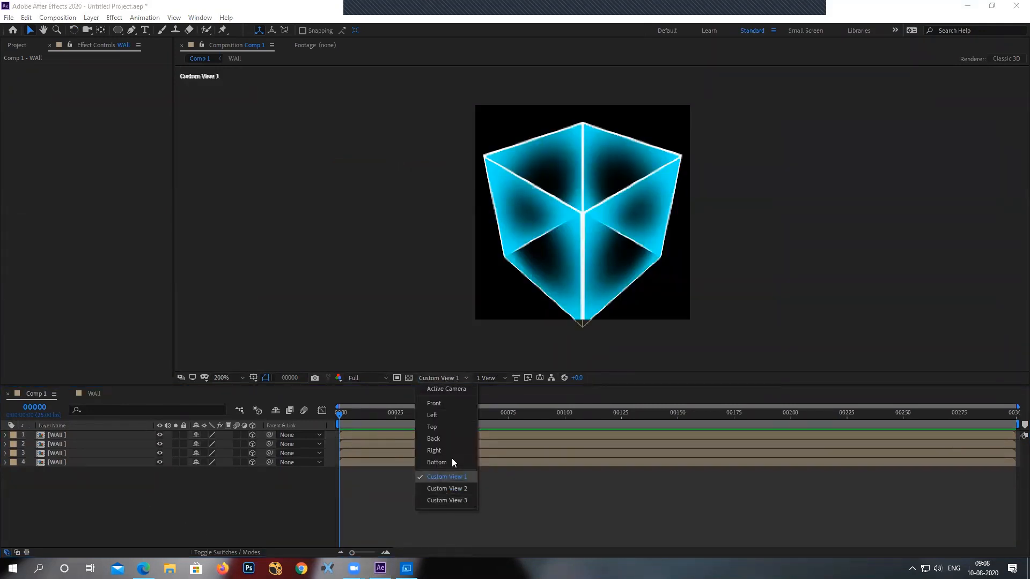
Check the box from Active Camera, Custom View and Top views, then deselect all walls.
click(446, 389)
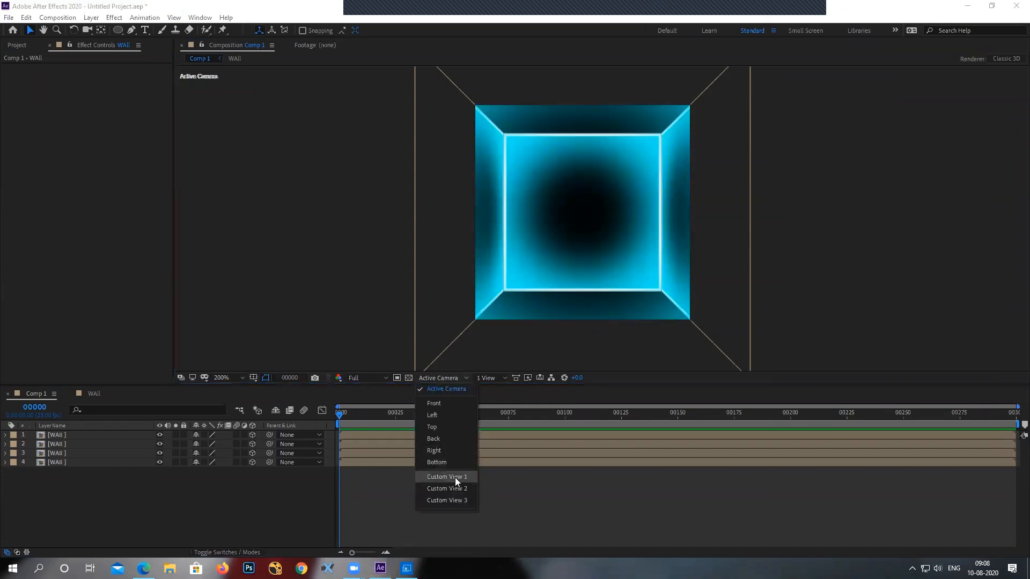
click(446, 477)
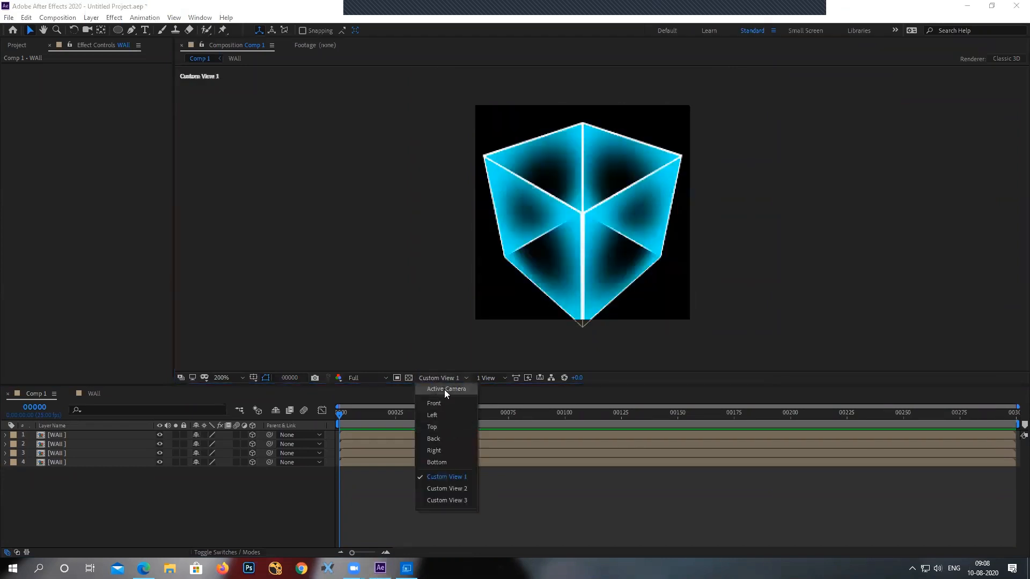
click(431, 427)
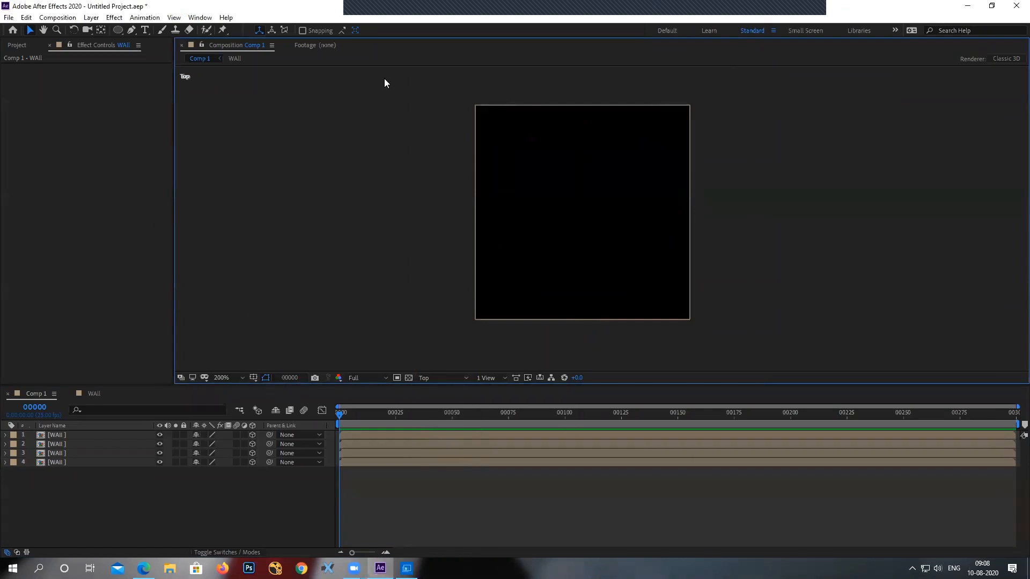
click(444, 378)
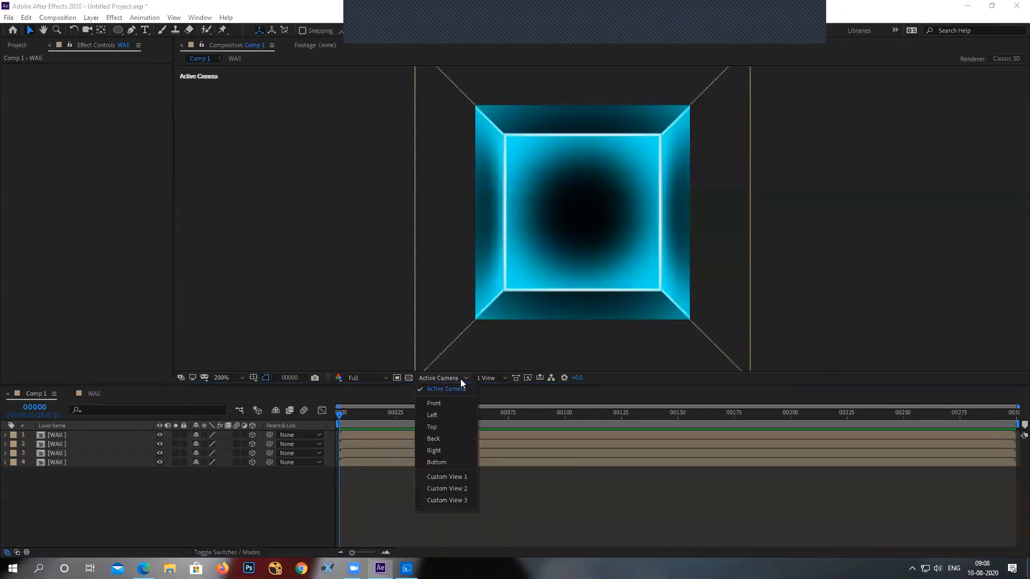
mouse_move(465, 500)
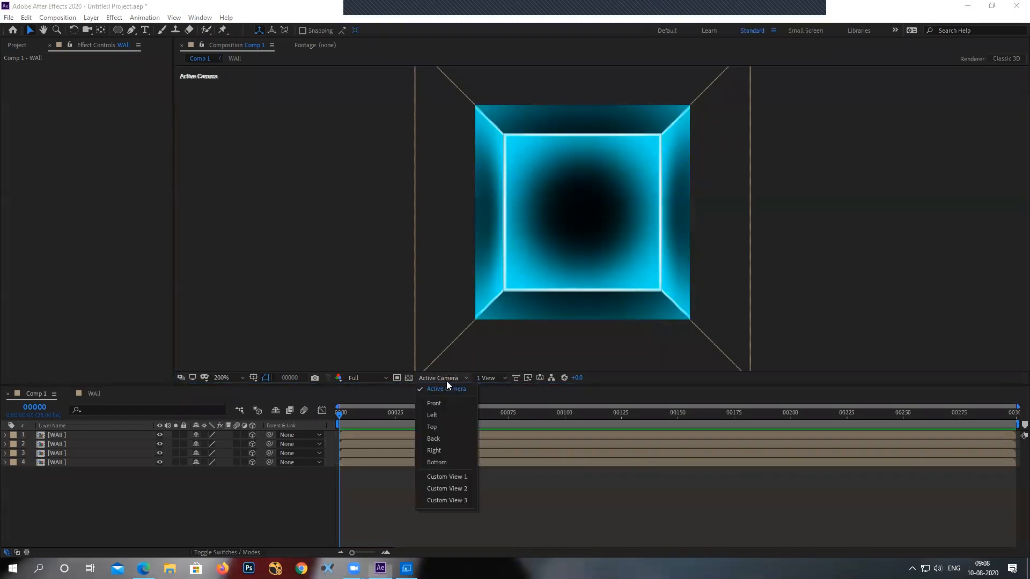
click(446, 389)
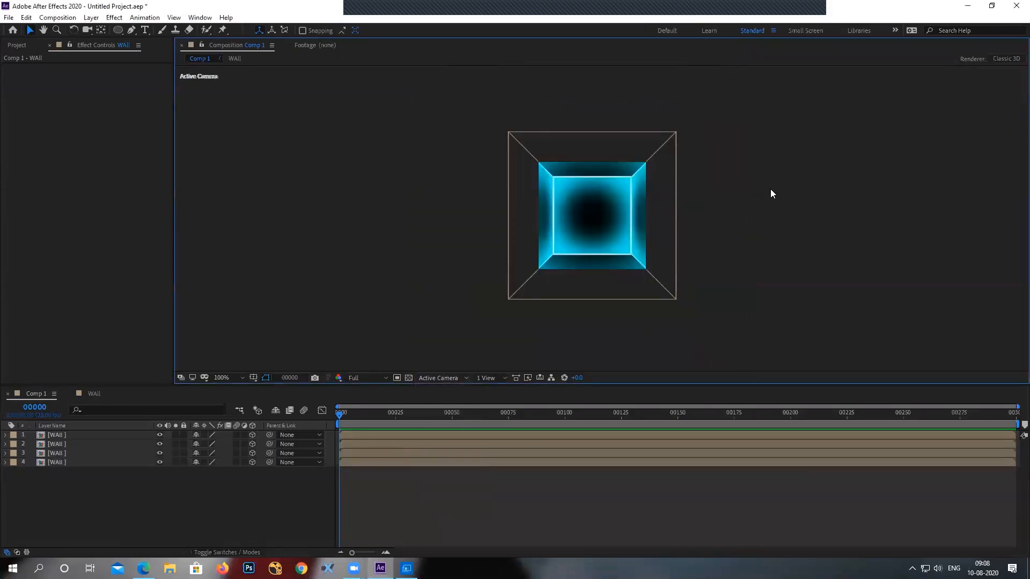
mouse_move(591, 128)
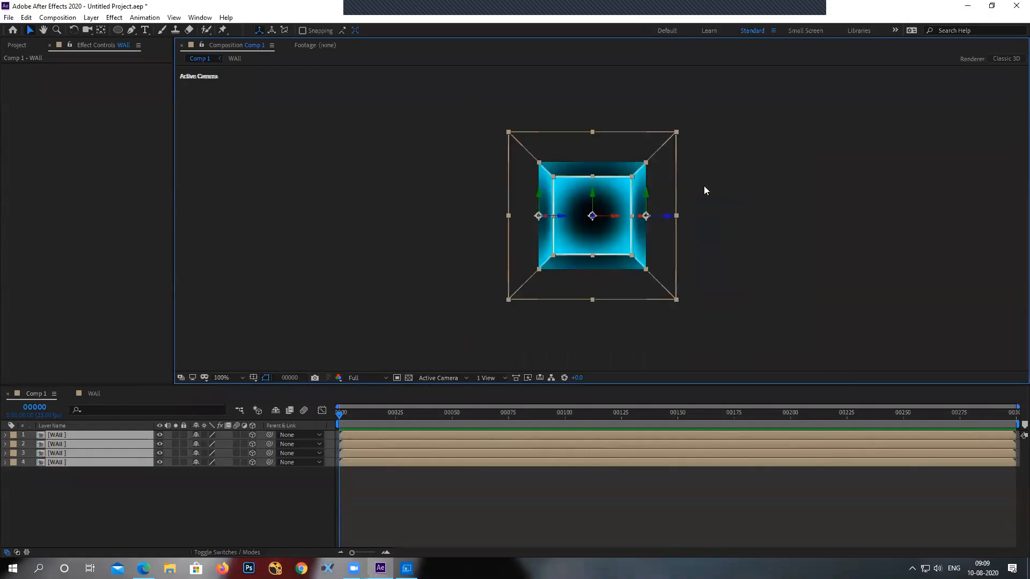
click(190, 506)
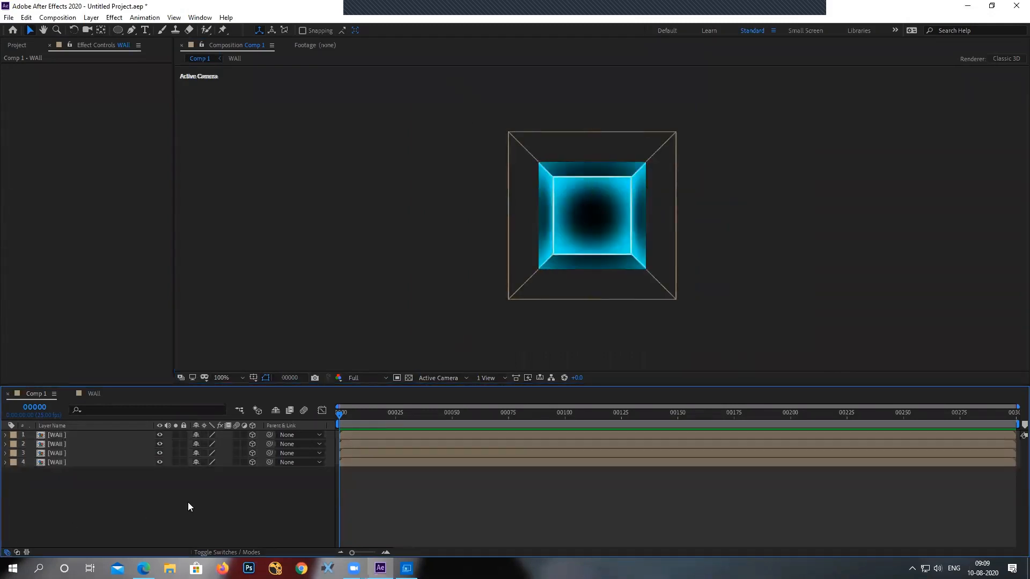
Set Comp 1's composition size to 900 × 500 pixels.
click(58, 18)
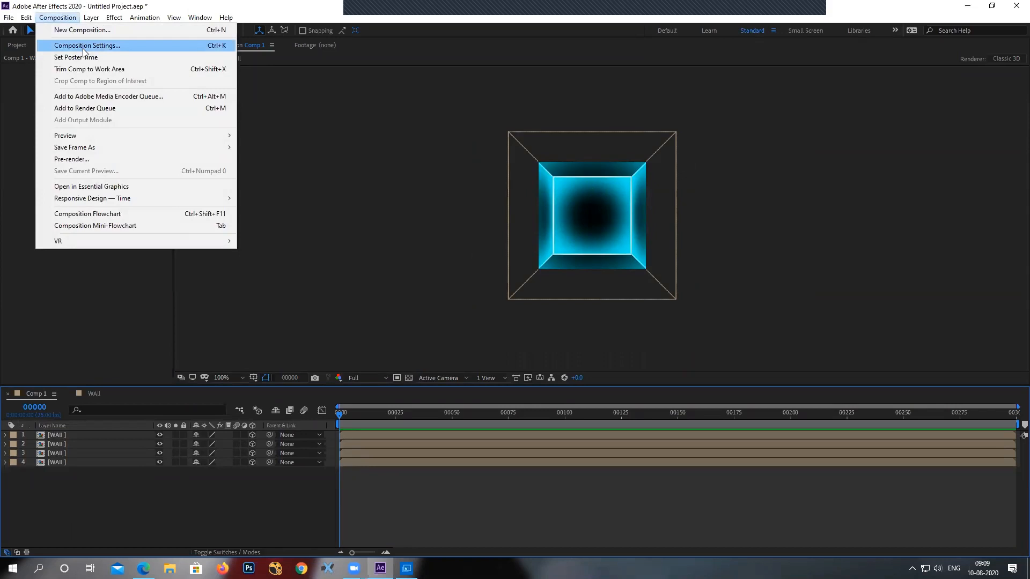
click(86, 45)
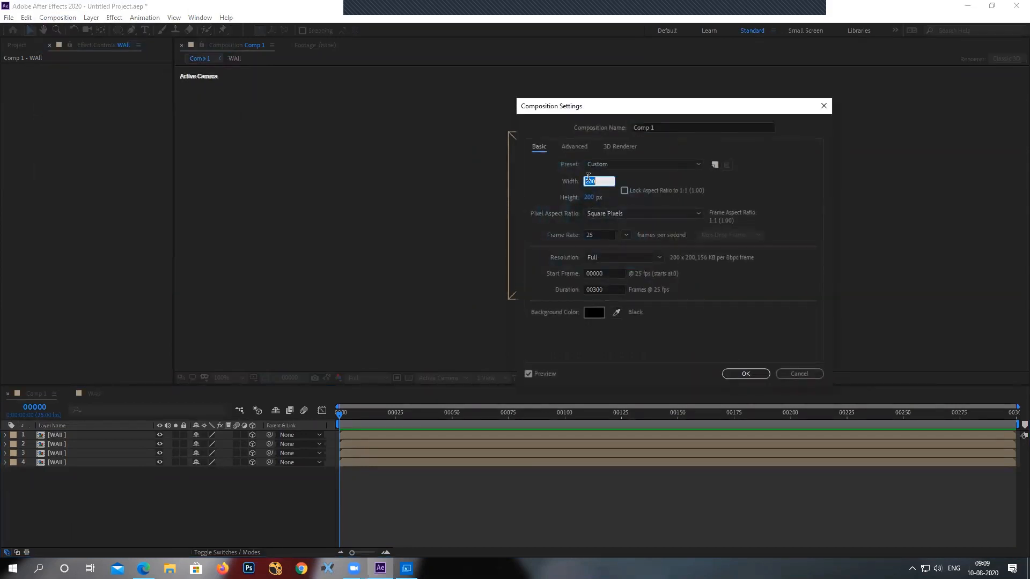
text(500)
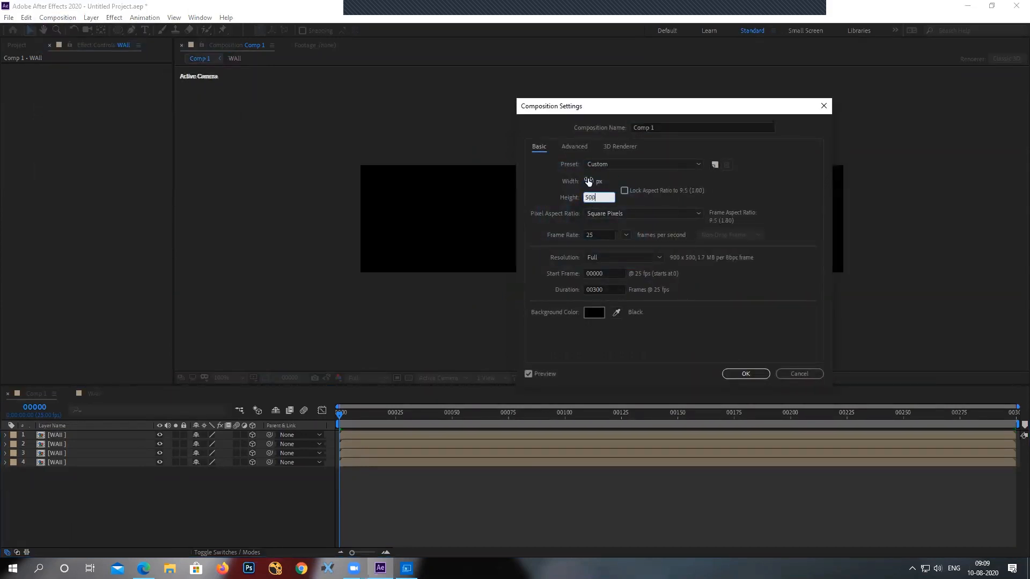
click(745, 374)
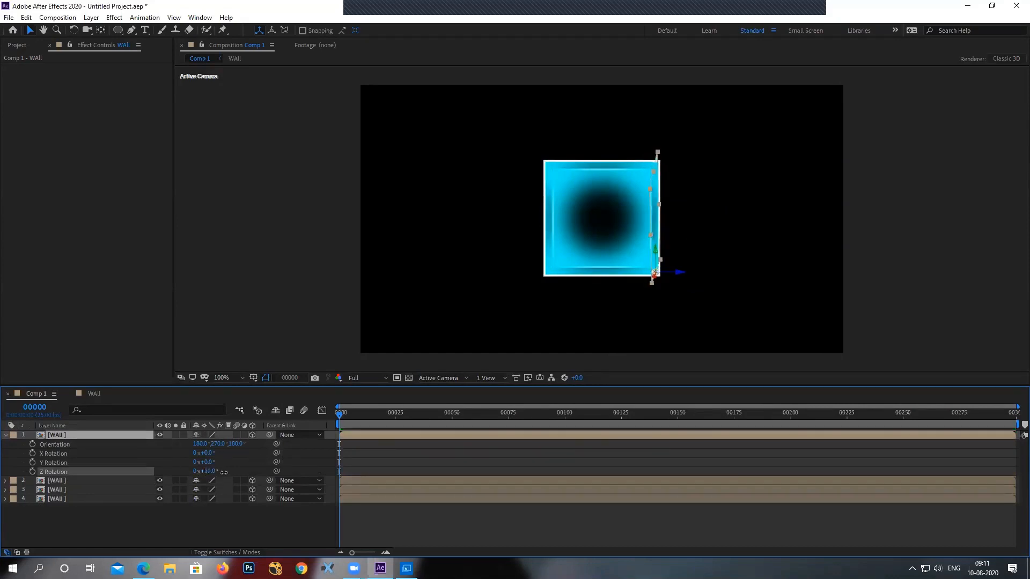
Adjust the top WAll layer so Z Rotation reads 0° with orientation 180°, 270°, 180°.
drag(652, 272, 663, 289)
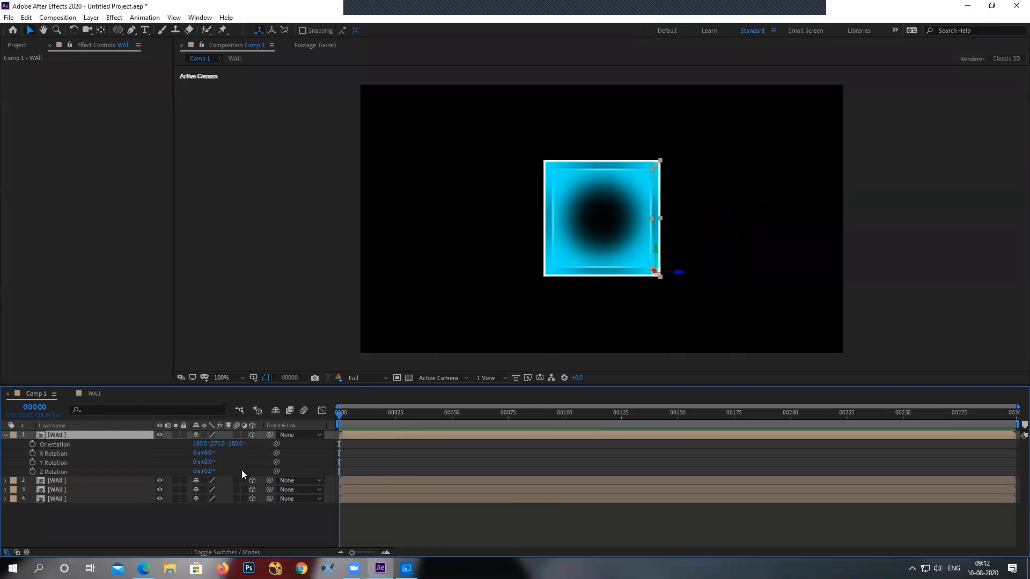
Keyframe the top wall's X Rotation at 0° on frame 0 and 90° at frames 25 and 50.
click(62, 454)
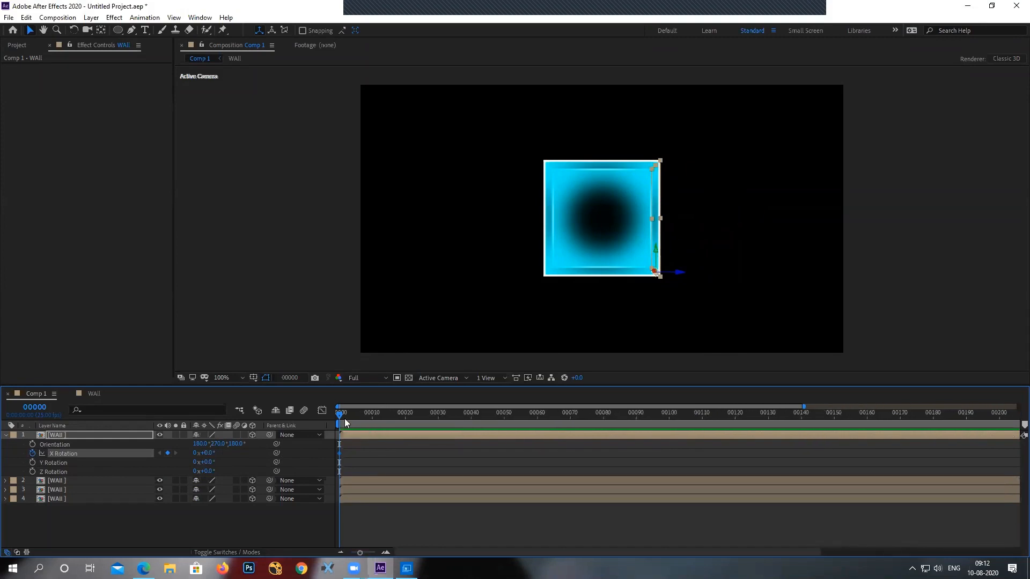
click(439, 412)
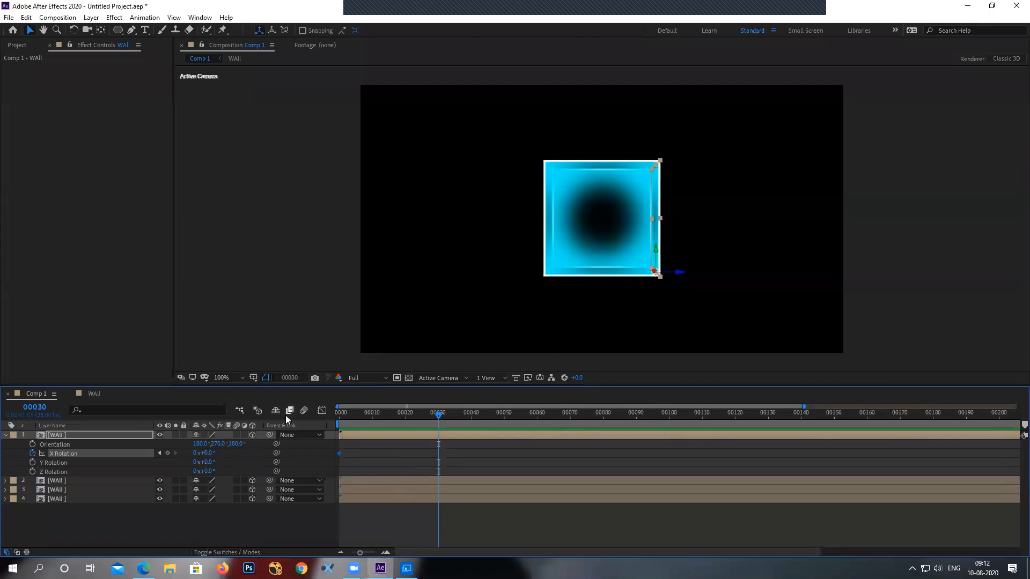
click(57, 18)
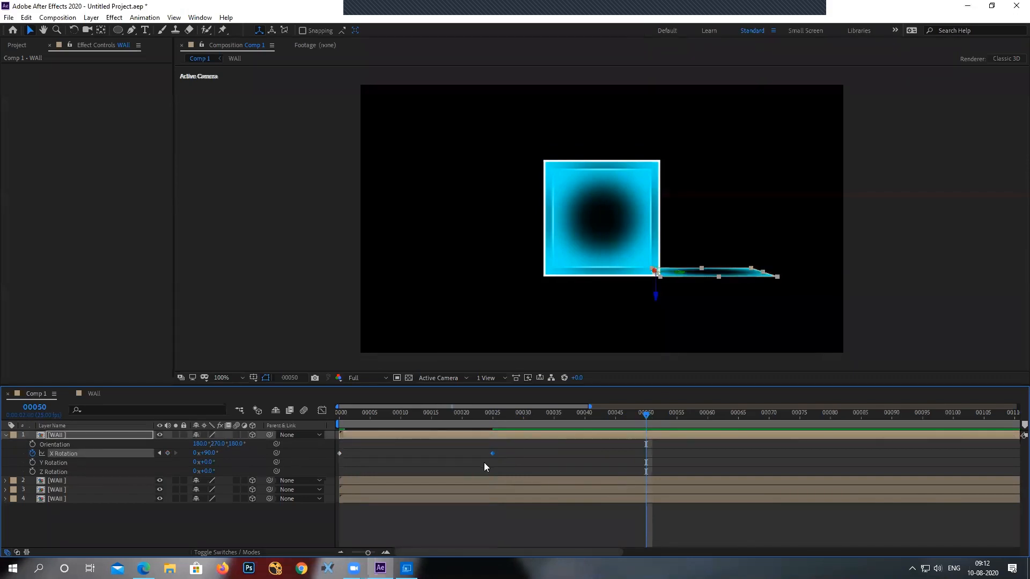
click(492, 454)
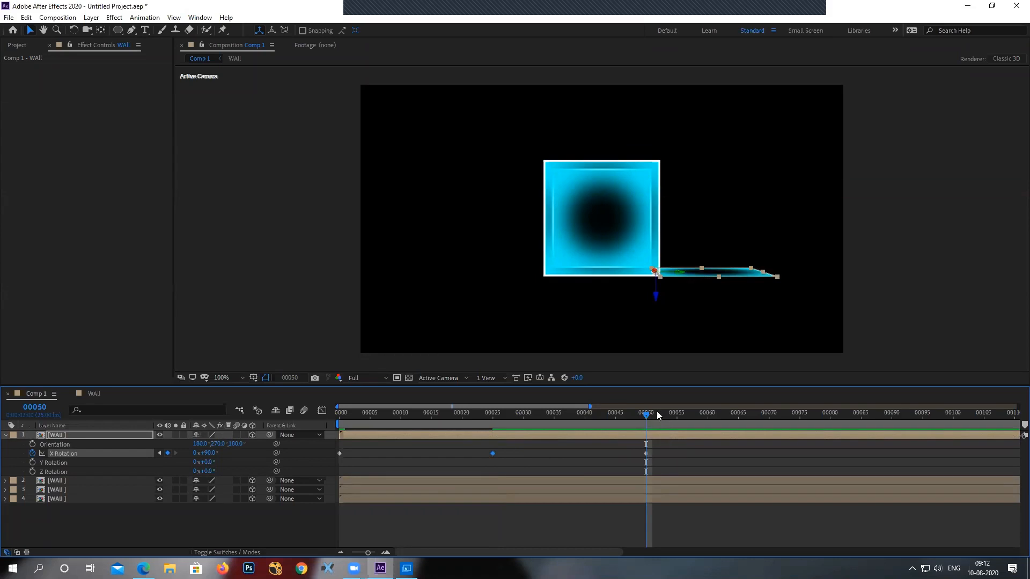
click(499, 412)
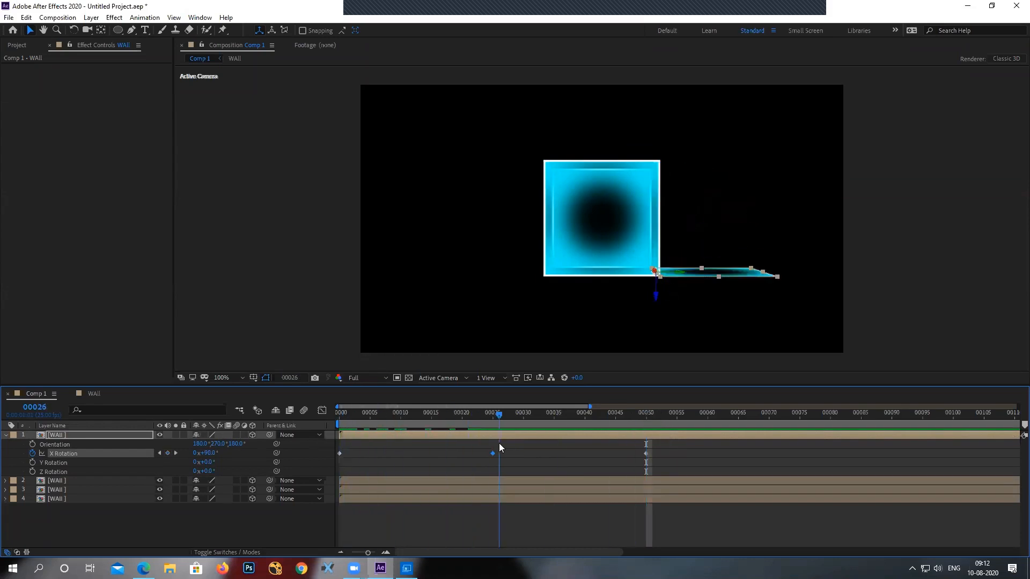
click(493, 413)
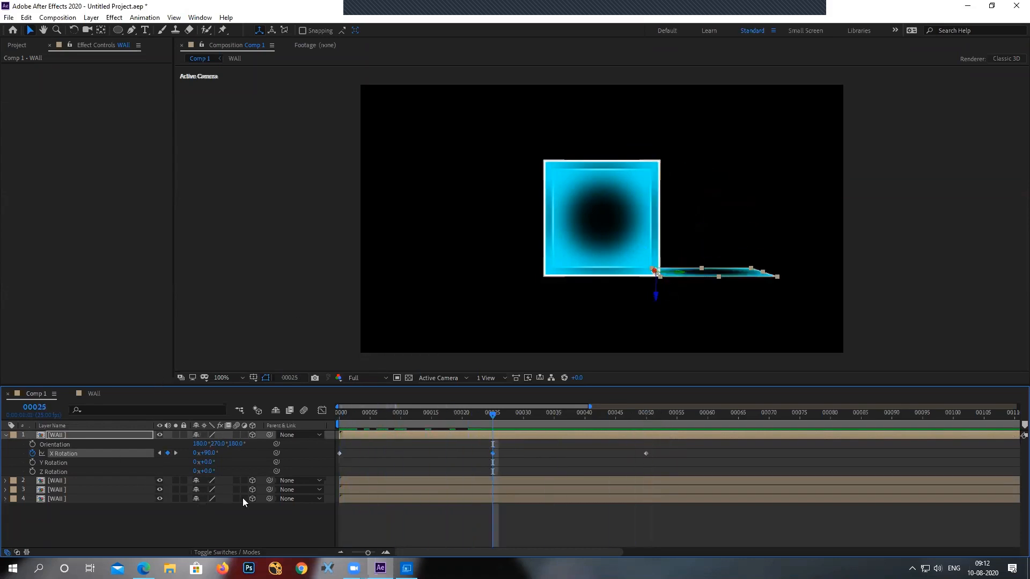
click(492, 412)
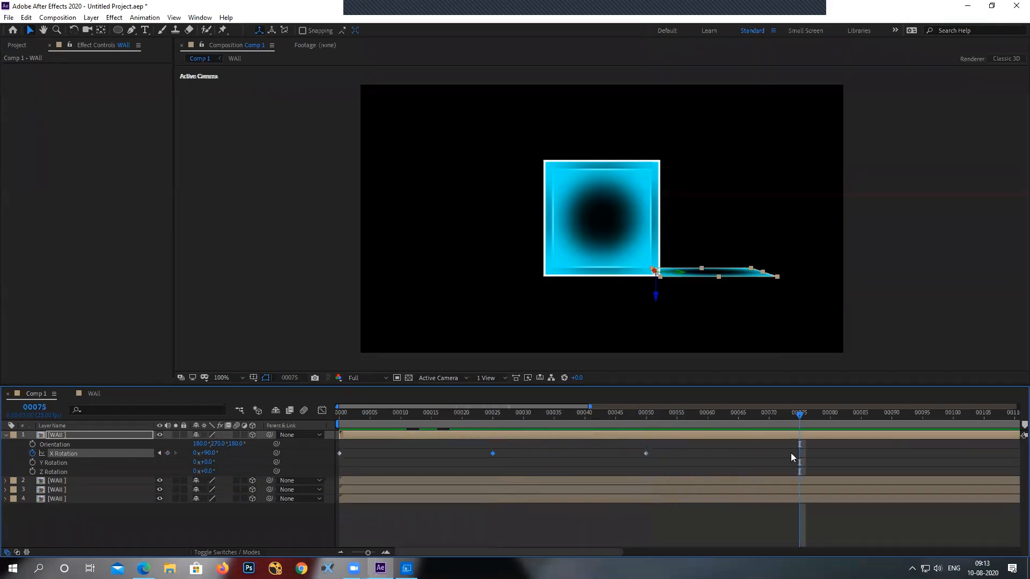
Set X Rotation back to 0° at frame 75 and preview the wall refolding.
double_click(208, 453)
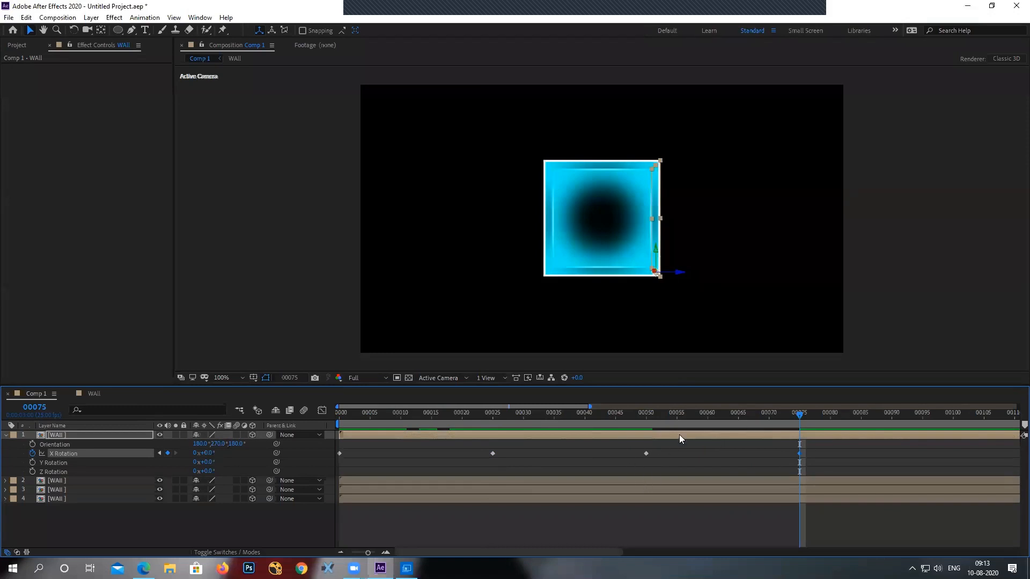
click(340, 413)
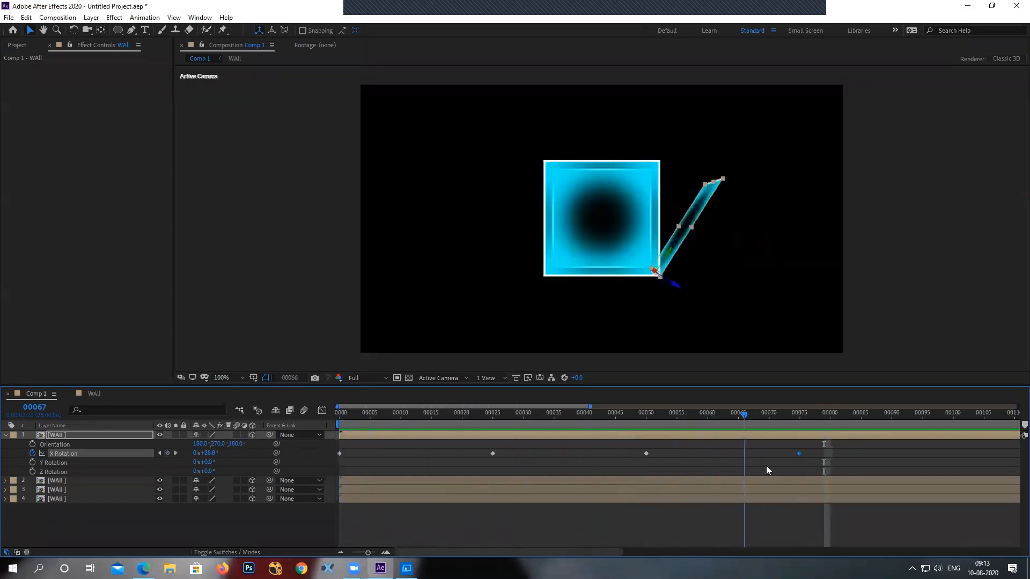
click(340, 413)
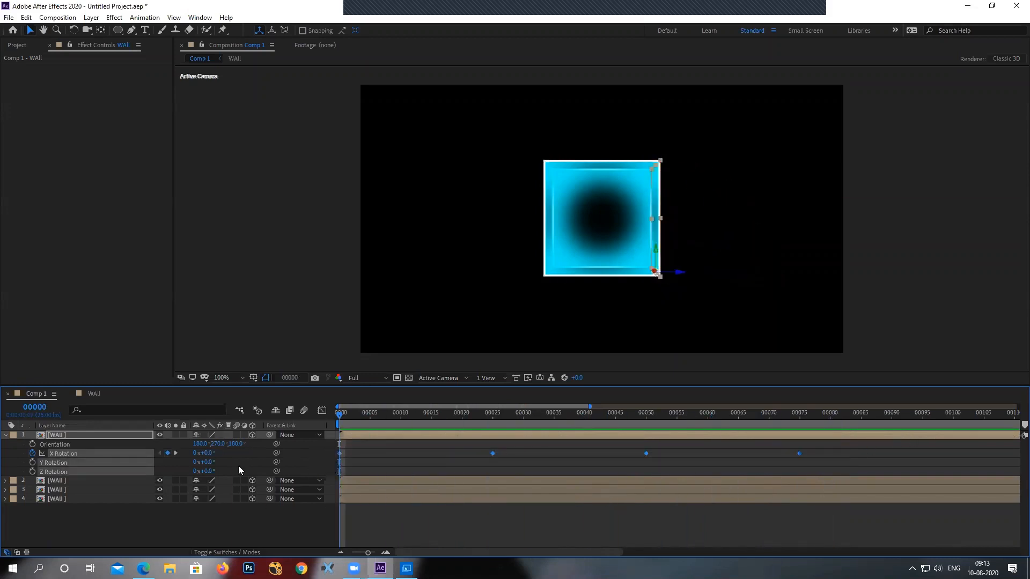
Select the second WAll layer, reveal its rotation, and start an X Rotation keyframe at 0°.
click(6, 436)
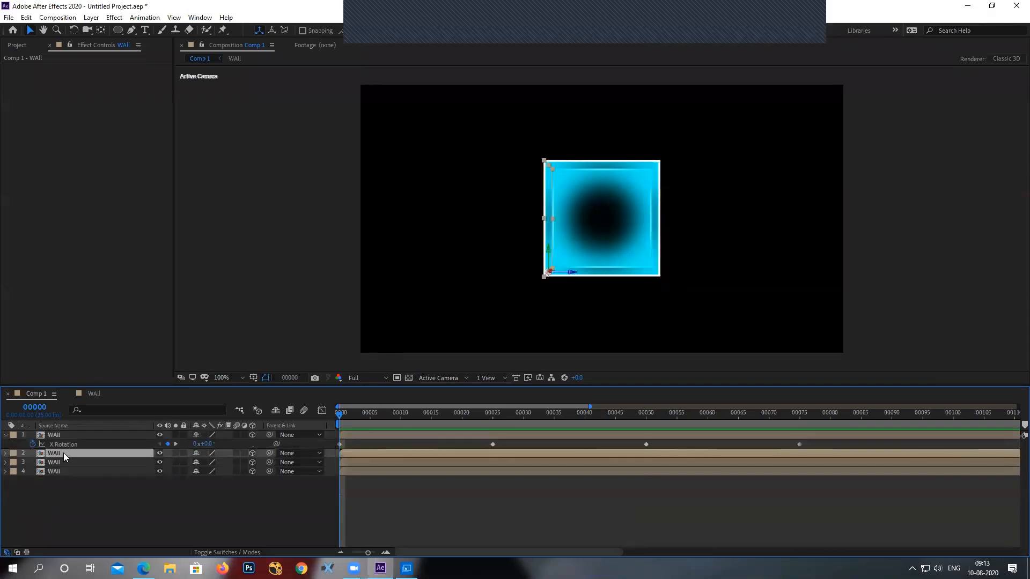
click(6, 453)
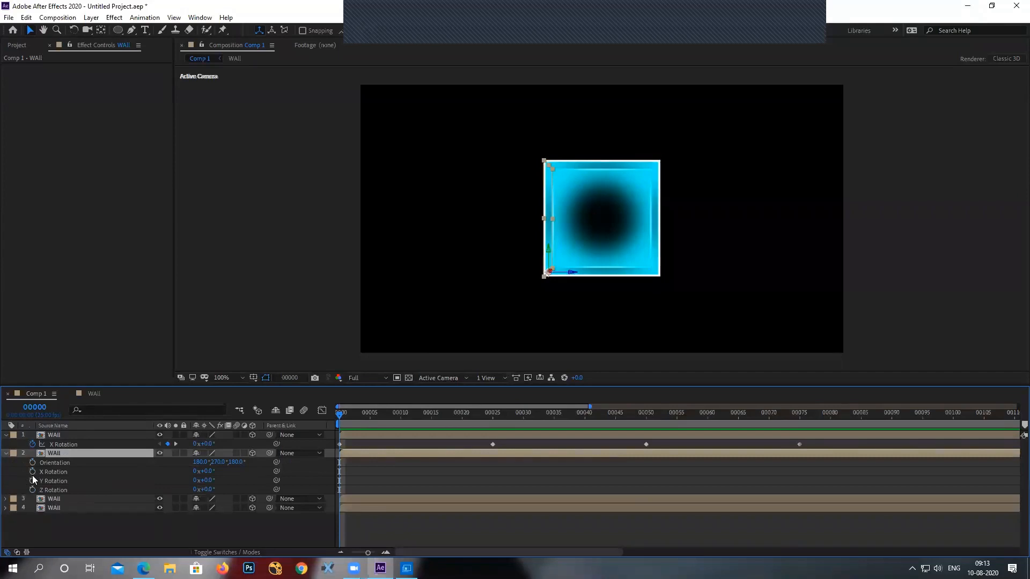
click(62, 471)
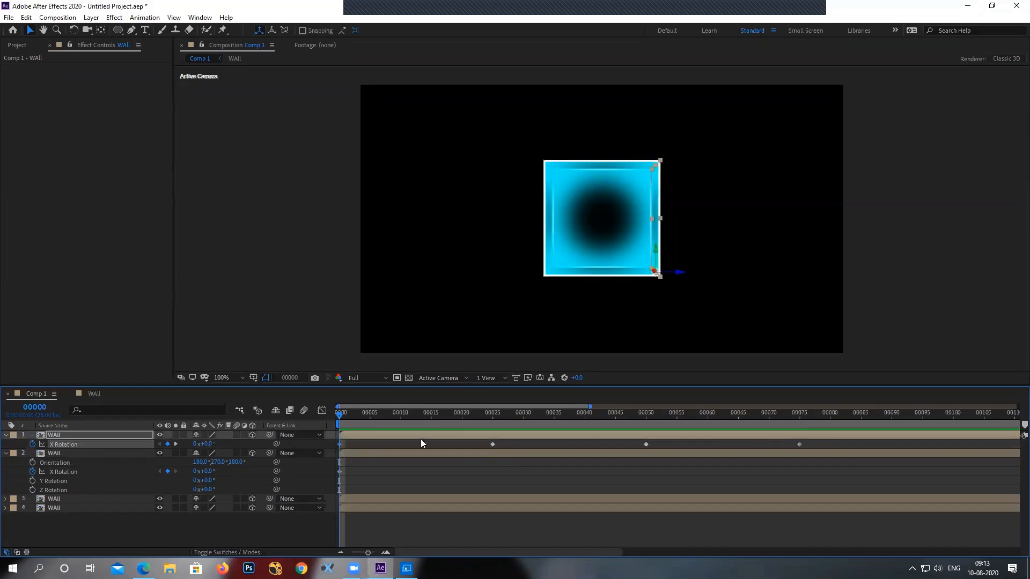
Add second-wall X Rotation keyframes: -90° at frames 25 and 50, 0° at frame 75.
click(493, 413)
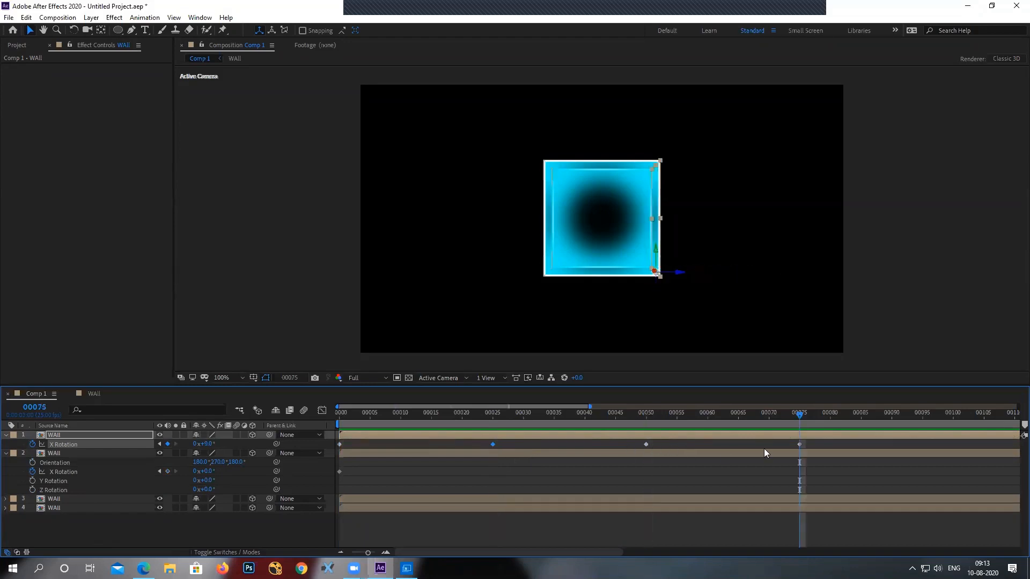
click(492, 412)
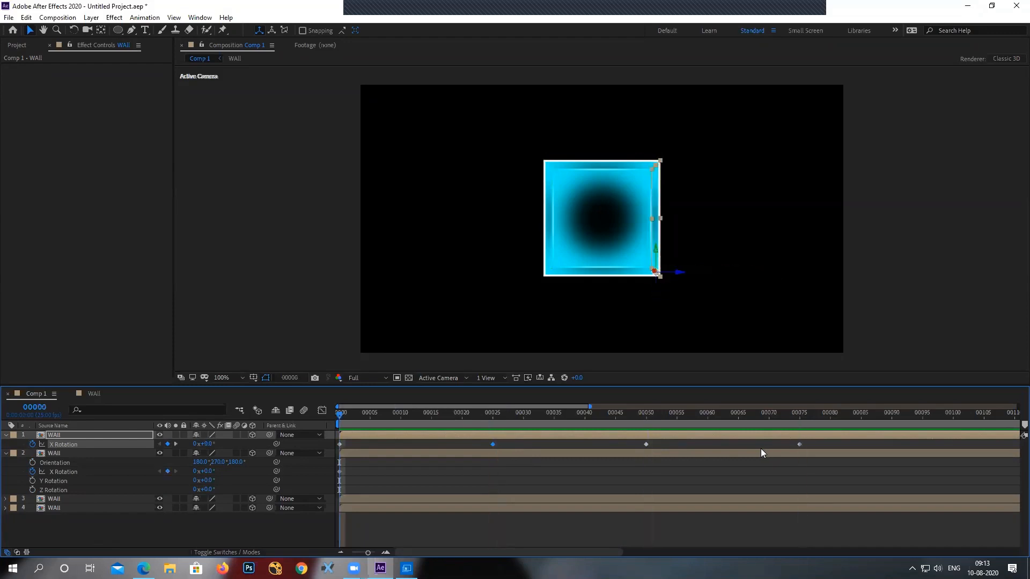
click(491, 413)
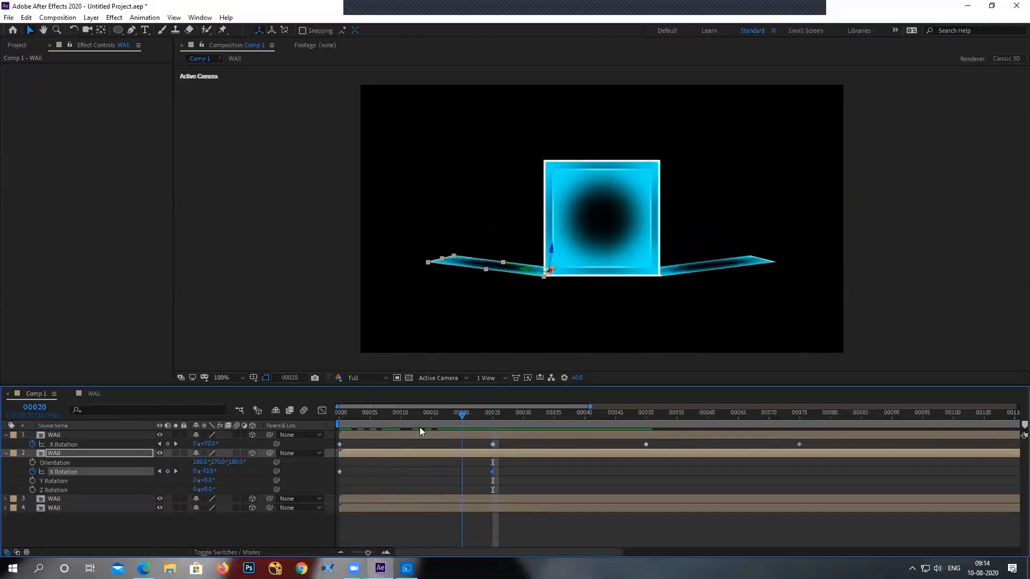
click(492, 415)
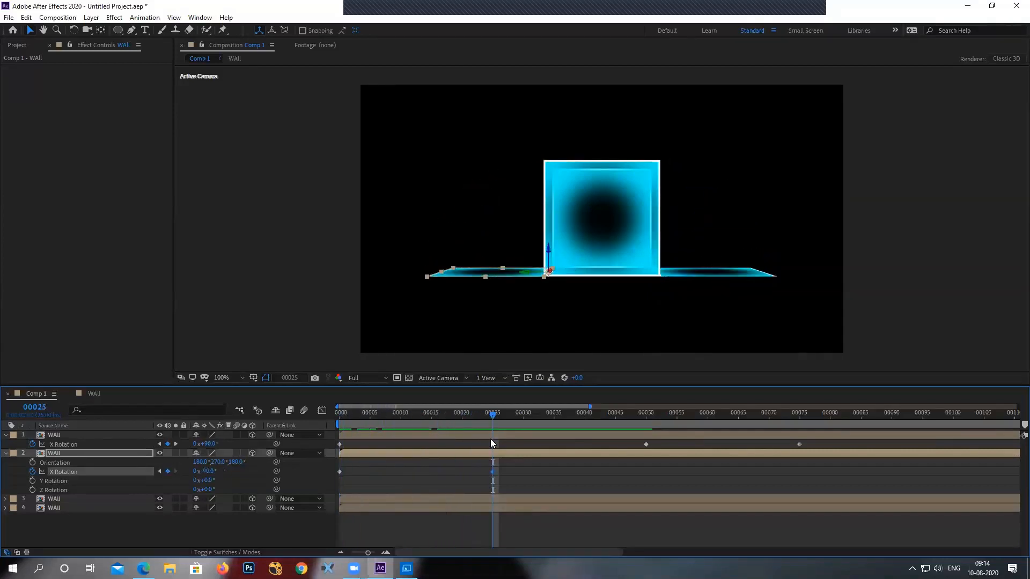
click(646, 413)
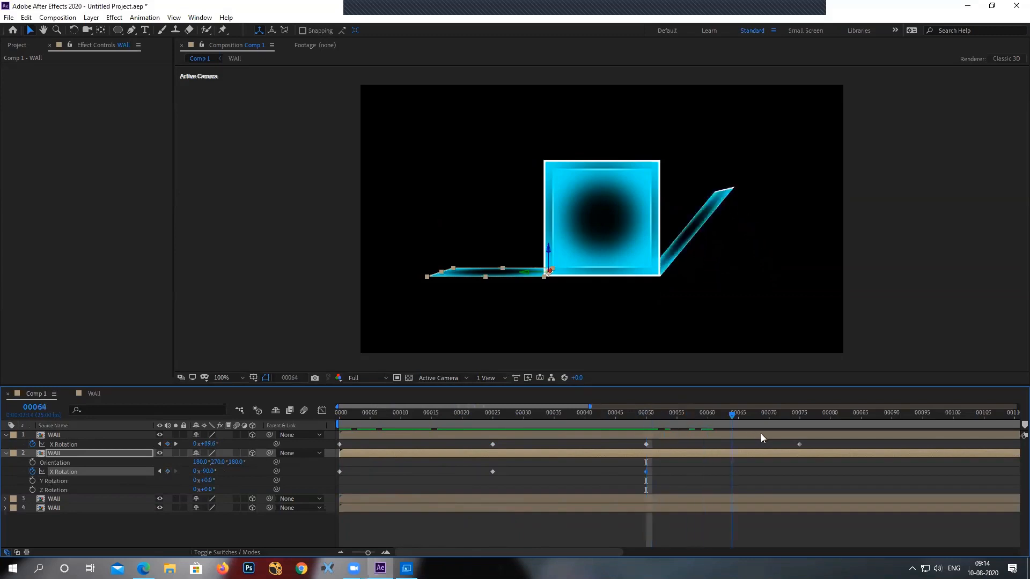
click(799, 412)
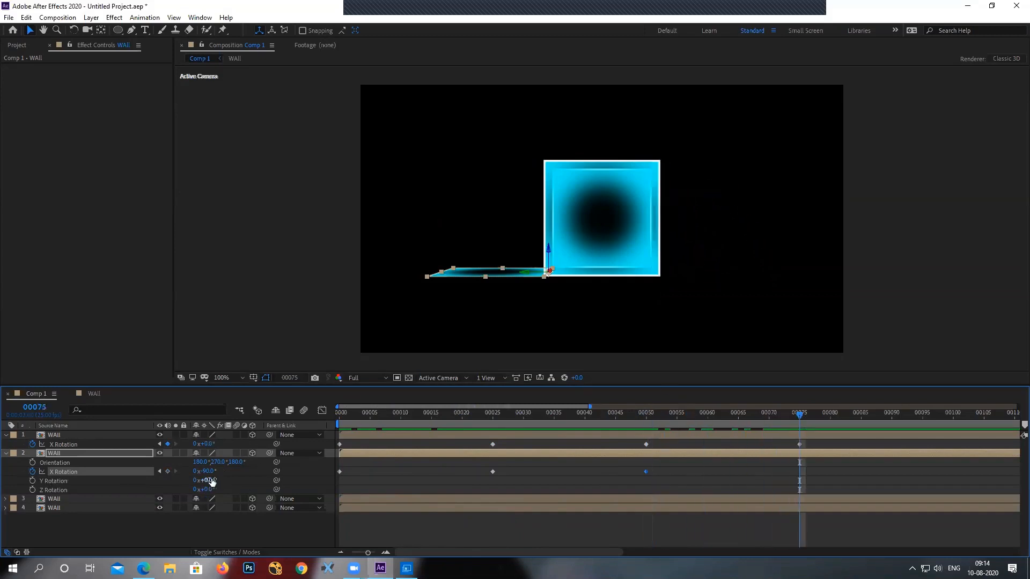
drag(211, 471, 210, 472)
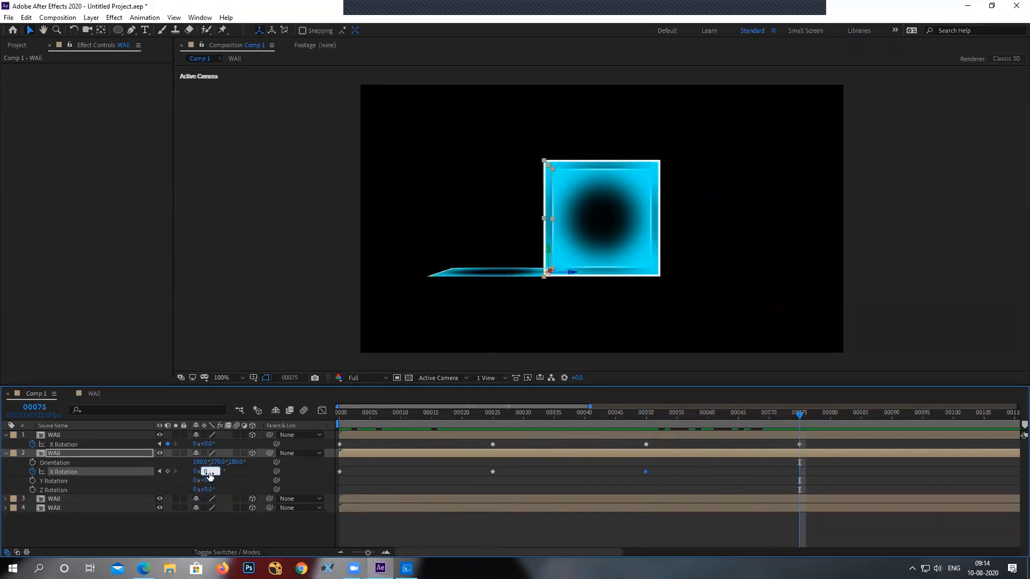
click(339, 407)
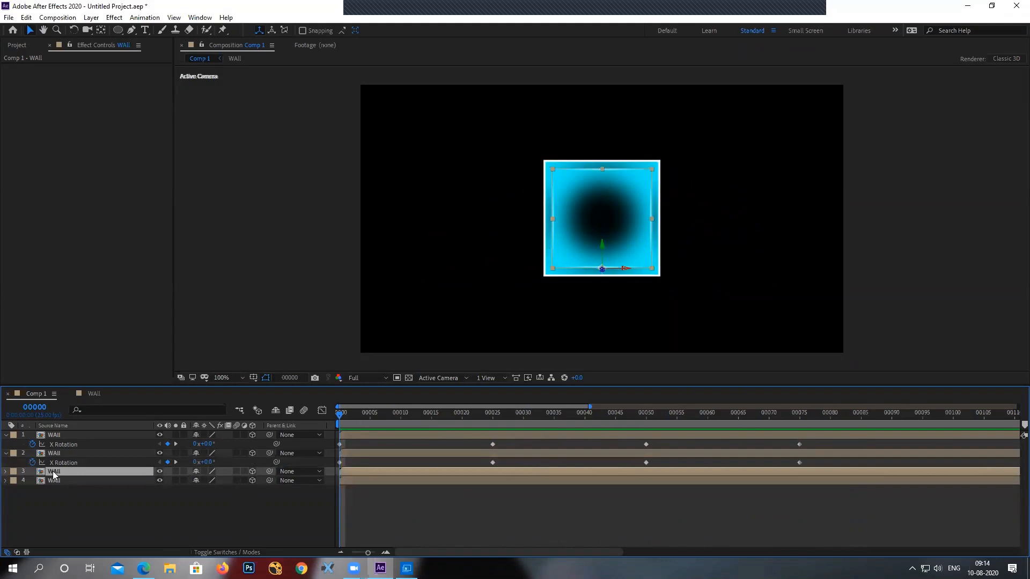
Keyframe the third wall's X Rotation at 0° on frame 0 and -90° from frame 25.
click(4, 472)
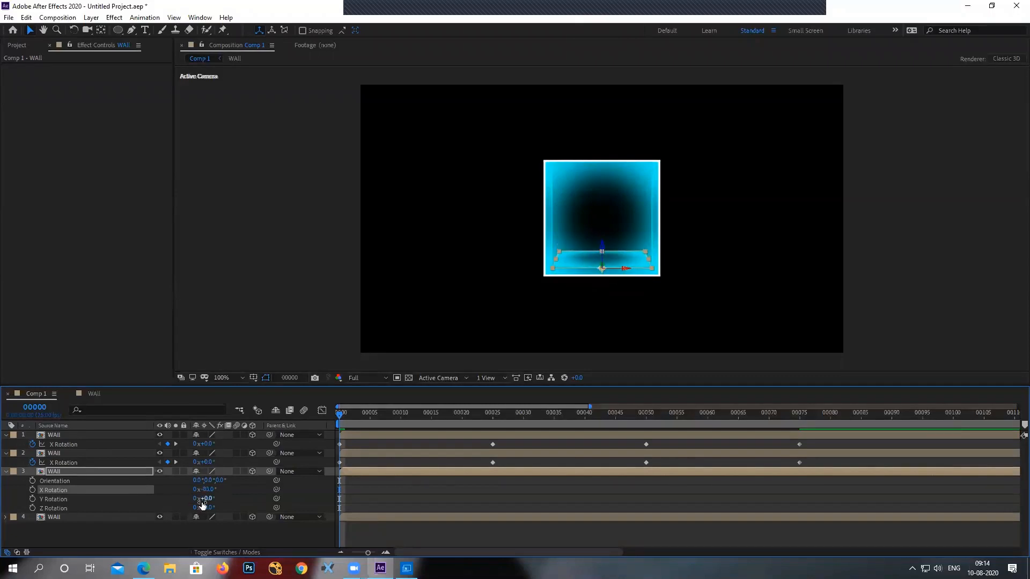
drag(205, 490, 209, 498)
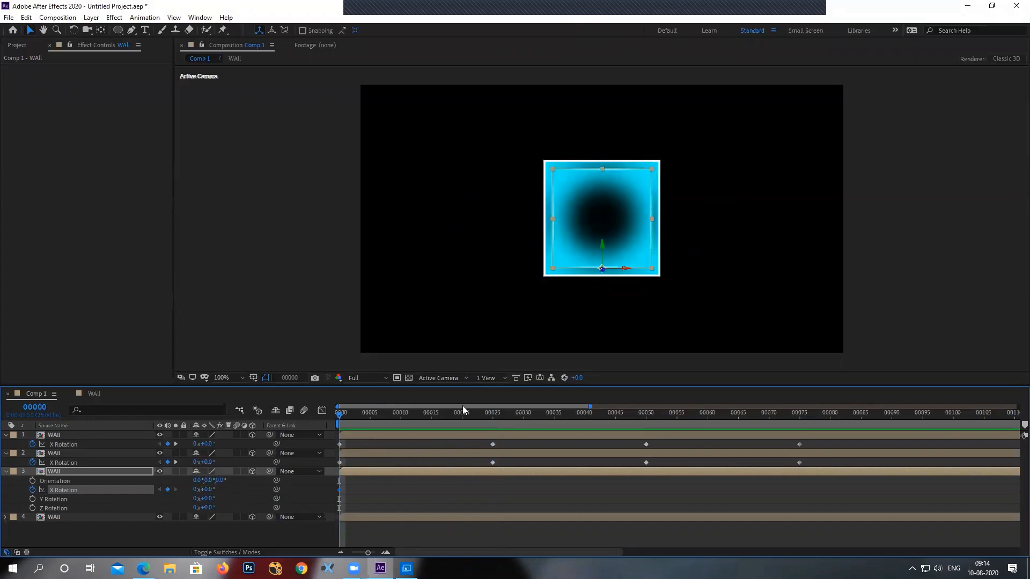
click(492, 412)
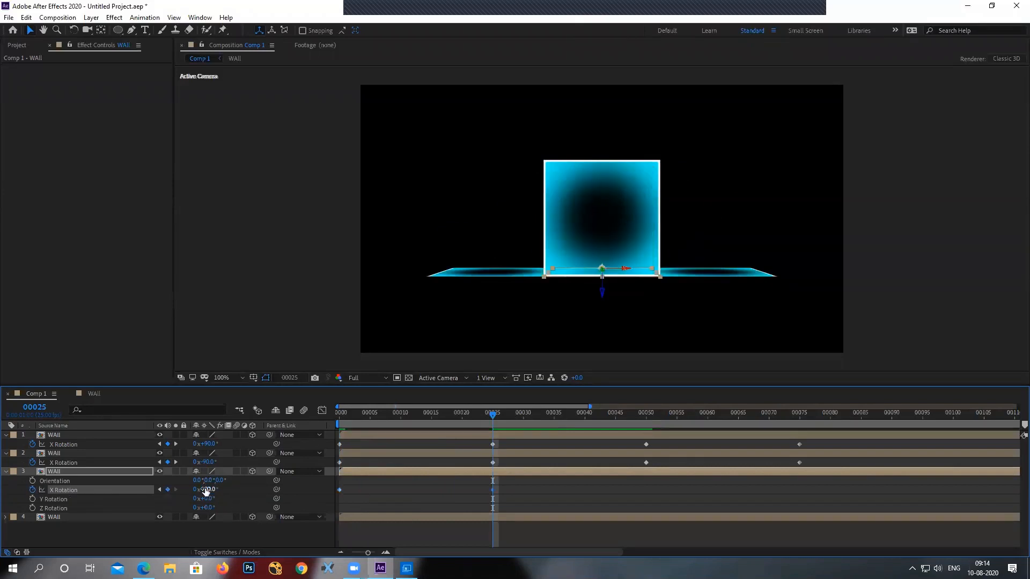
double_click(204, 489)
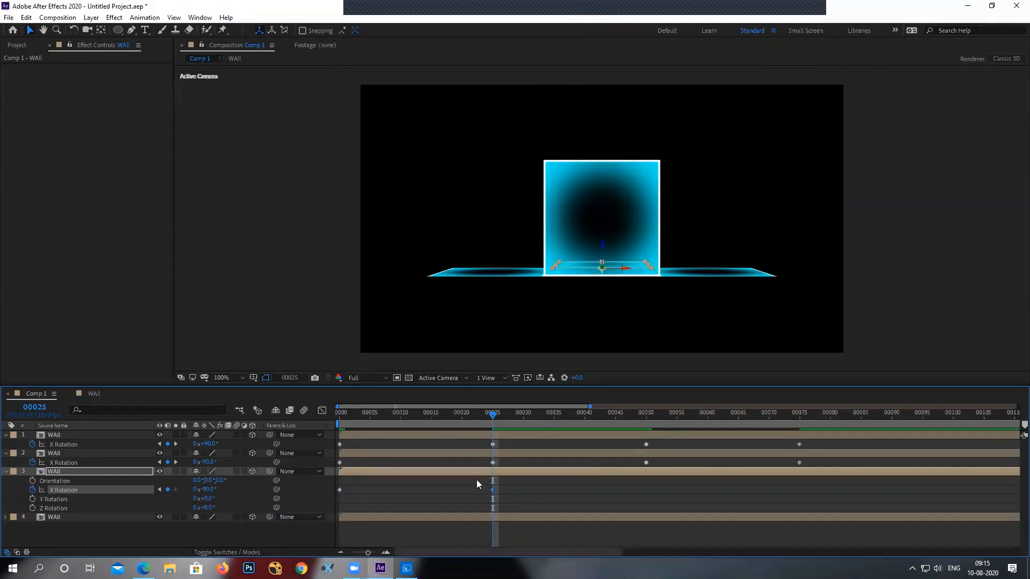
click(646, 412)
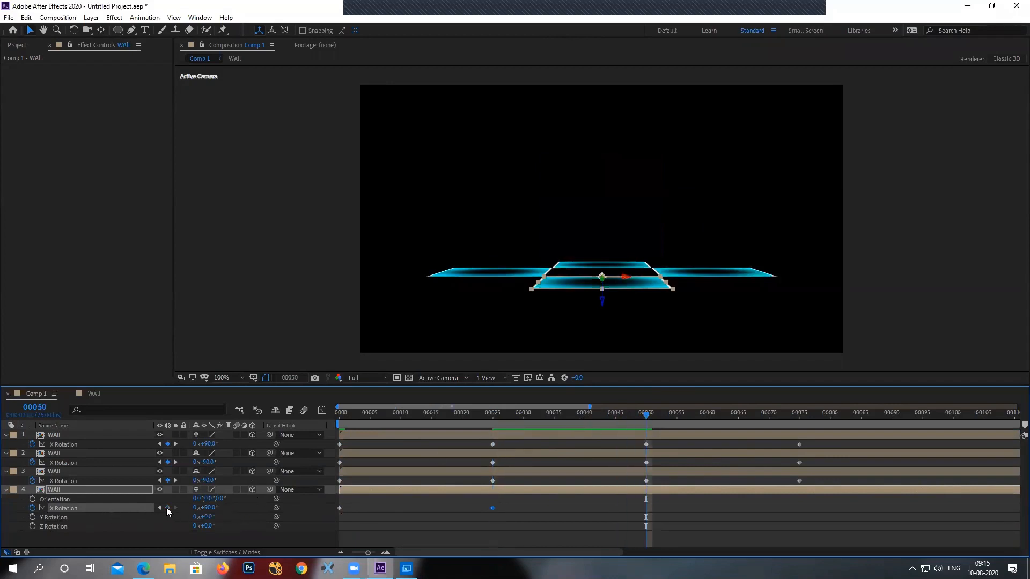
Set the fourth wall's X Rotation to 0 at frame 75 and collapse its properties.
click(799, 415)
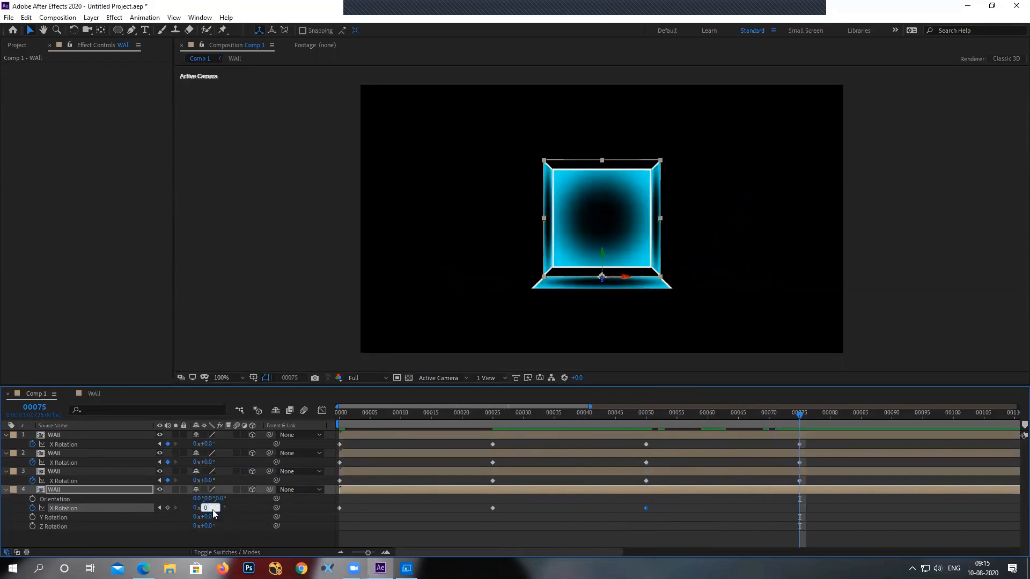
text(0.0°)
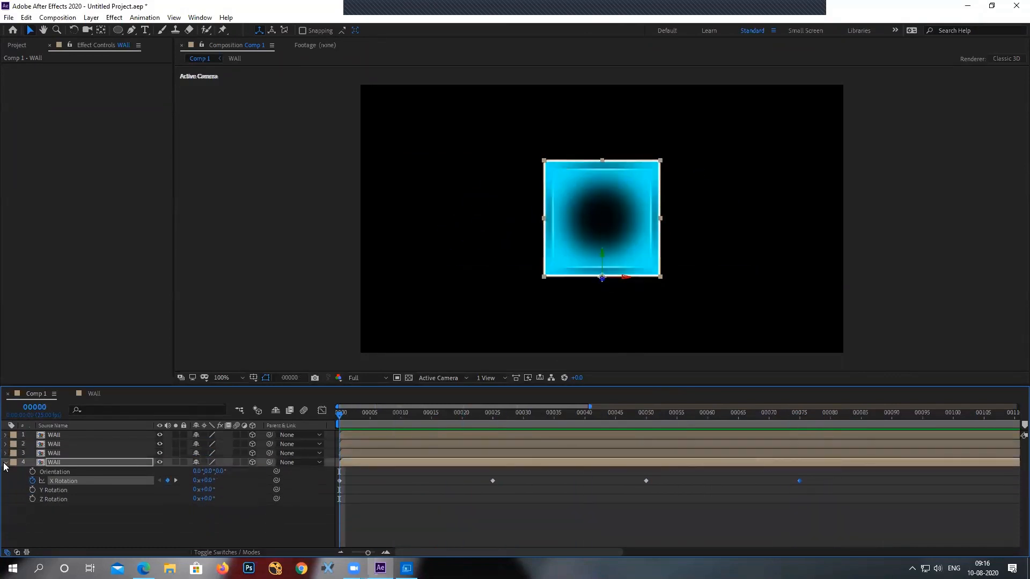
click(608, 412)
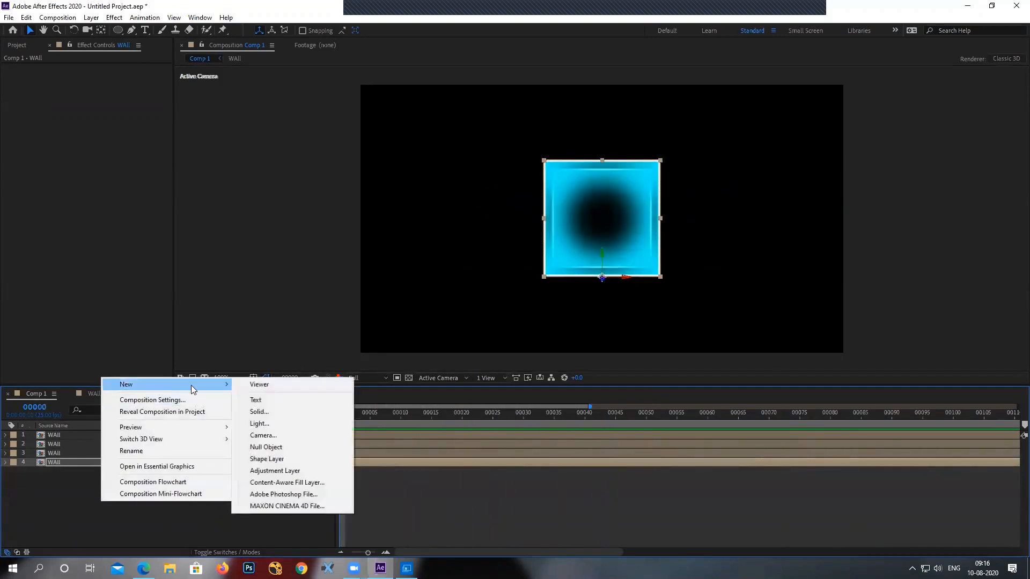
Add Null 1, set it as Parent of the four WAll layers, then select the null.
click(265, 447)
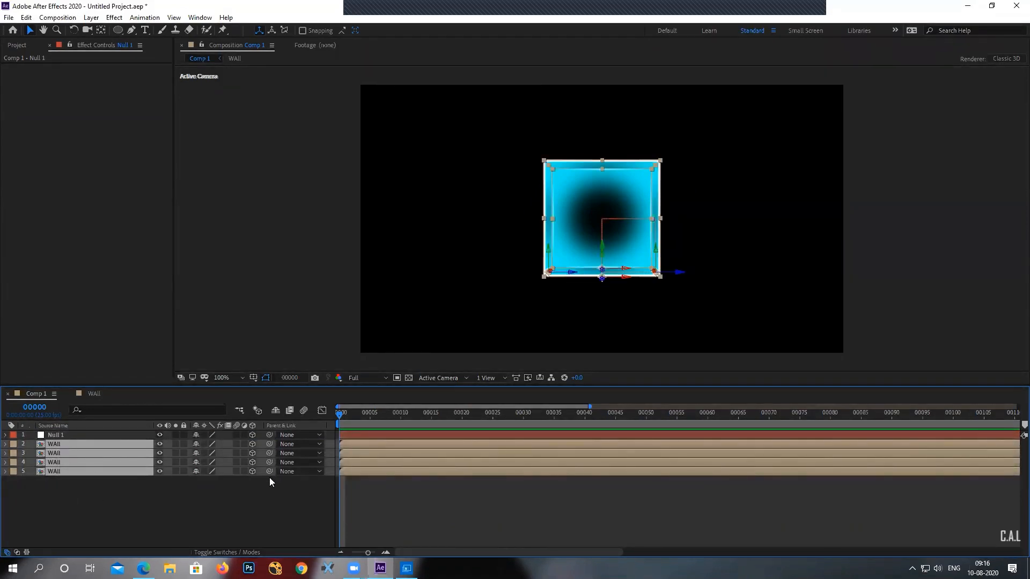
drag(269, 471, 59, 435)
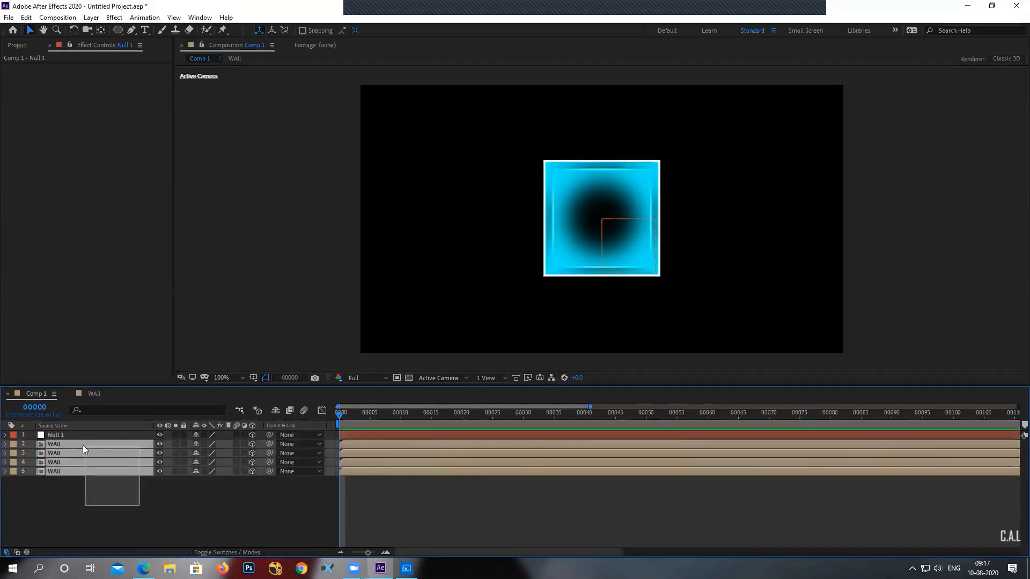
click(318, 444)
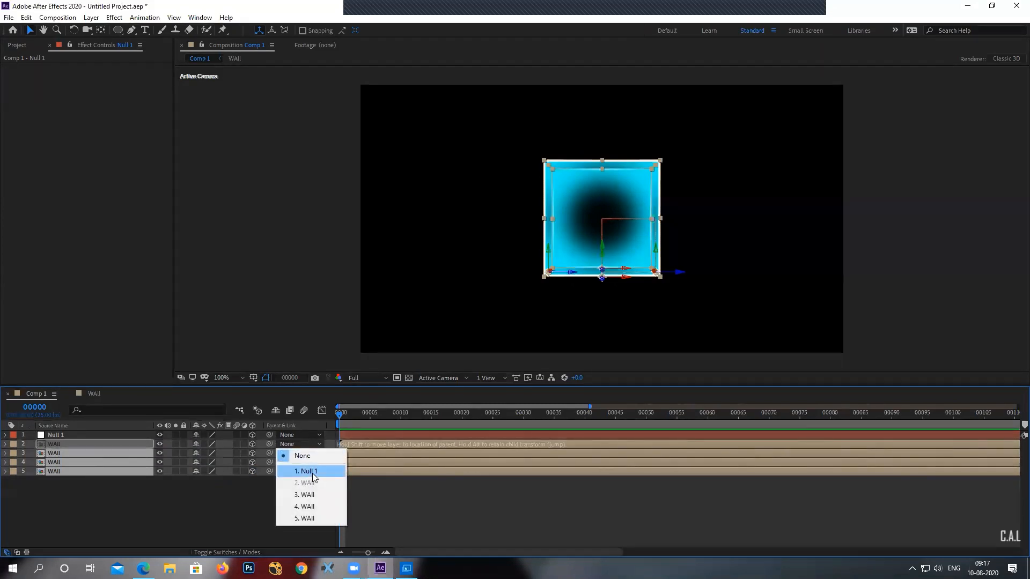
click(308, 471)
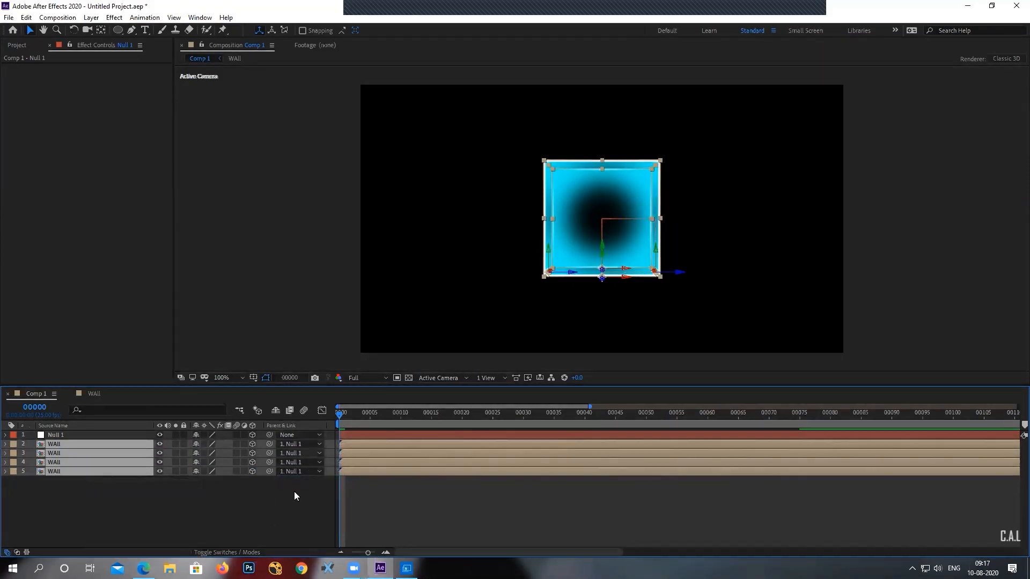
click(55, 435)
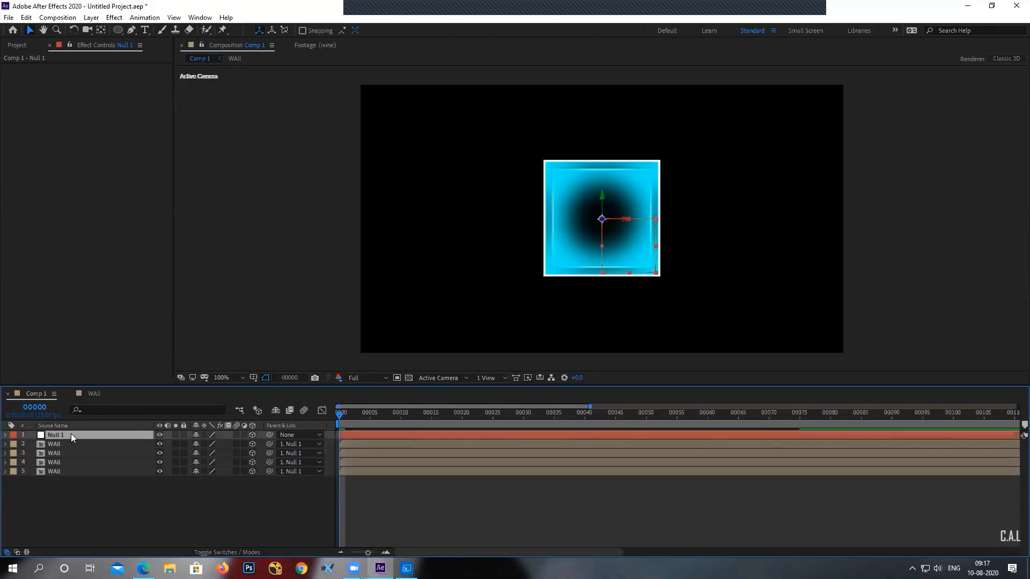
click(4, 435)
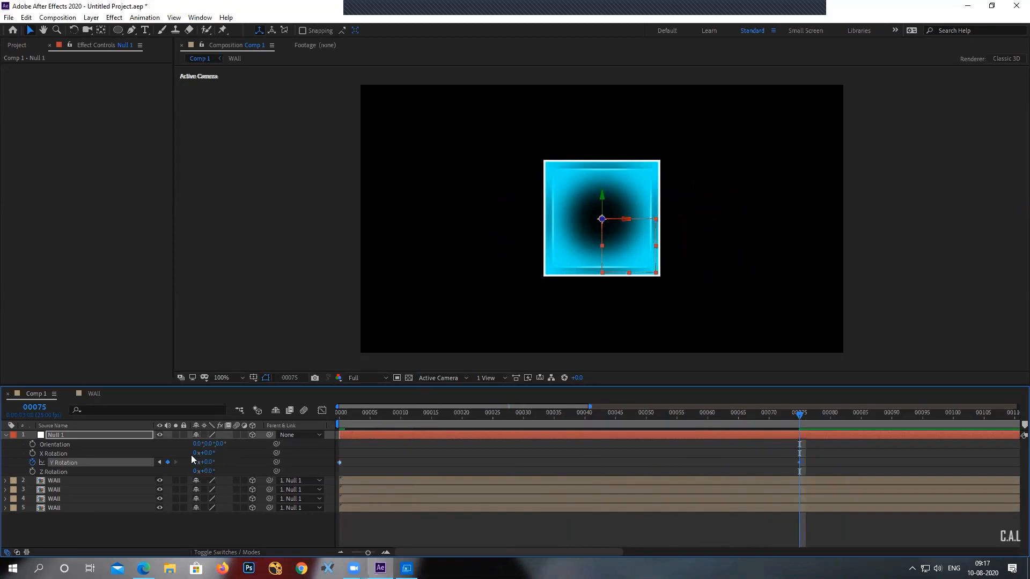
Set a Y Rotation keyframe on Null 1.
click(337, 413)
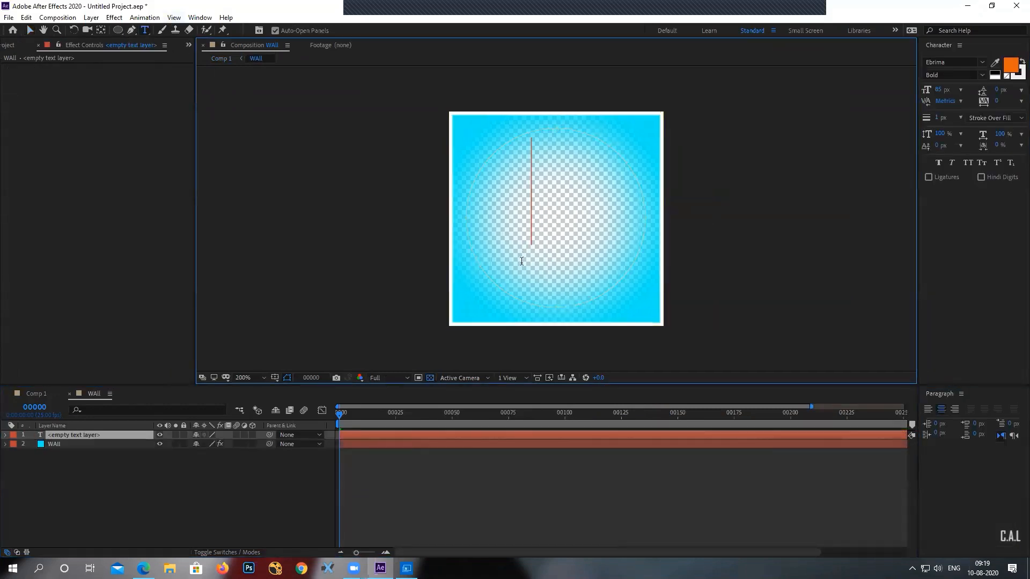
Type 'AE' in the WAll composition and check later frames of the box.
text(AE)
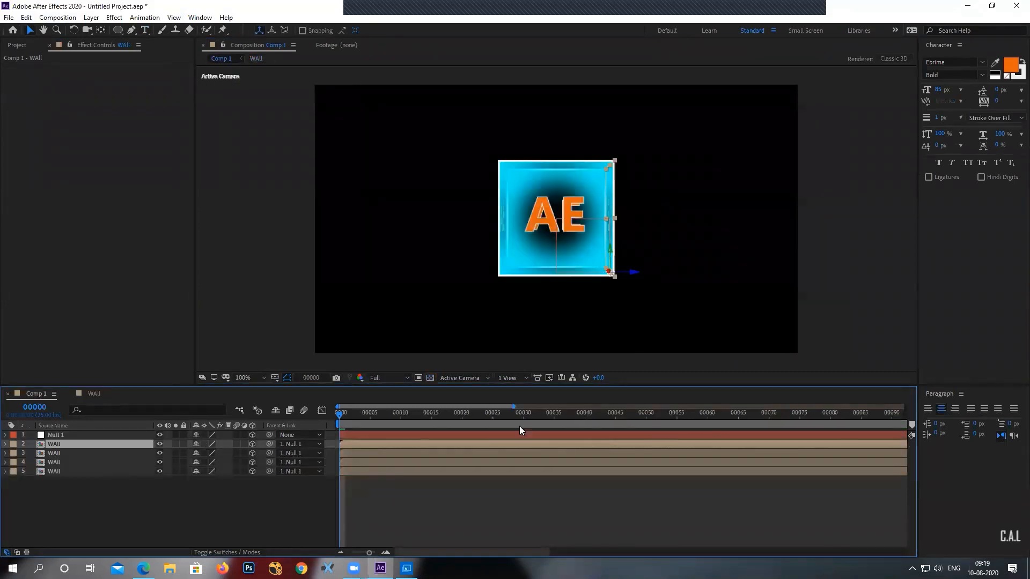
click(425, 413)
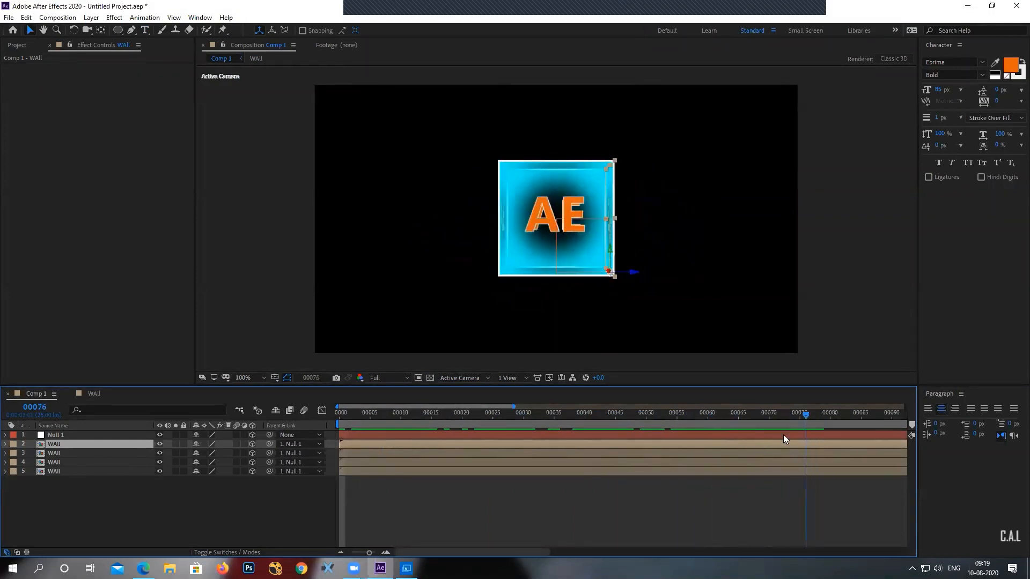
click(351, 412)
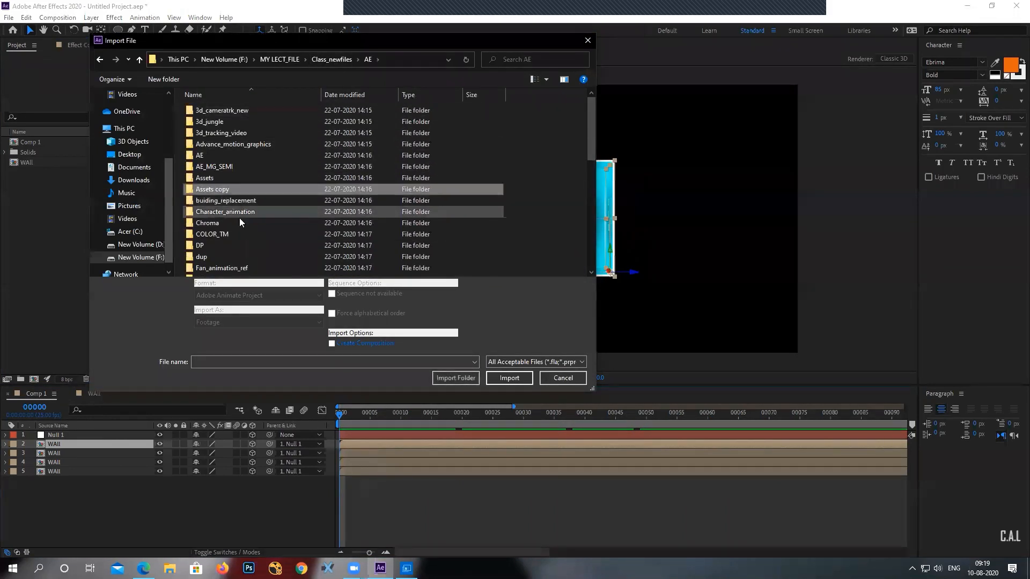
Import Flourish_06.mov from the Flourish folder and delete the AE text layer.
scroll(down, 3)
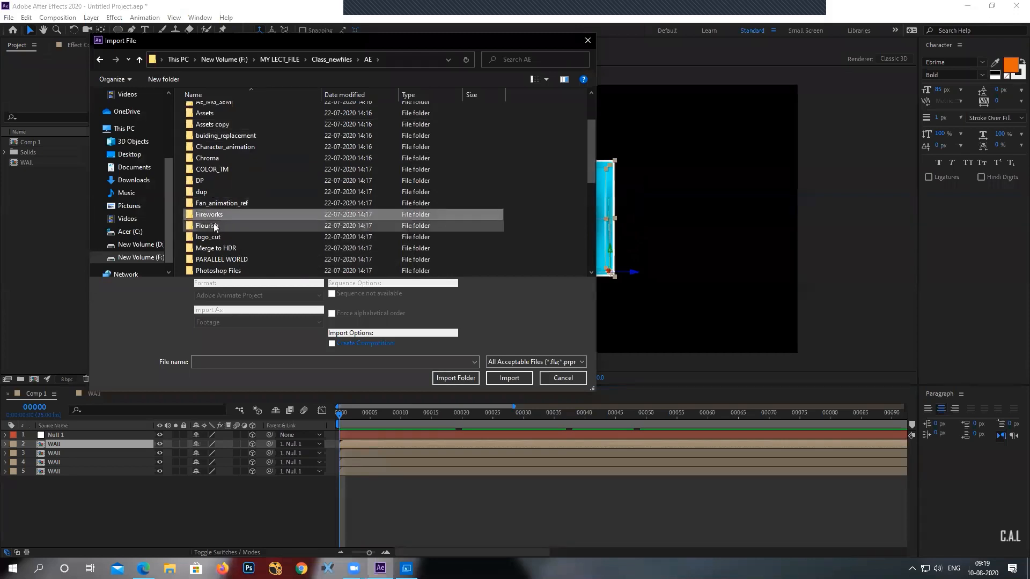
double_click(209, 226)
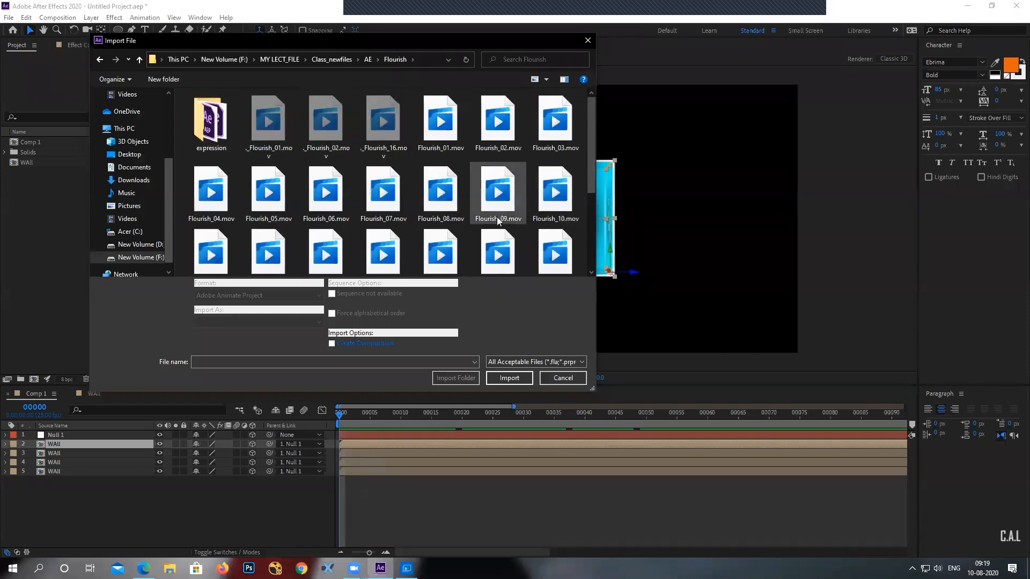
click(325, 193)
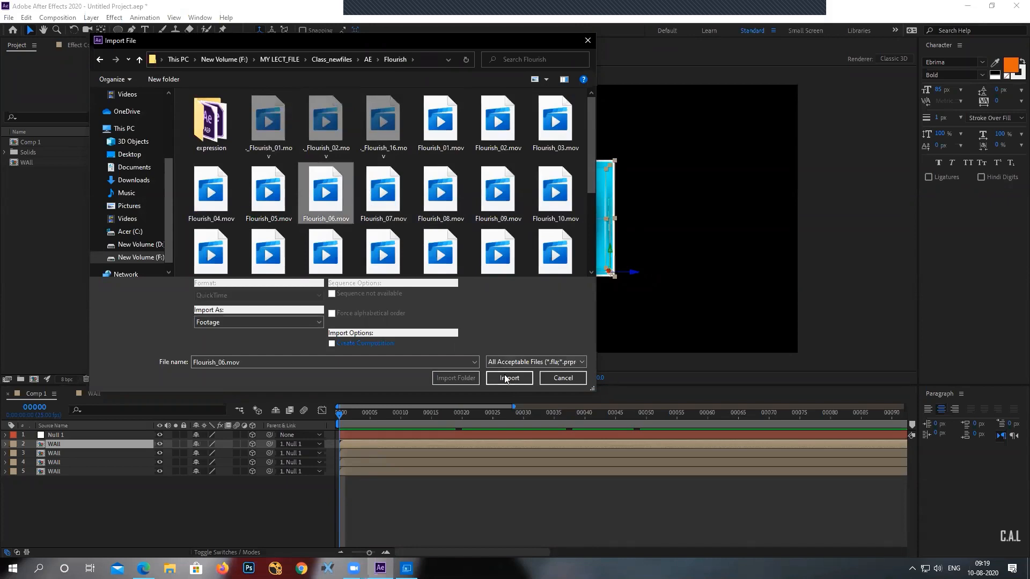
click(509, 377)
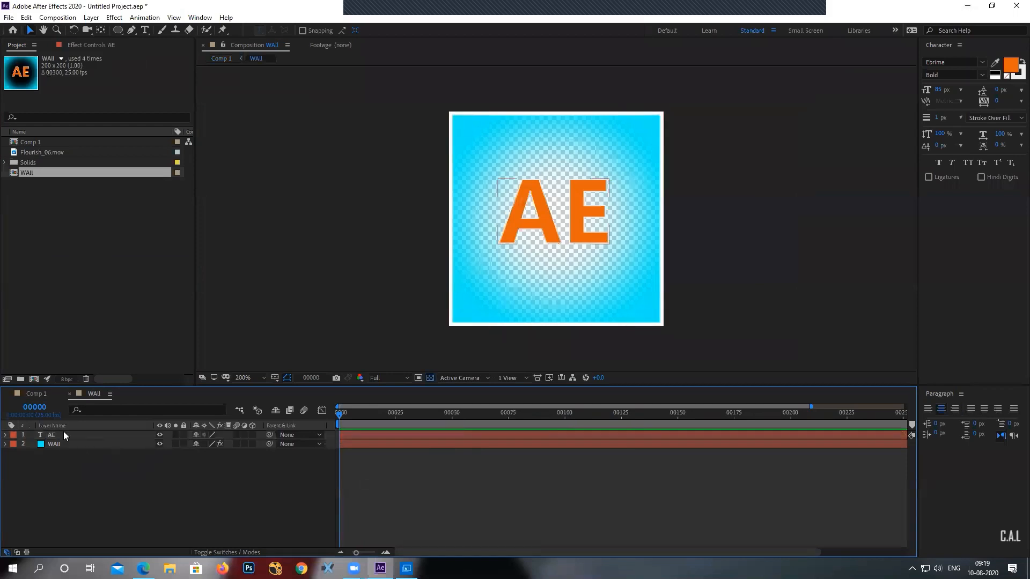
key(Delete)
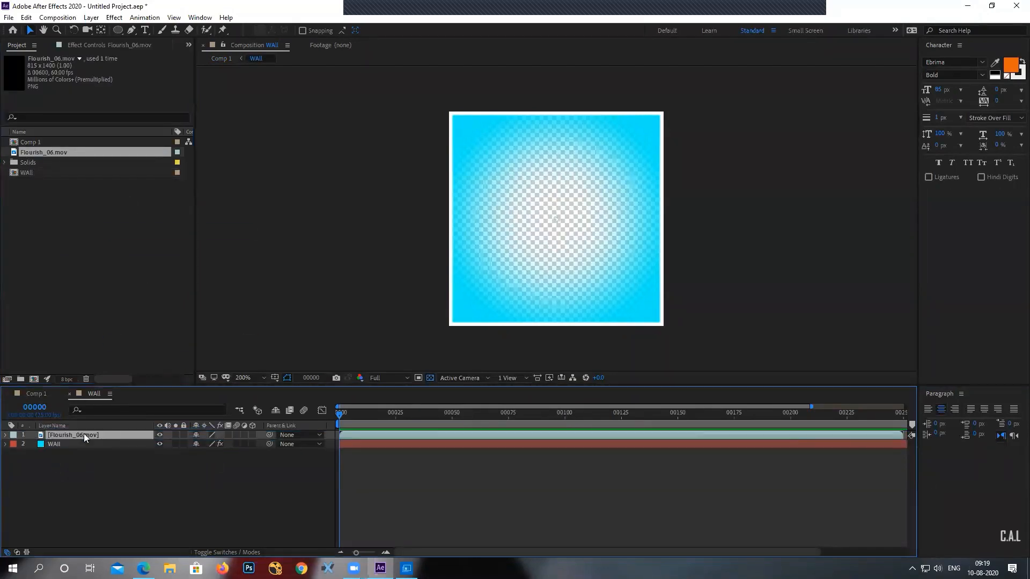
Add the flourish footage and review several frames of the walls unfolding and refolding.
click(445, 413)
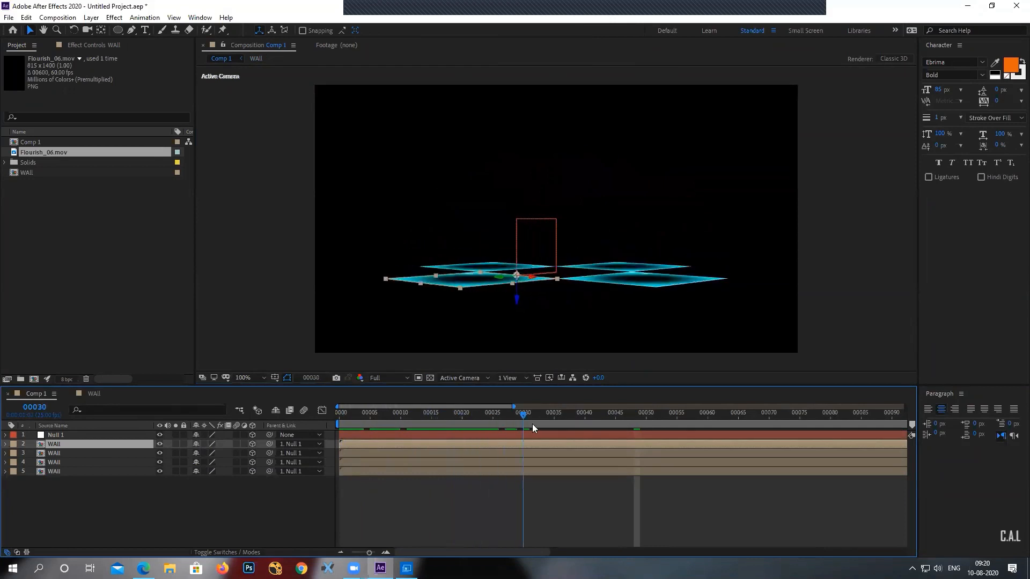
click(696, 413)
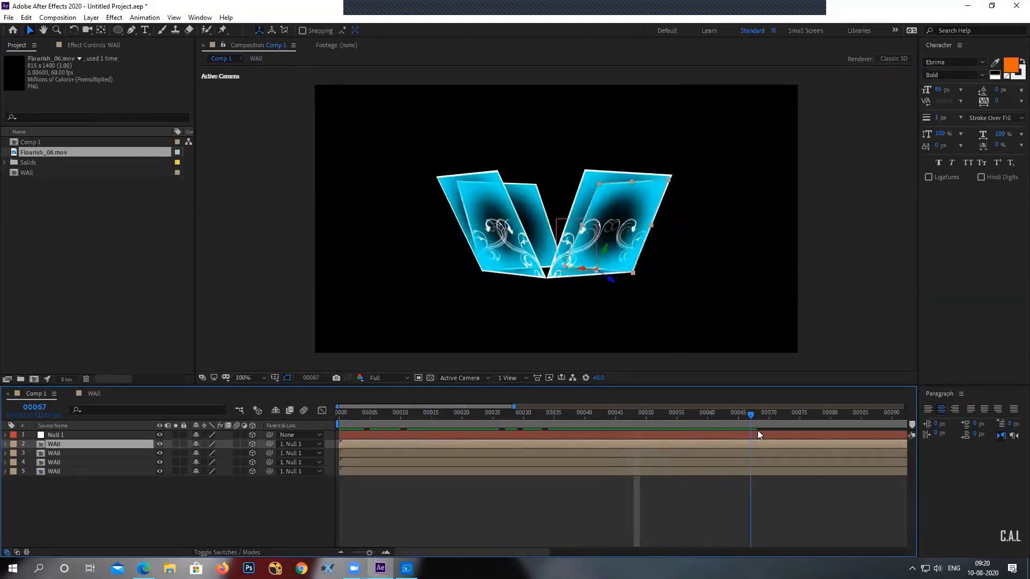
drag(752, 415, 683, 415)
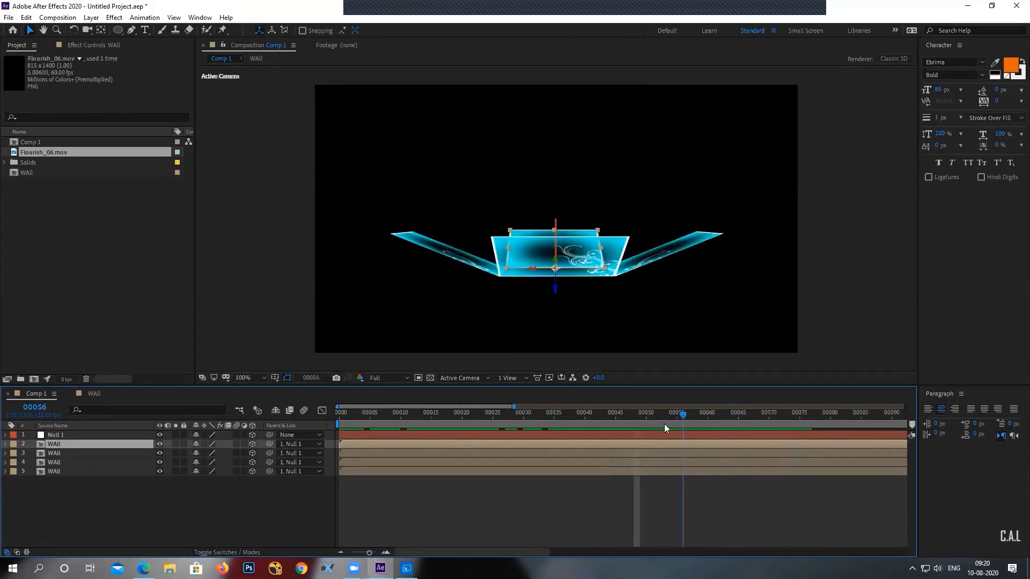
click(688, 428)
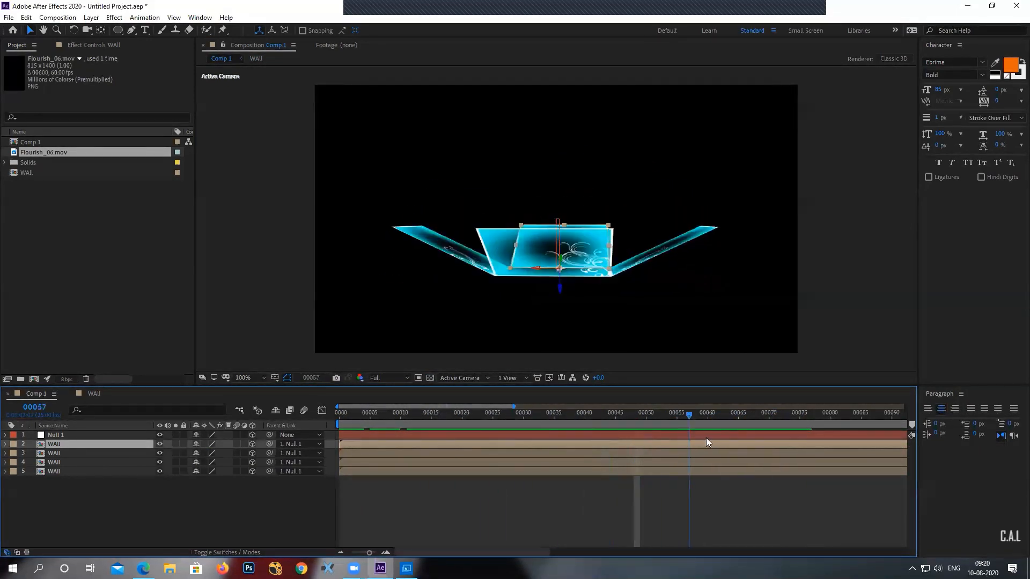
click(339, 406)
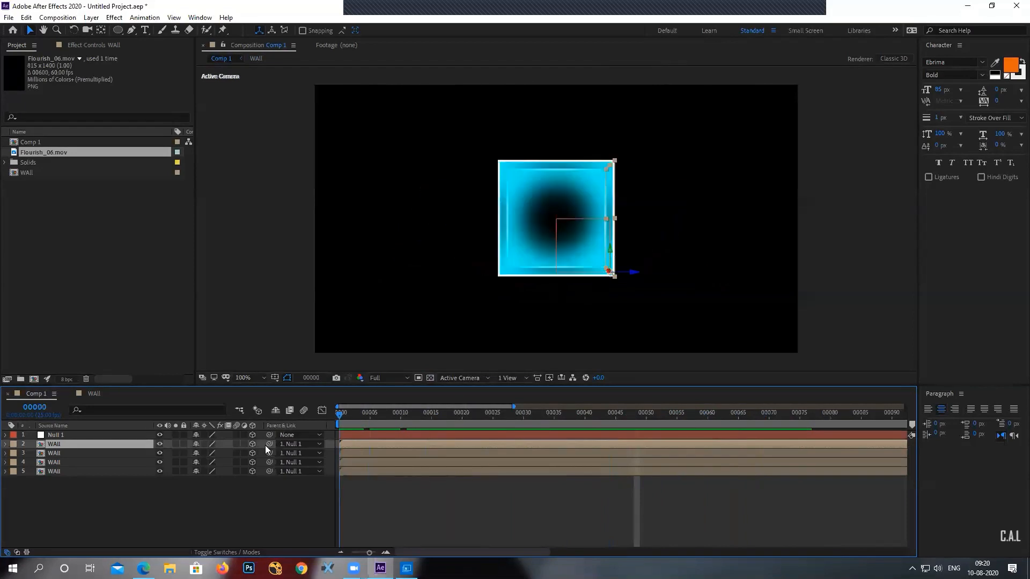
click(456, 413)
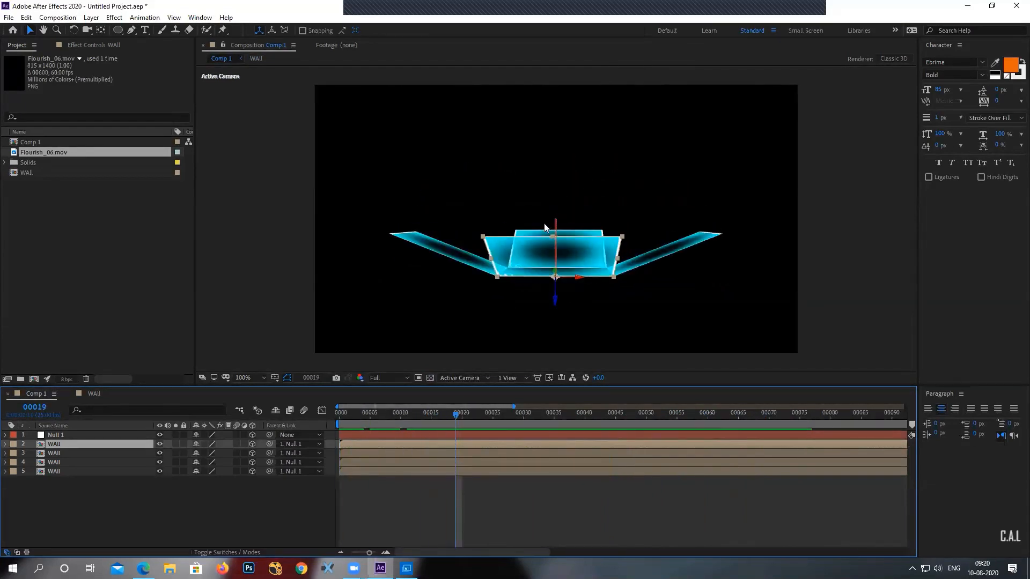
click(518, 413)
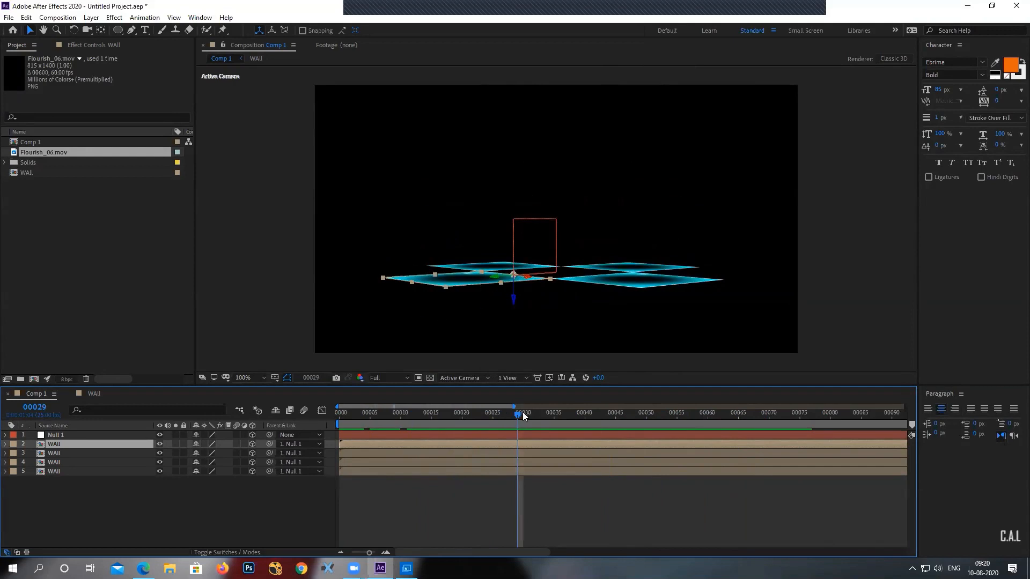
click(688, 412)
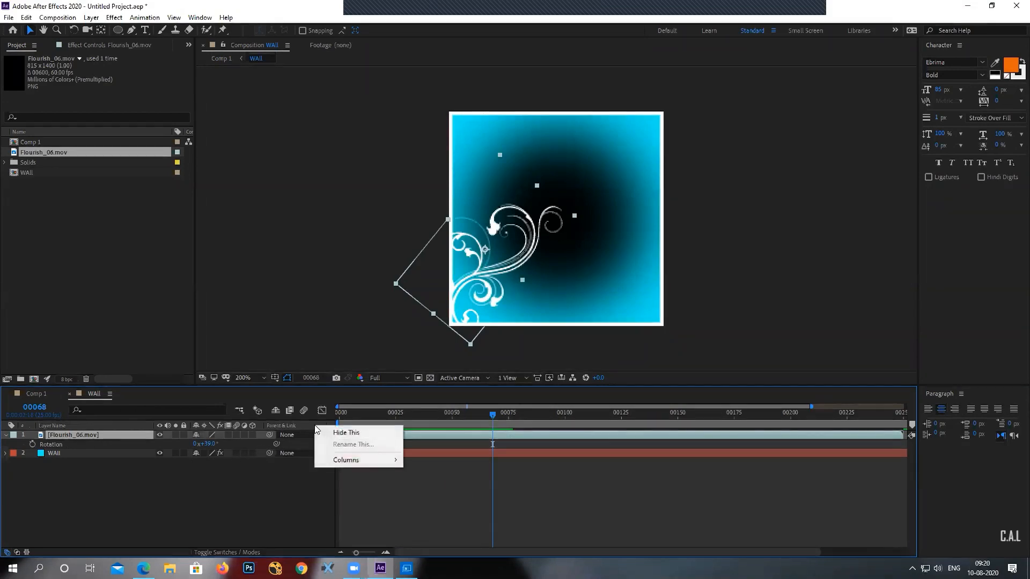
mouse_move(345, 460)
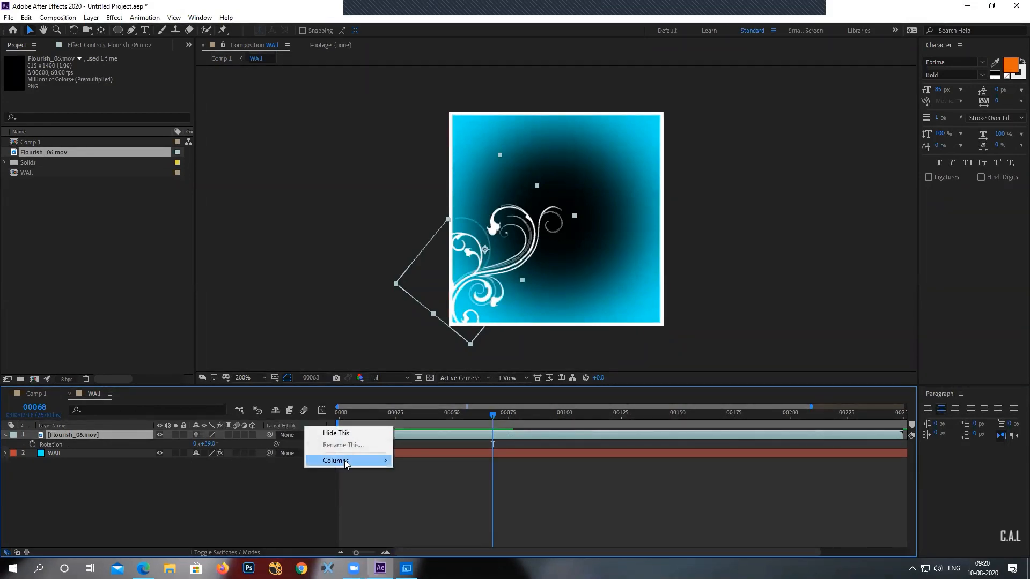
mouse_move(335, 460)
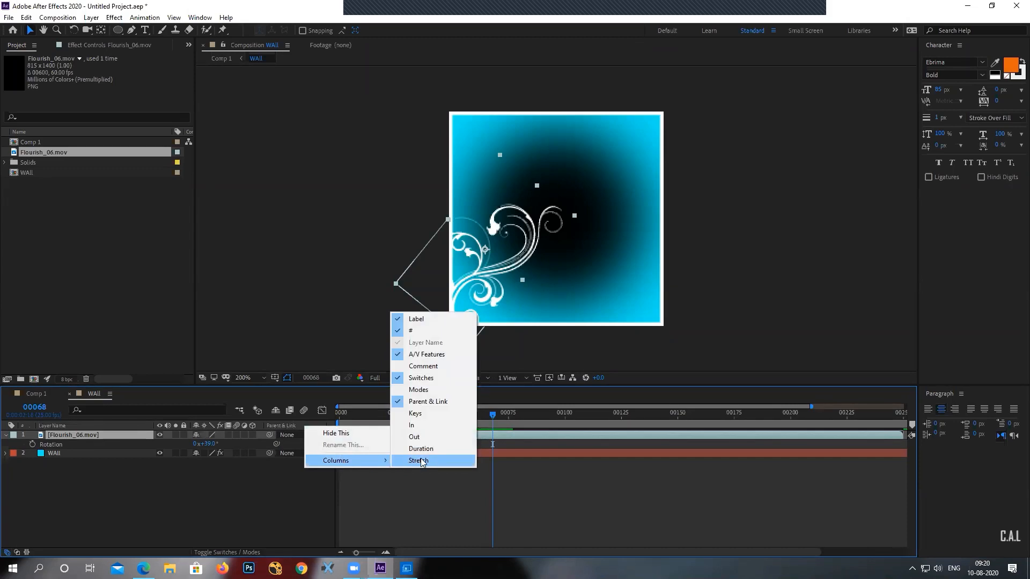
Turn on the Stretch column in the WAll timeline.
click(419, 460)
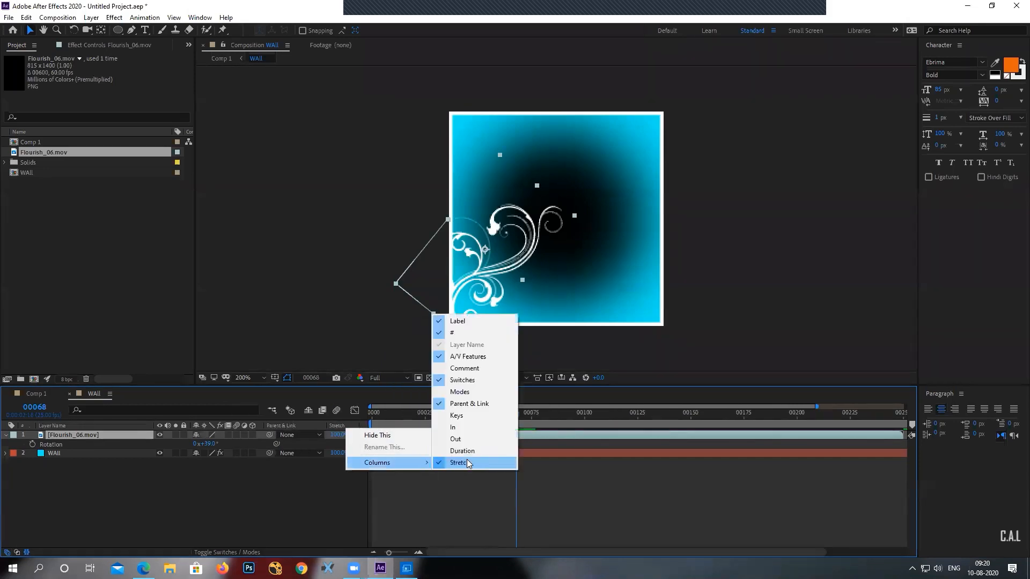
click(460, 462)
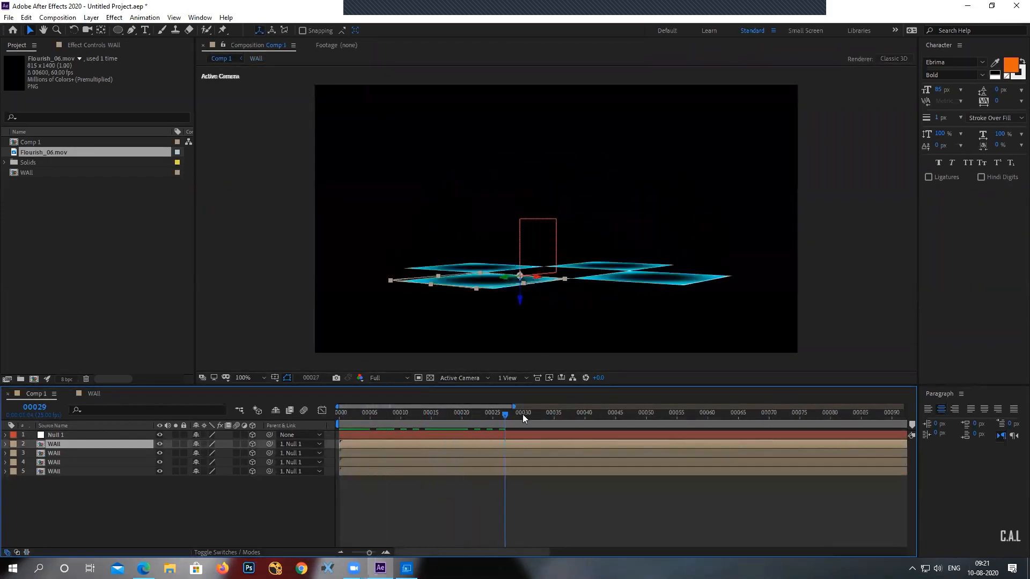
Scrub Comp 1 as the walls open flat and refold into the box.
drag(512, 413, 683, 413)
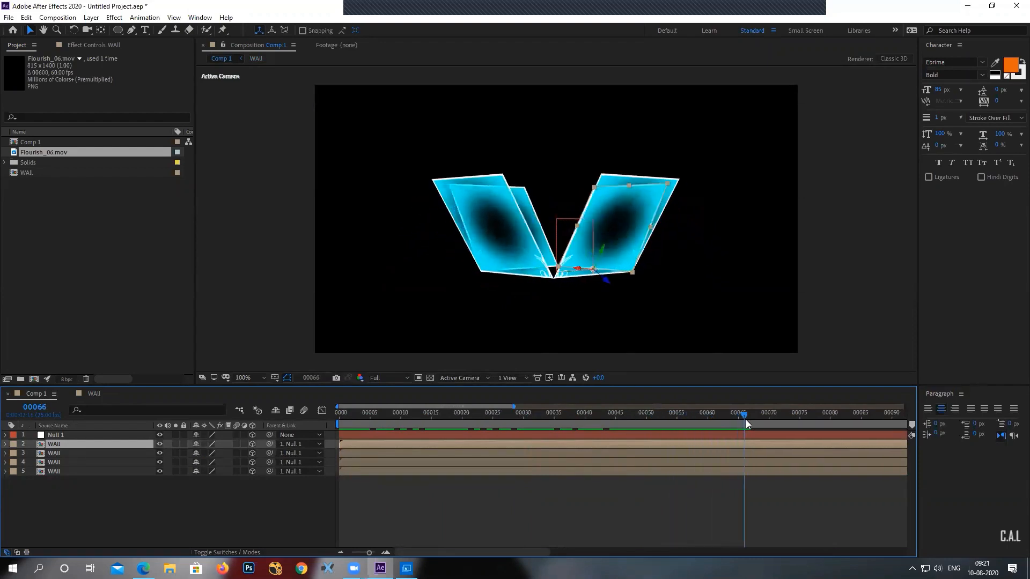
drag(744, 417, 788, 418)
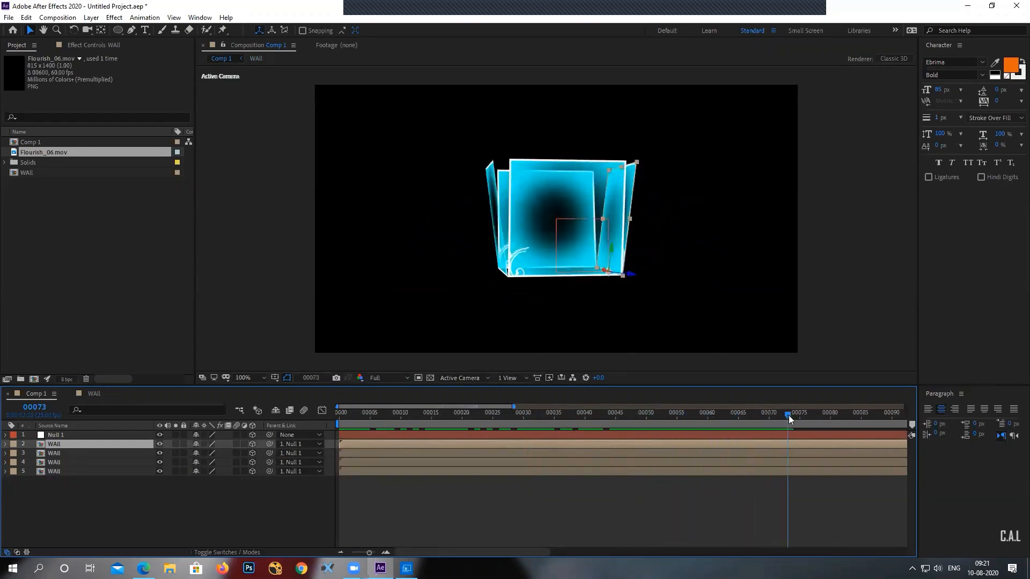